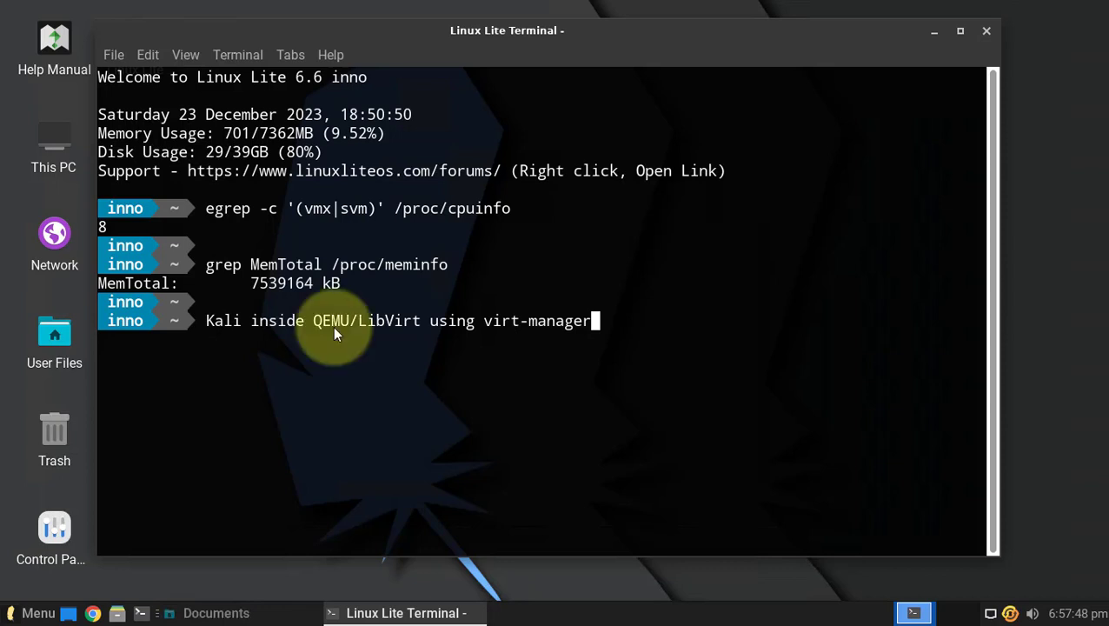
mouse_move(362, 337)
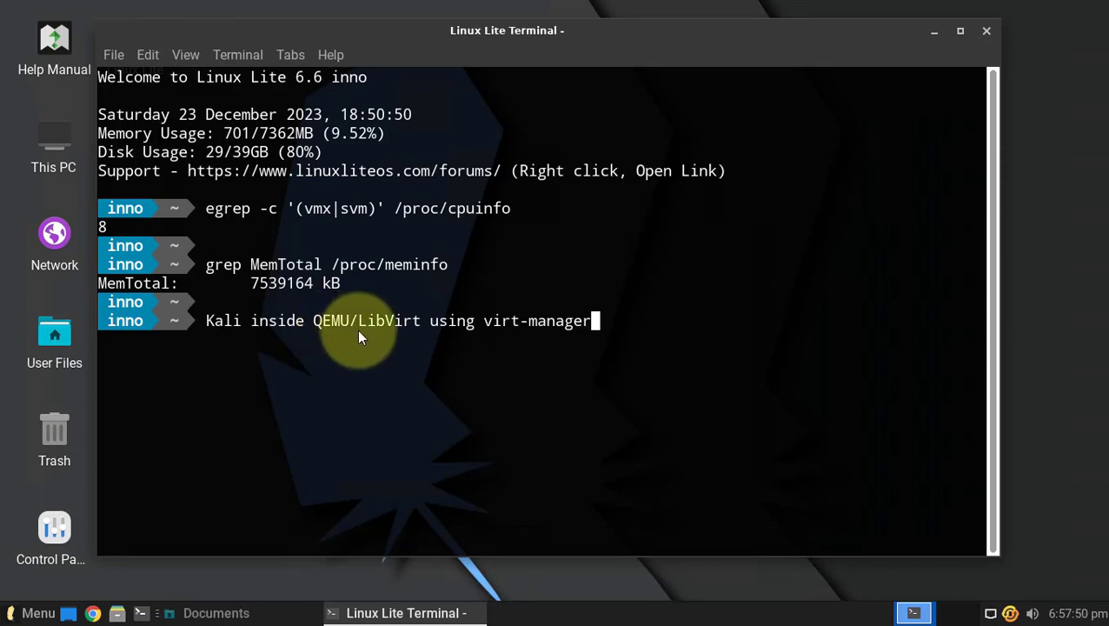
mouse_move(415, 330)
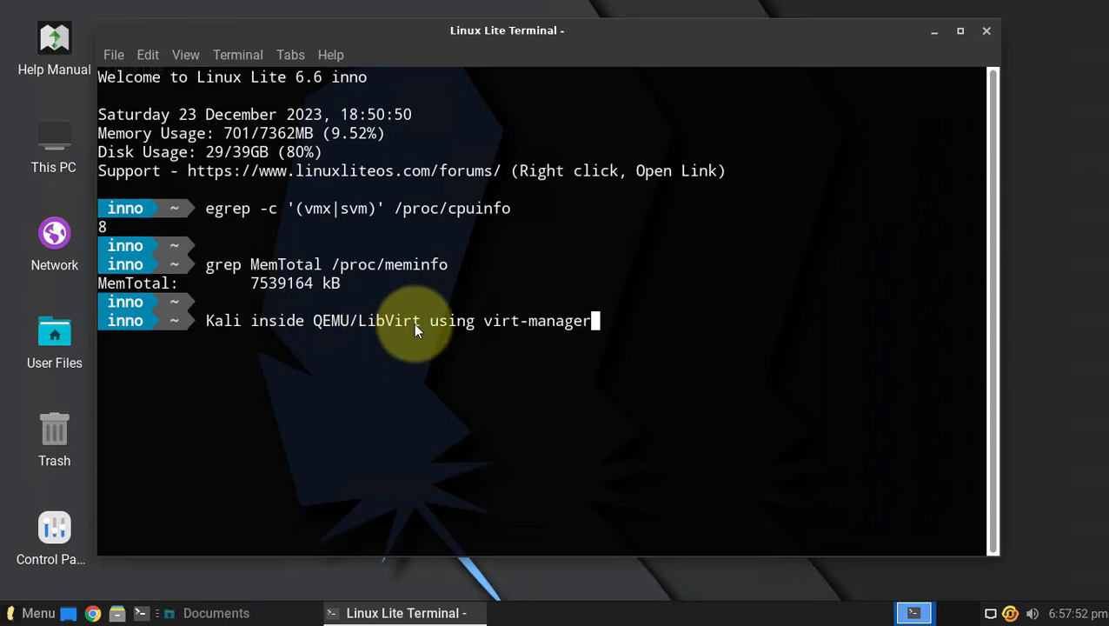
mouse_move(375, 384)
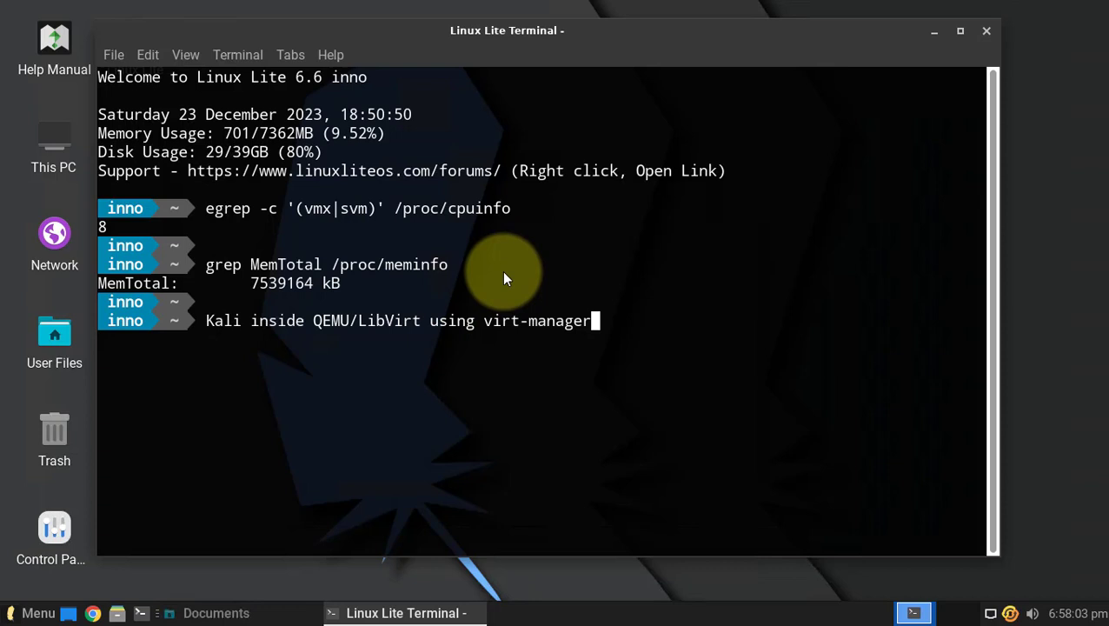
mouse_move(455, 338)
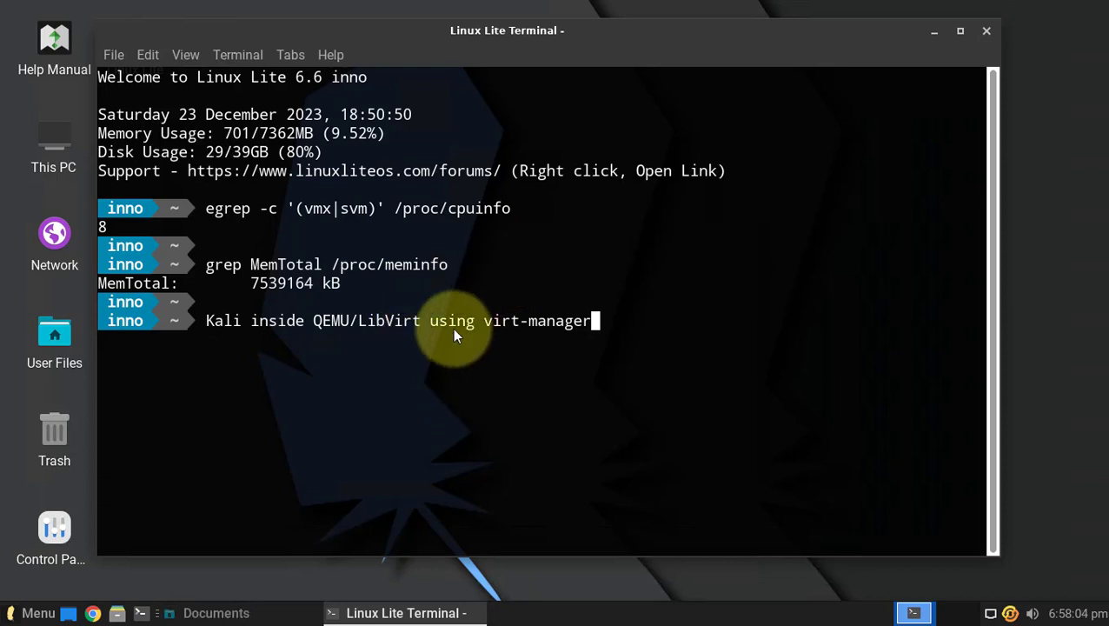
mouse_move(426, 292)
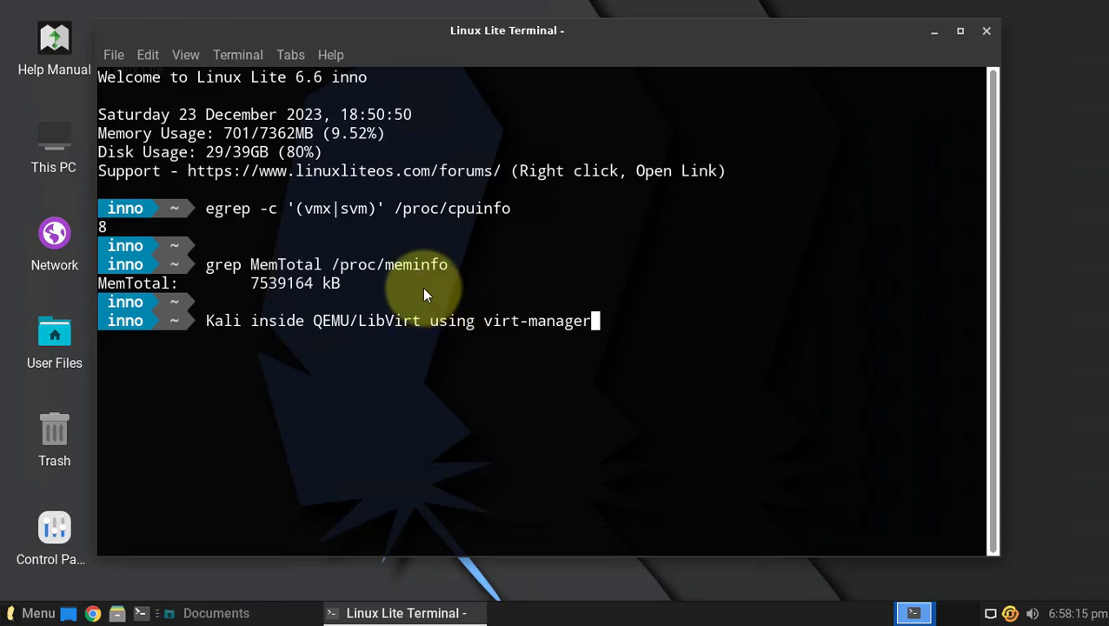
mouse_move(542, 333)
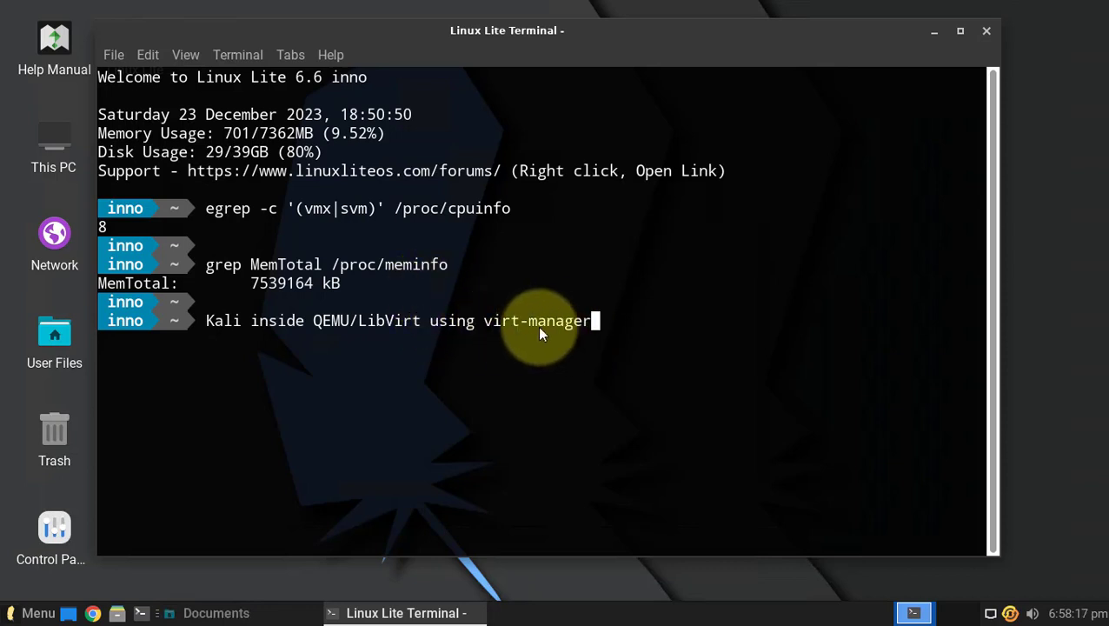
mouse_move(525, 346)
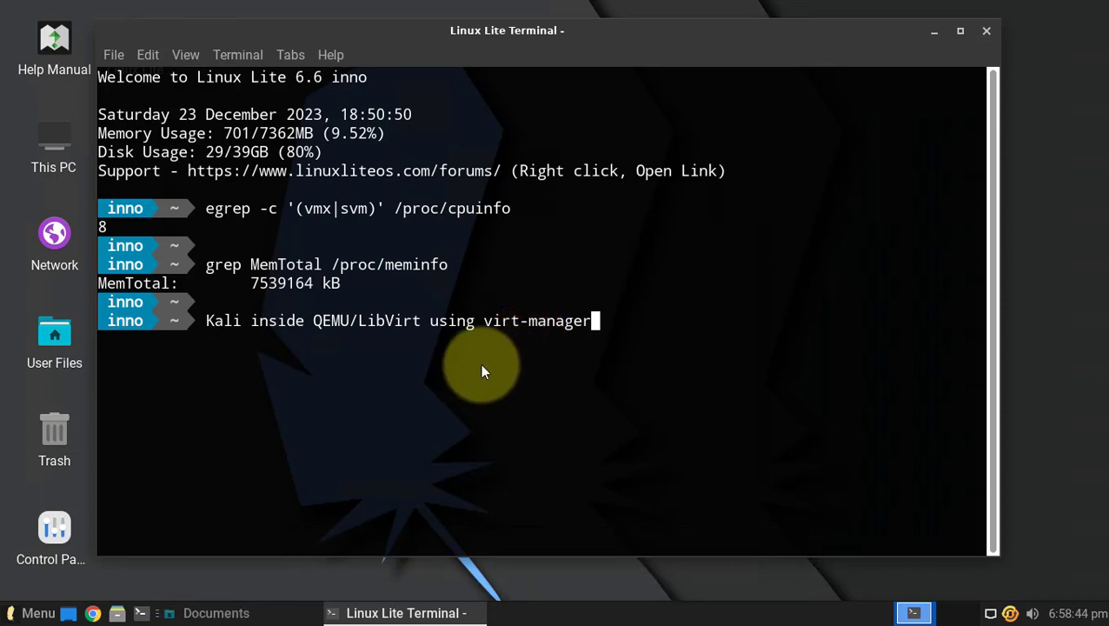
mouse_move(511, 363)
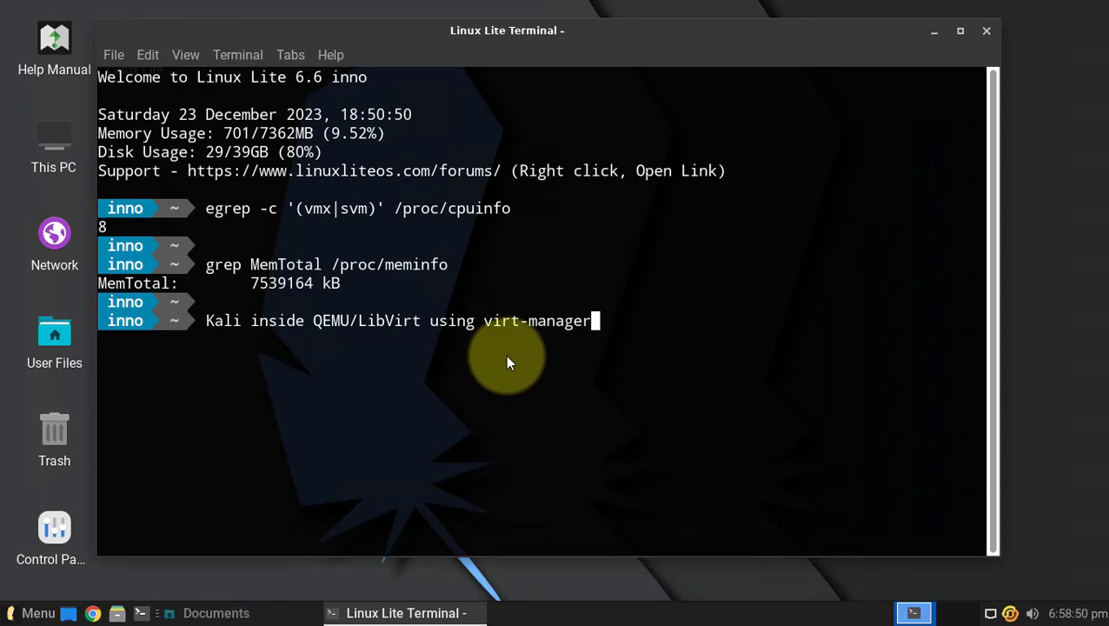
mouse_move(513, 357)
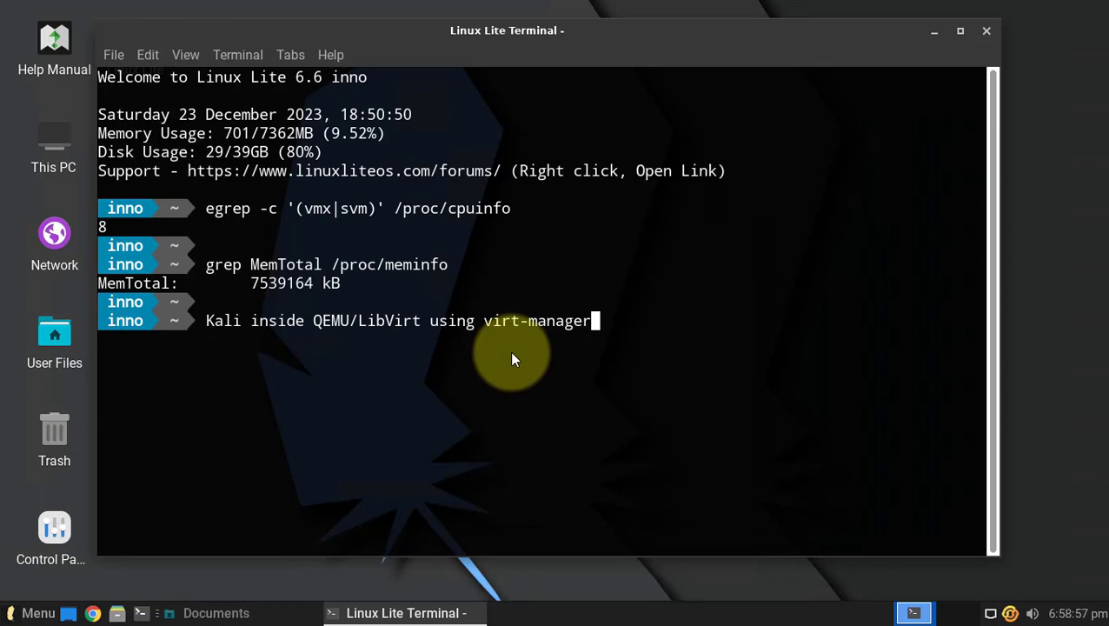
mouse_move(488, 348)
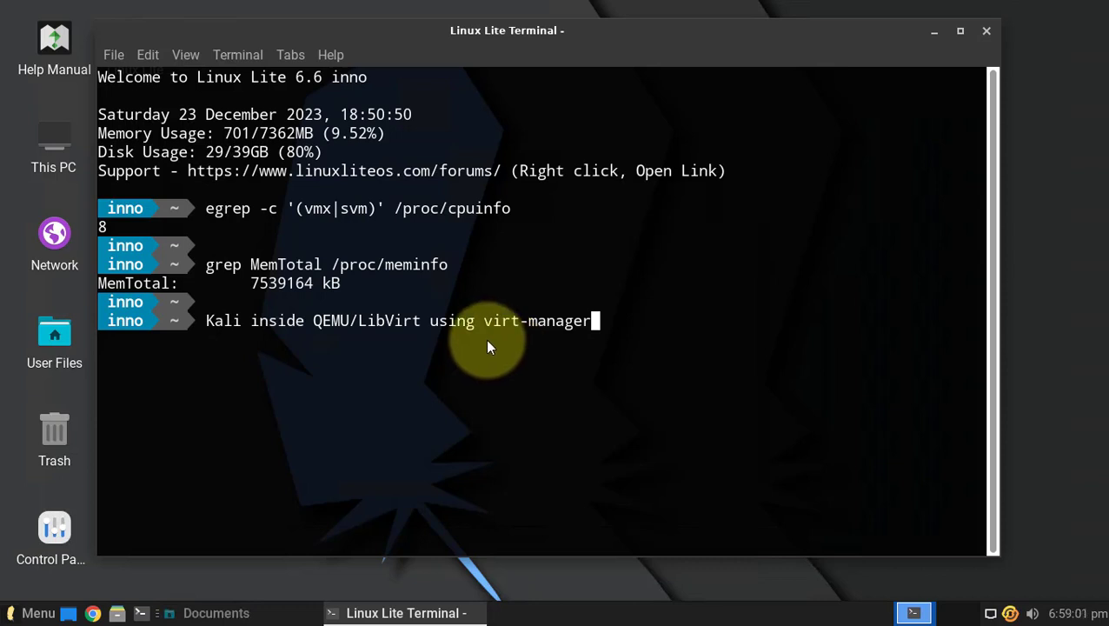
mouse_move(233, 235)
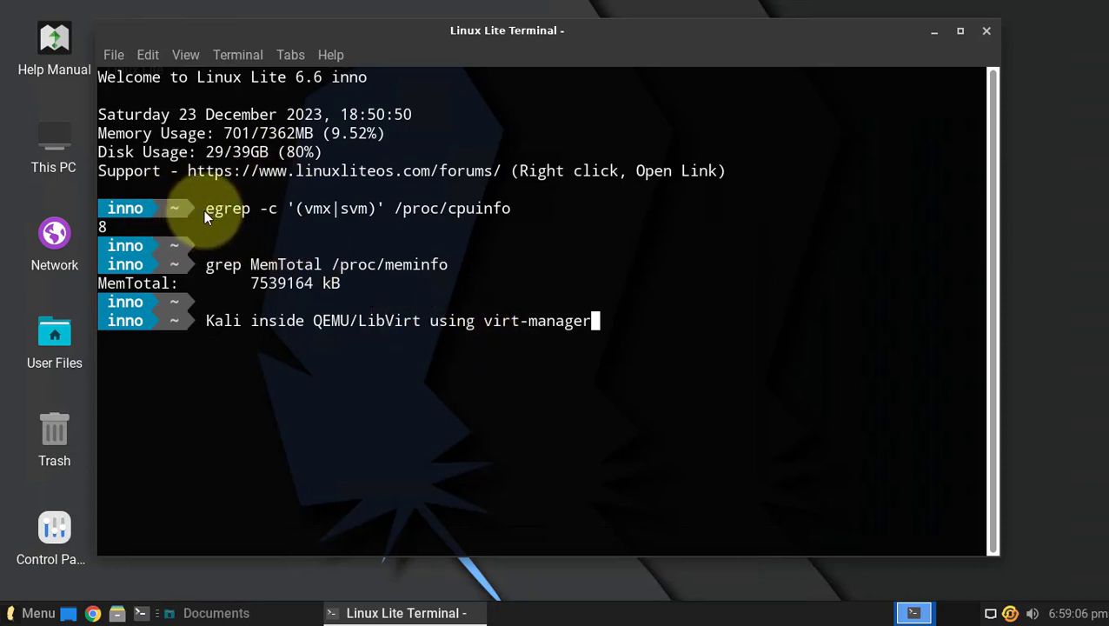
mouse_move(258, 219)
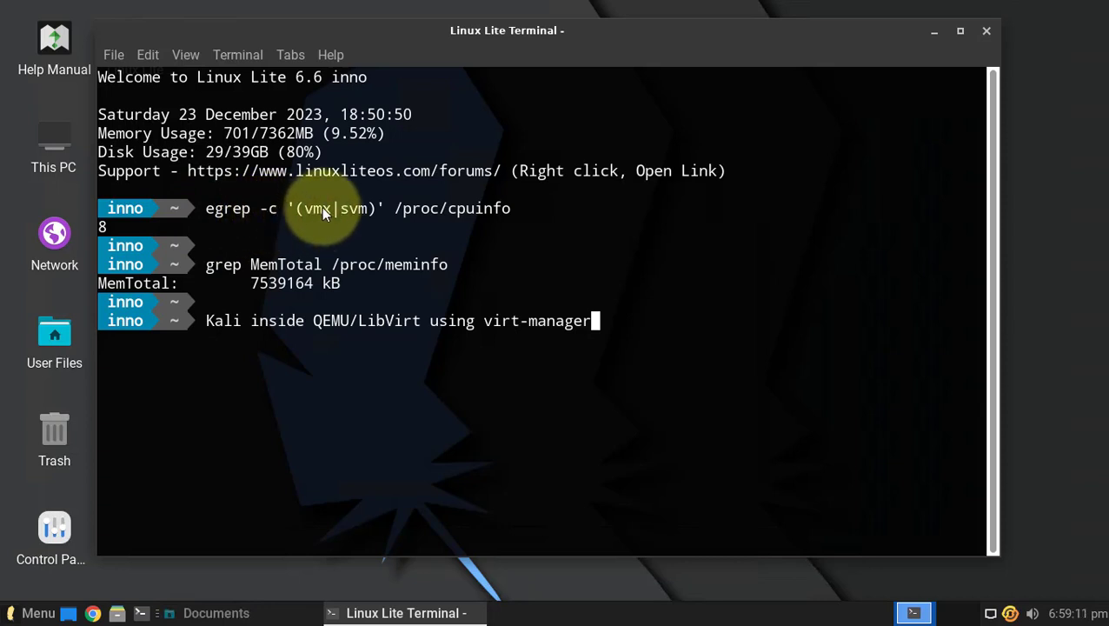
mouse_move(313, 217)
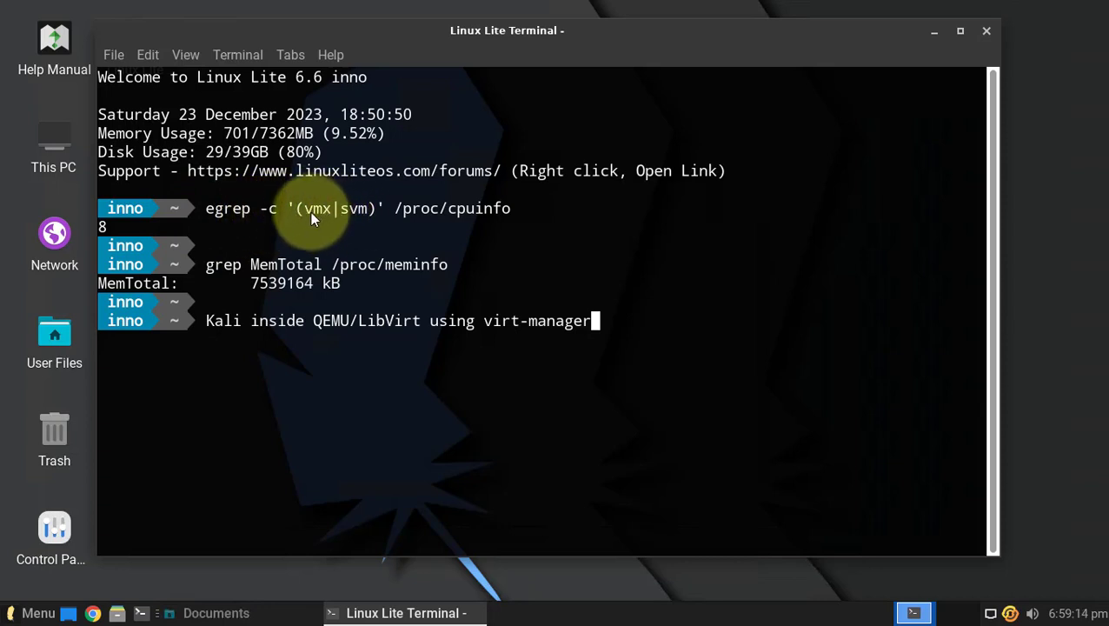
mouse_move(319, 228)
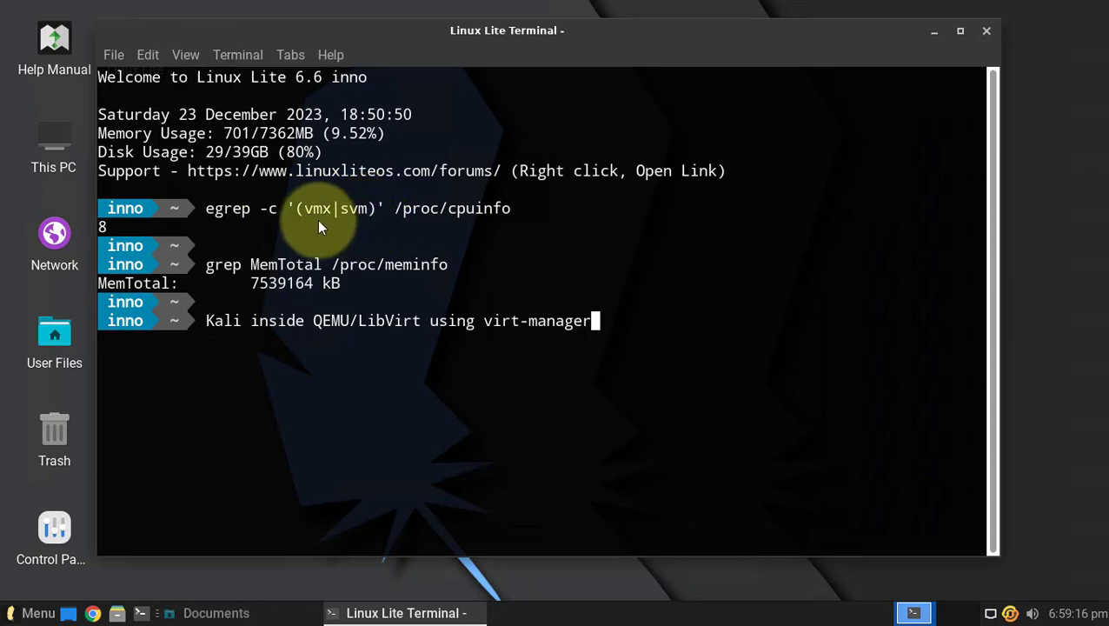
mouse_move(495, 218)
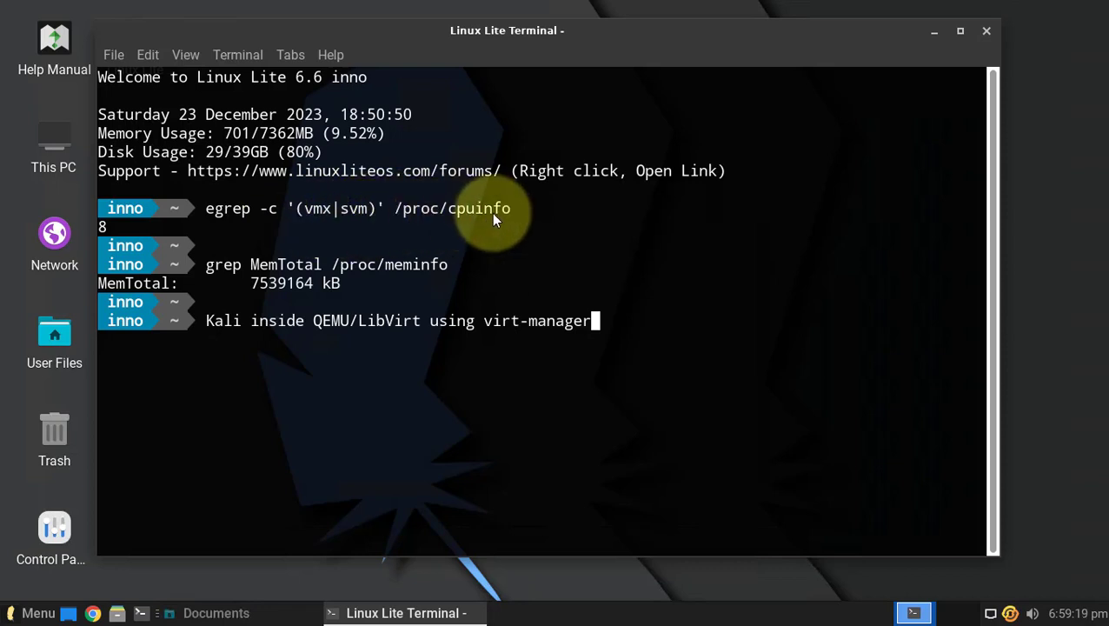
mouse_move(476, 217)
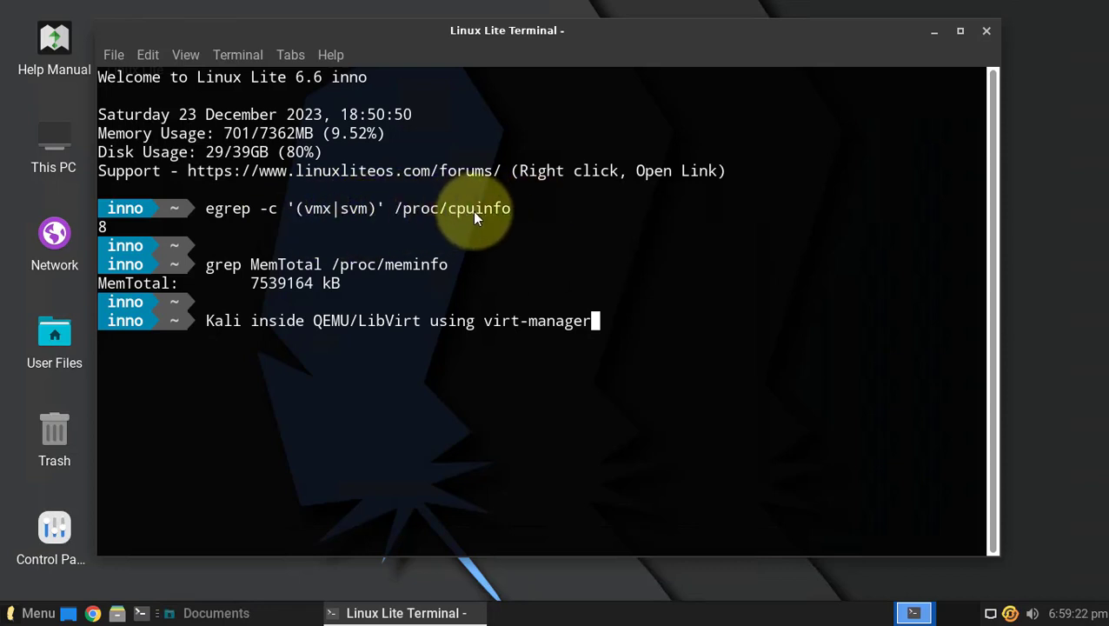
mouse_move(115, 228)
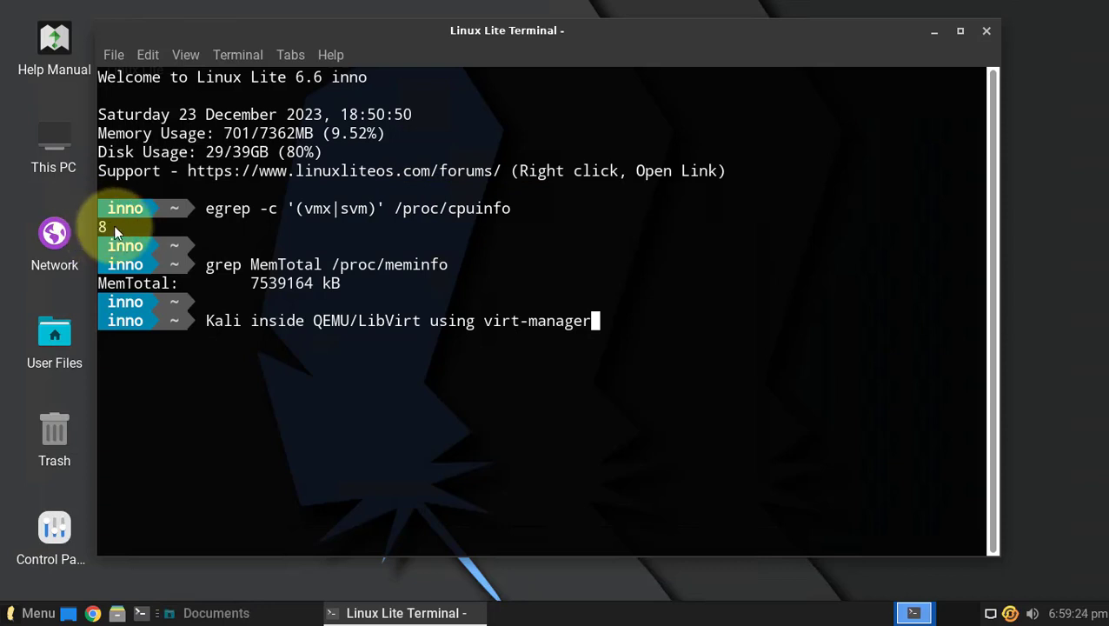
mouse_move(245, 236)
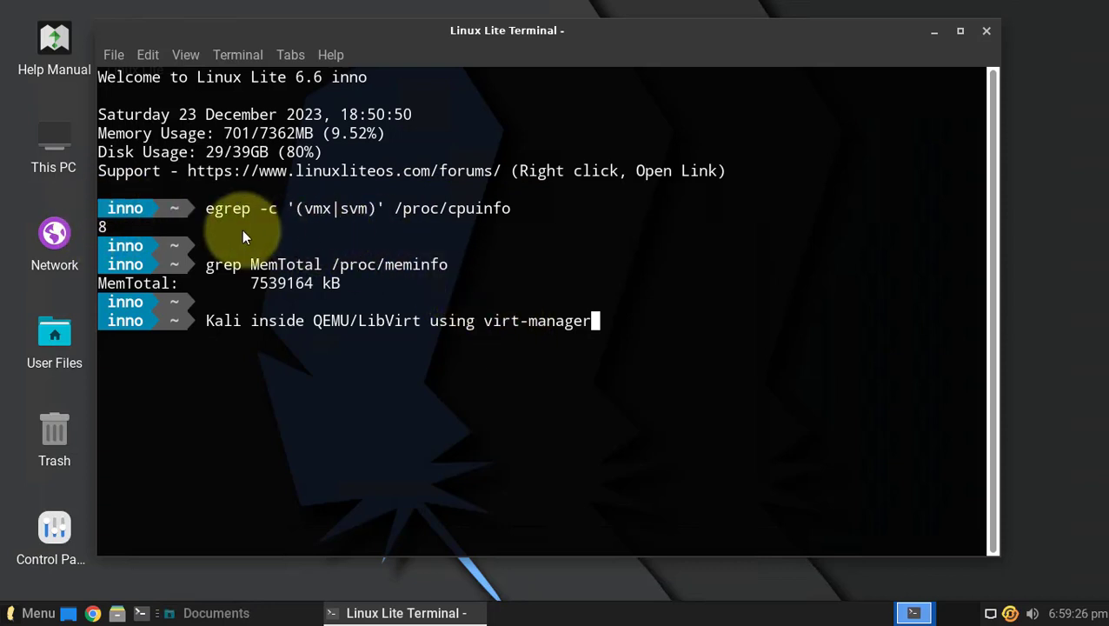
mouse_move(365, 208)
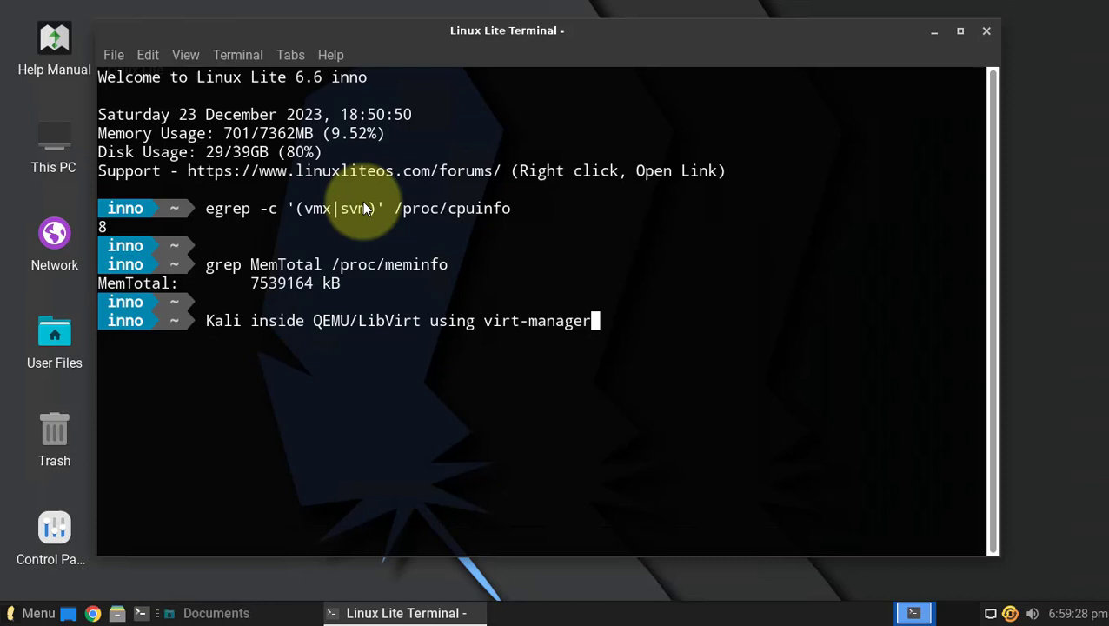
mouse_move(371, 208)
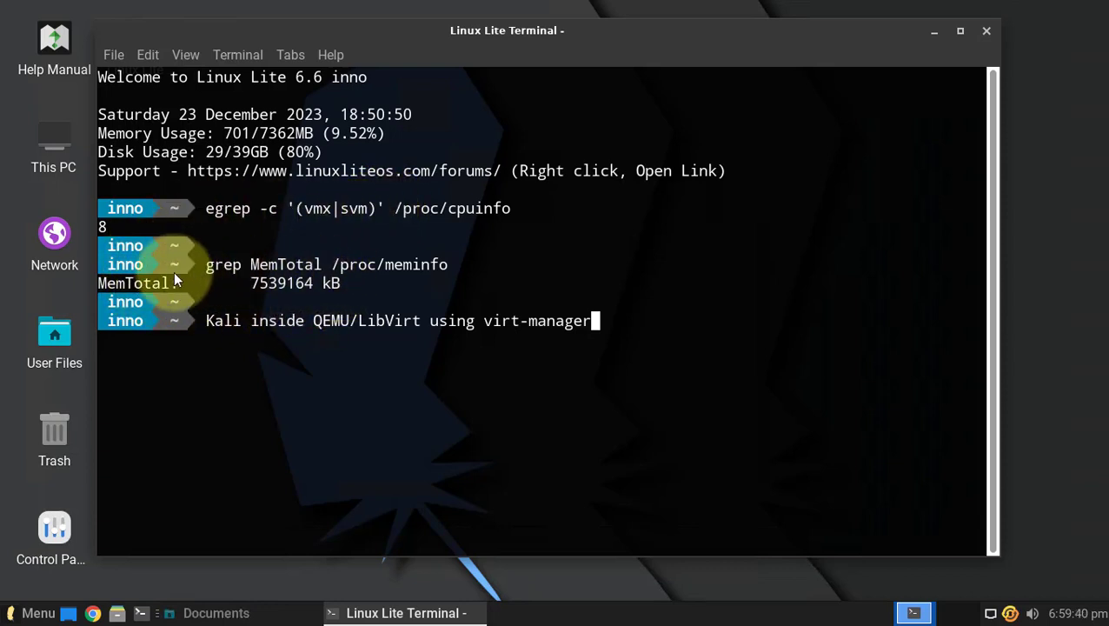
mouse_move(261, 303)
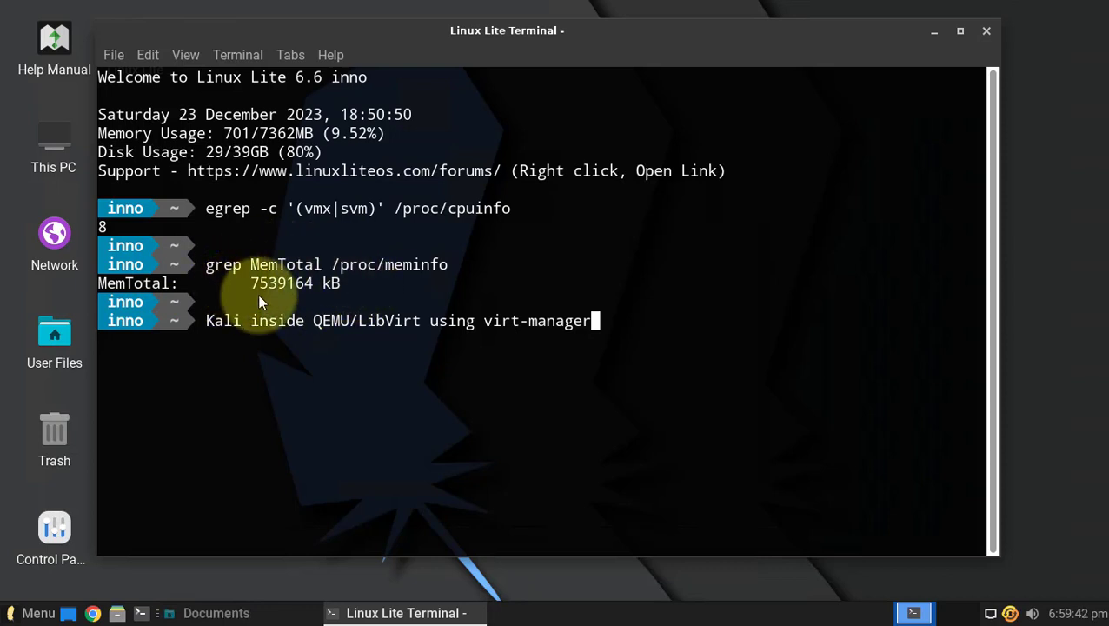
mouse_move(348, 277)
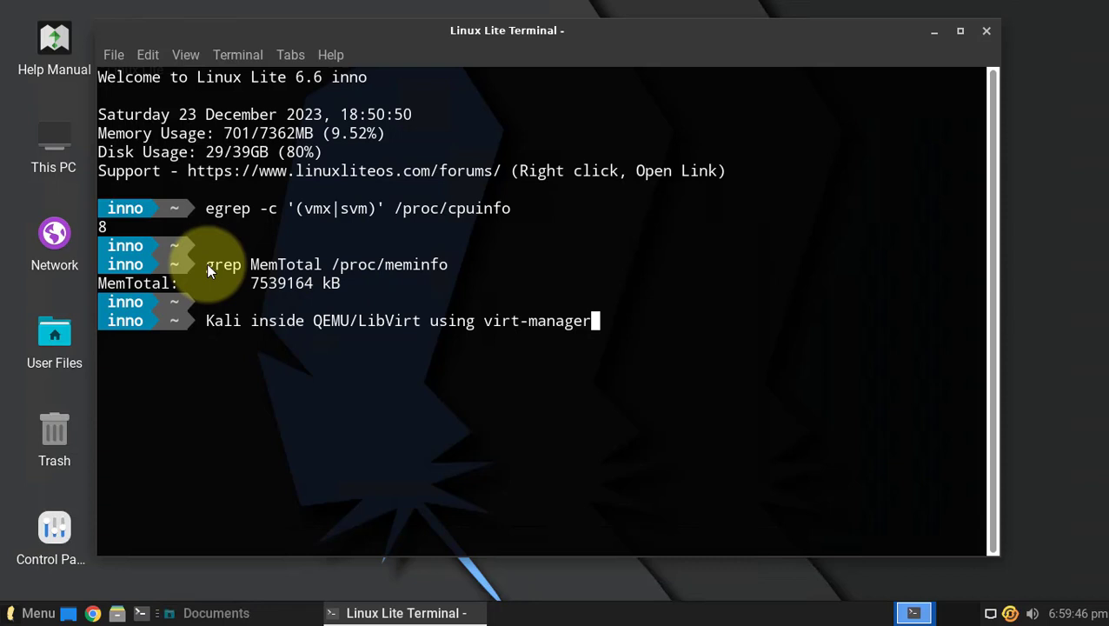
mouse_move(363, 281)
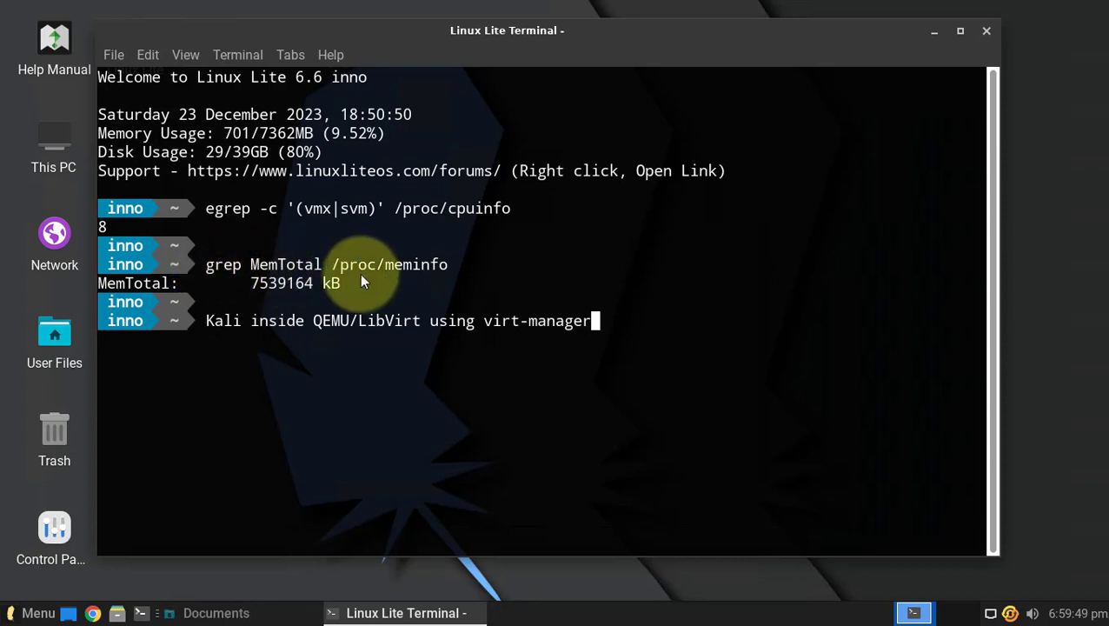
mouse_move(354, 271)
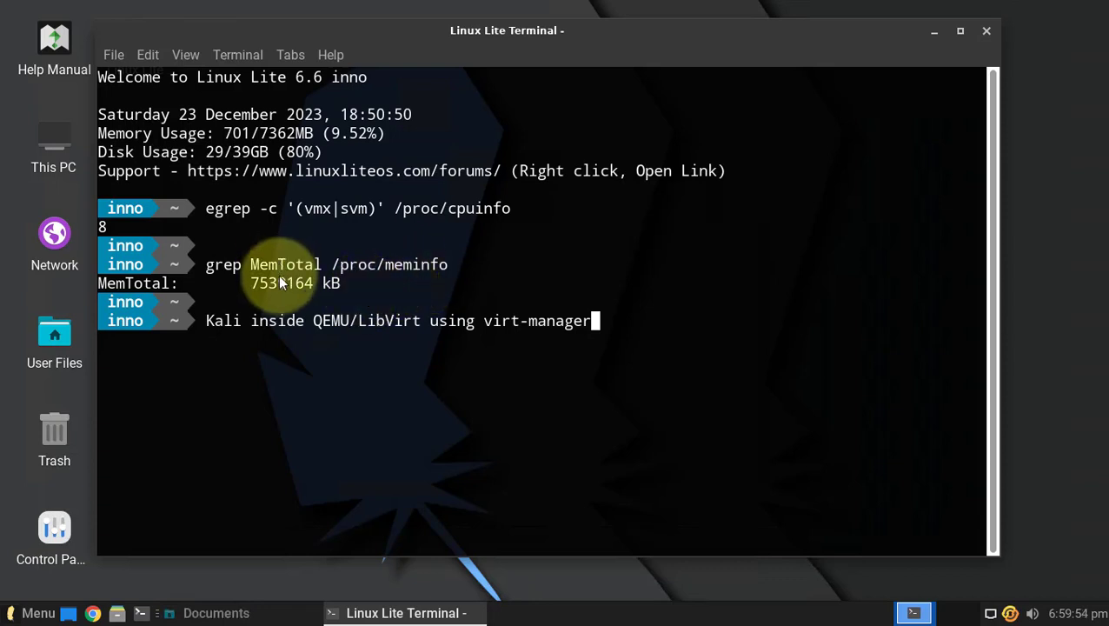
mouse_move(284, 292)
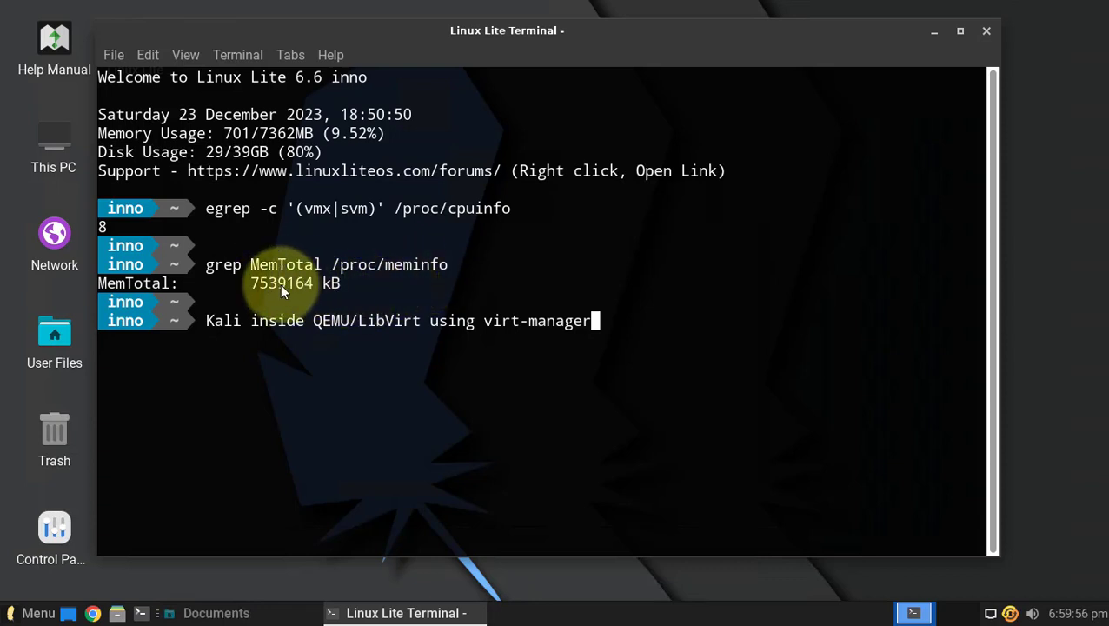
mouse_move(333, 300)
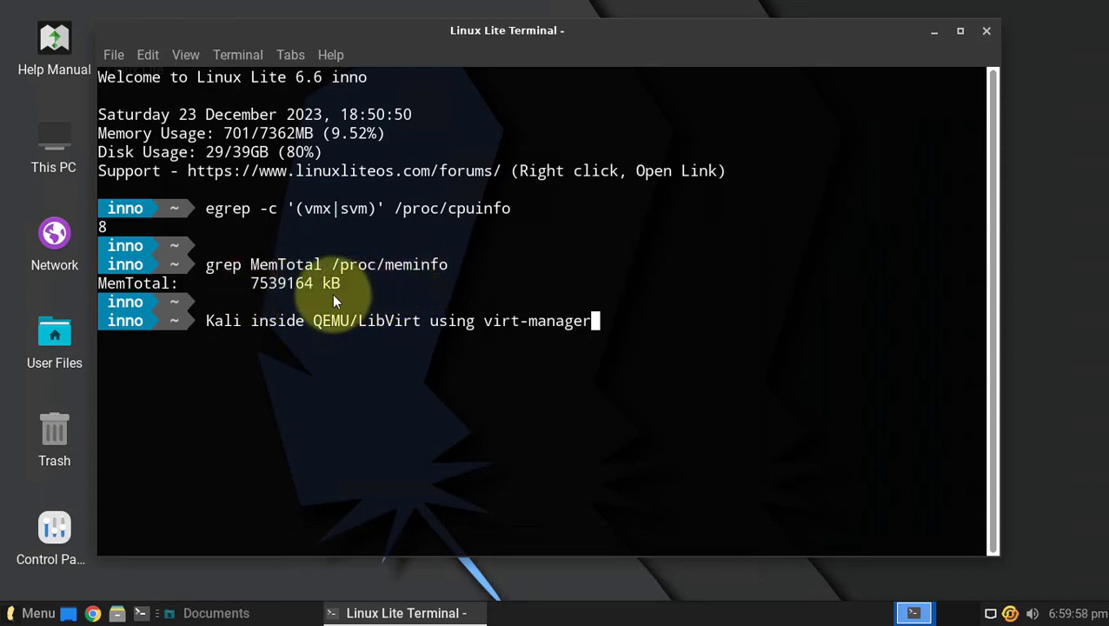
mouse_move(532, 329)
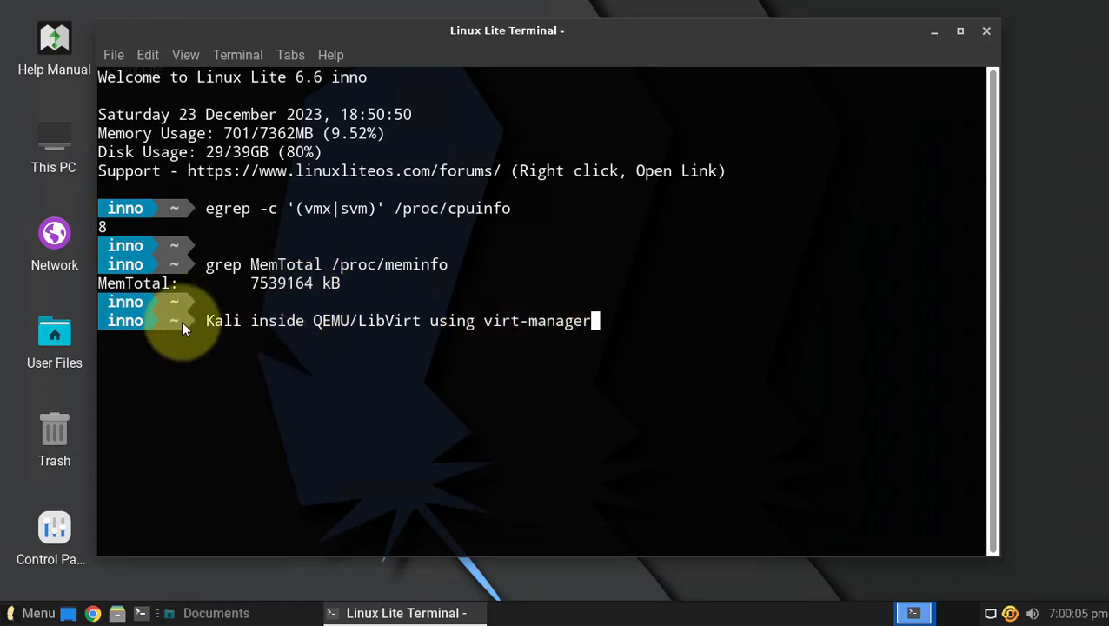
mouse_move(605, 319)
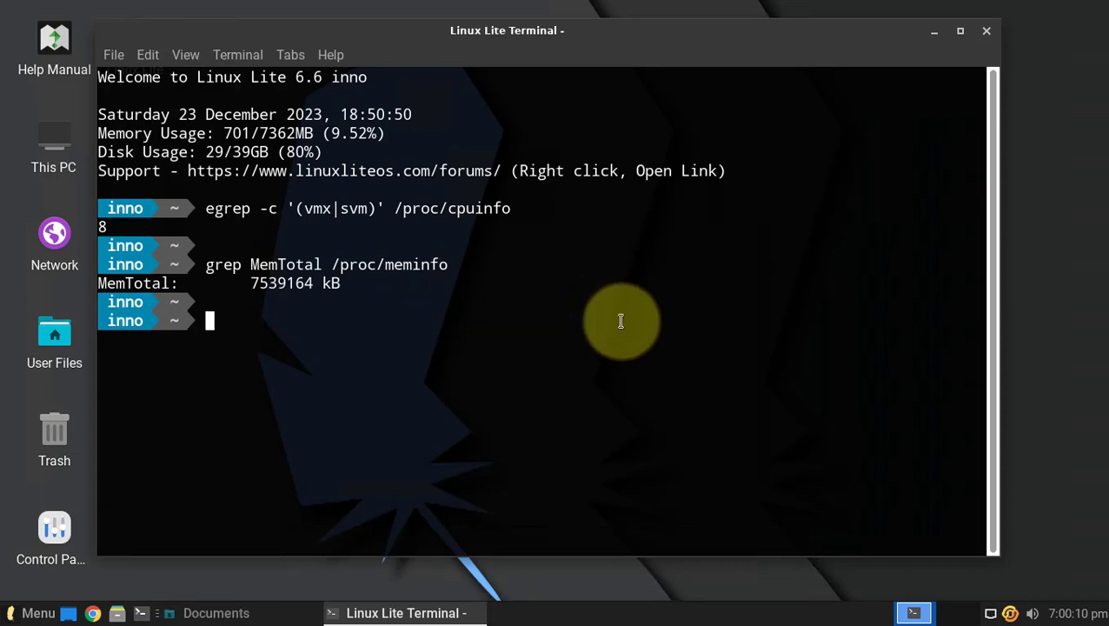
Run 'sudo apt update && sudo apt install virt-manager -y'; virt-manager reports already newest version 1:4.0.0-1.
text(sudo apt up)
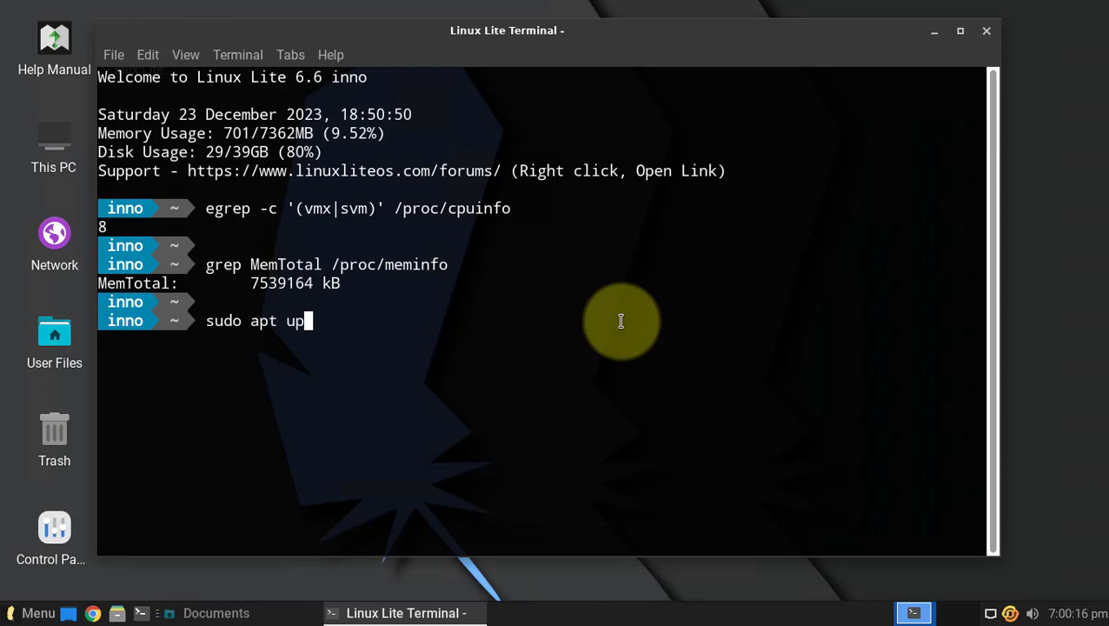
text(date)
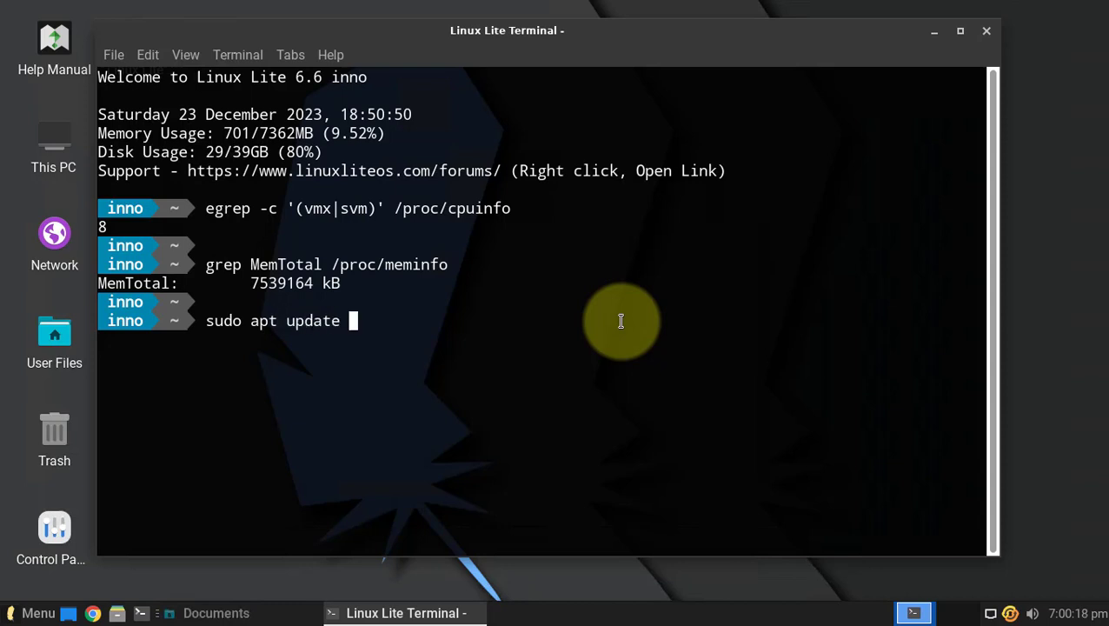
text(&&)
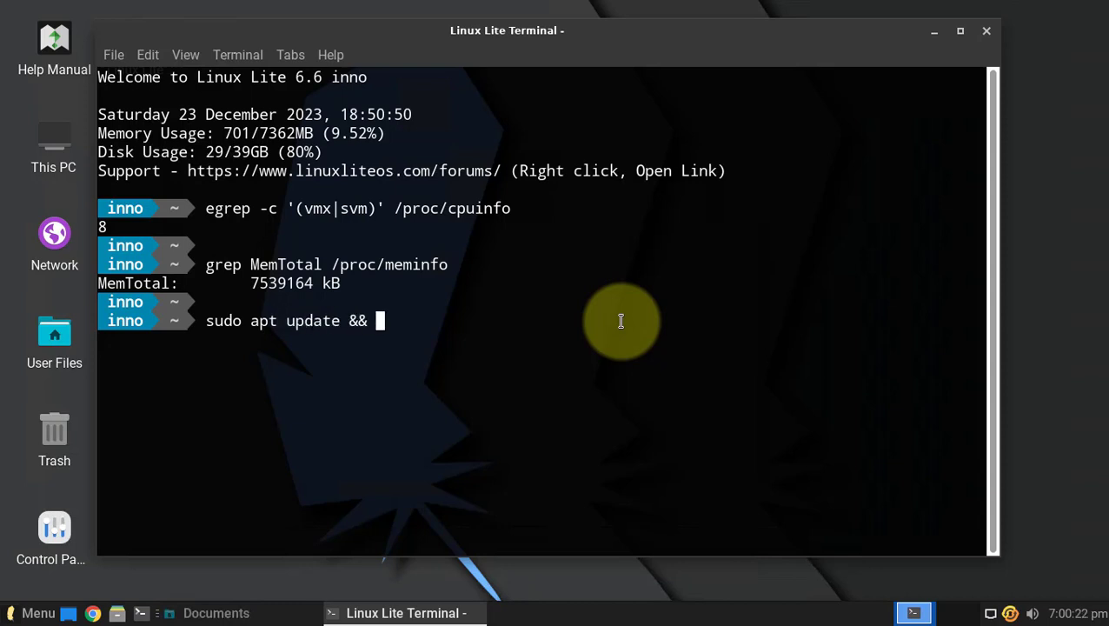
text(sud)
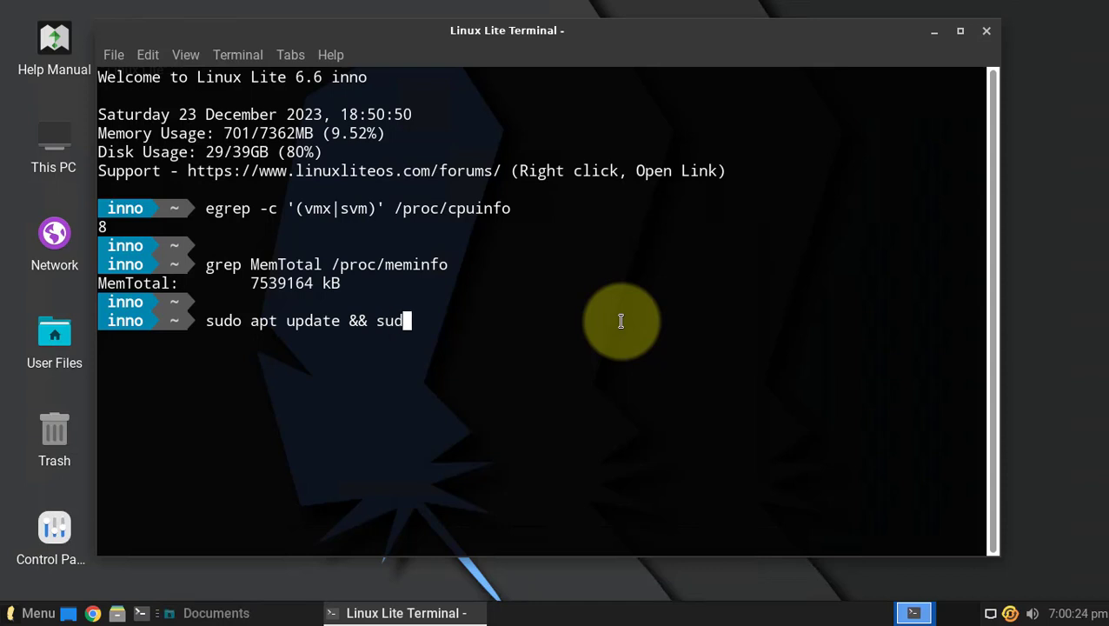
text(o apt inst)
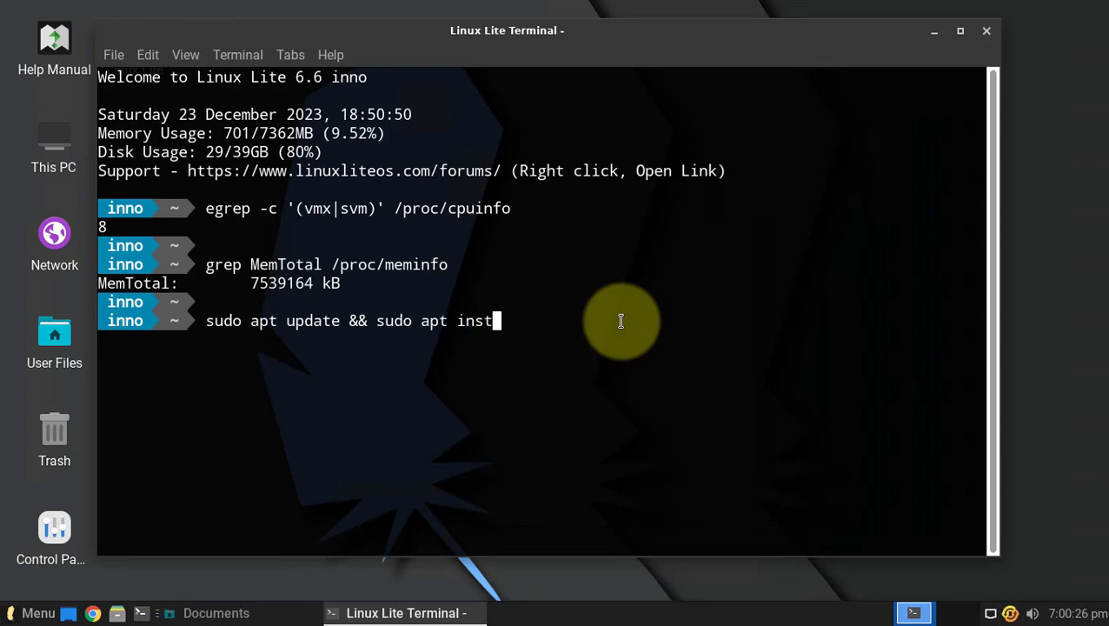
text(all virt-mana)
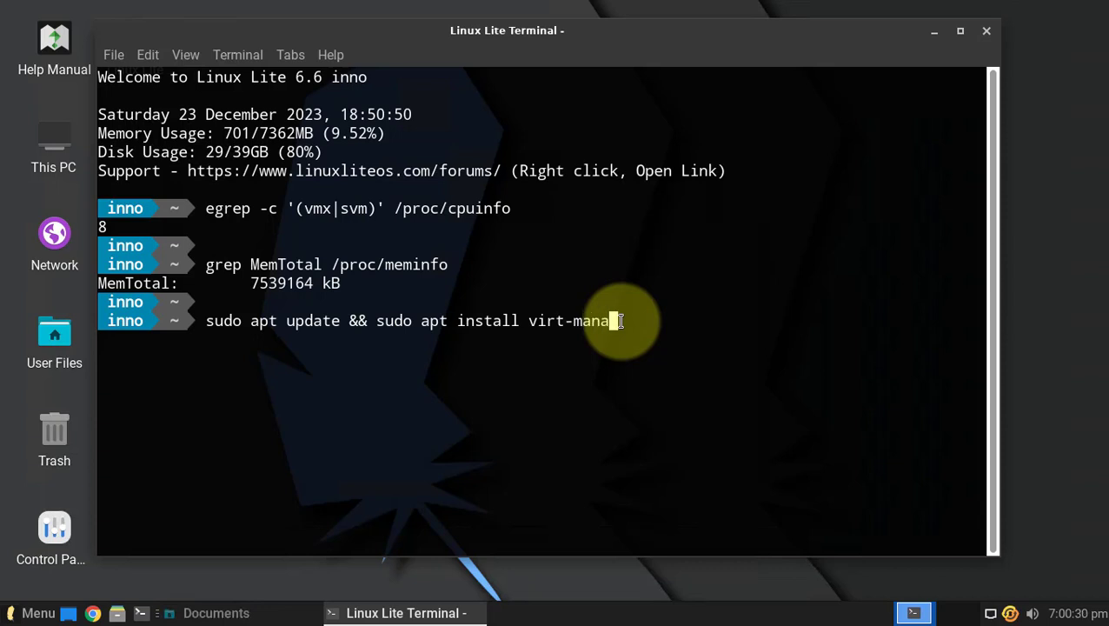
text(ger -y)
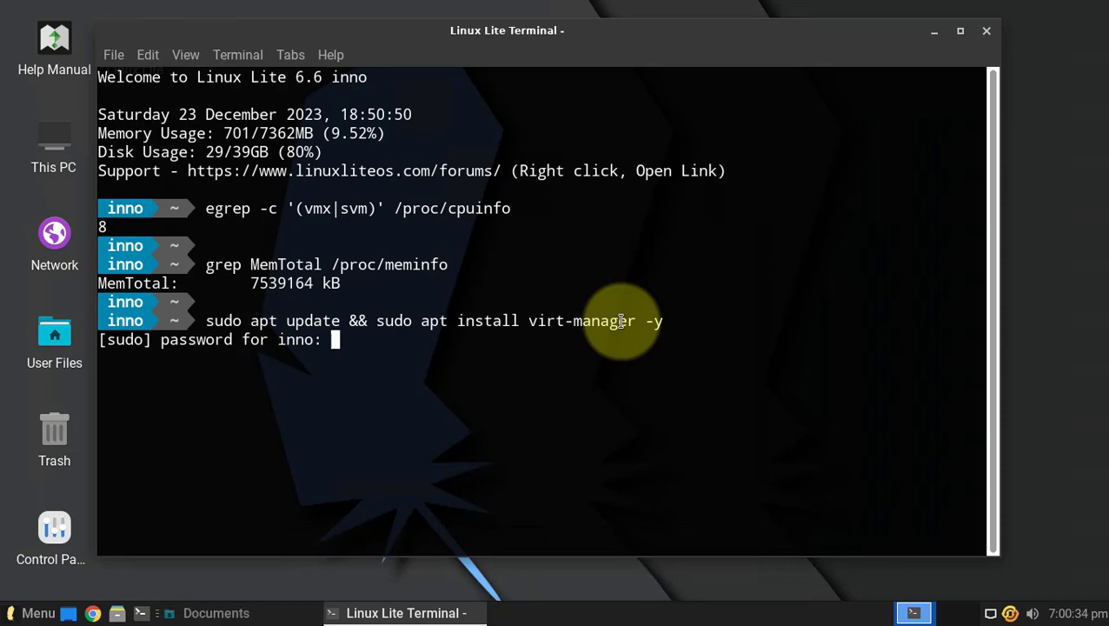
key(Return)
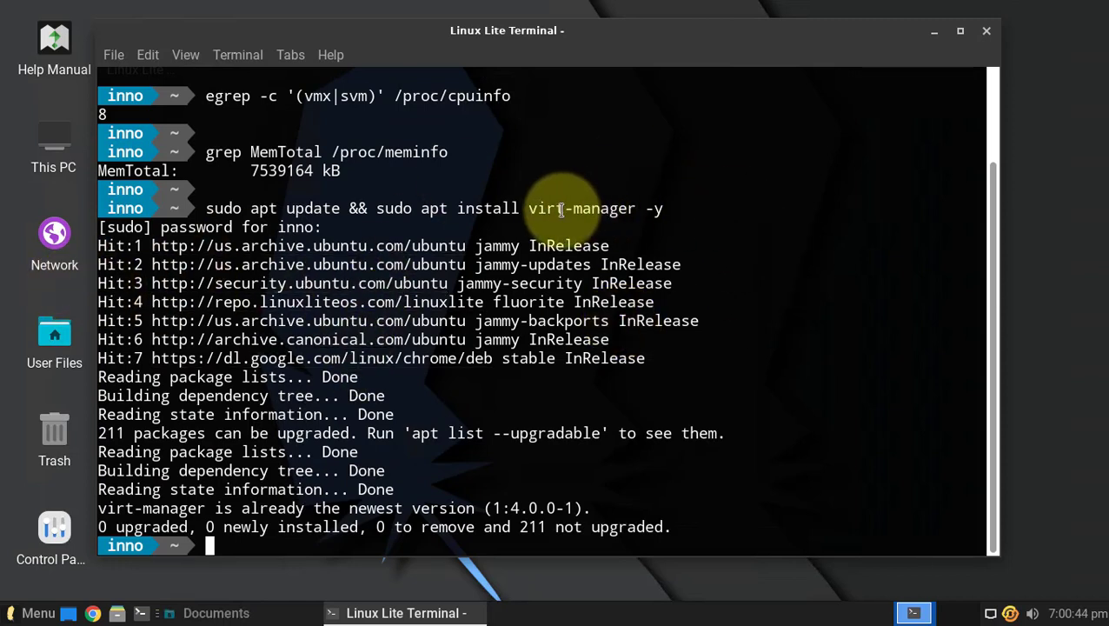
double_click(580, 209)
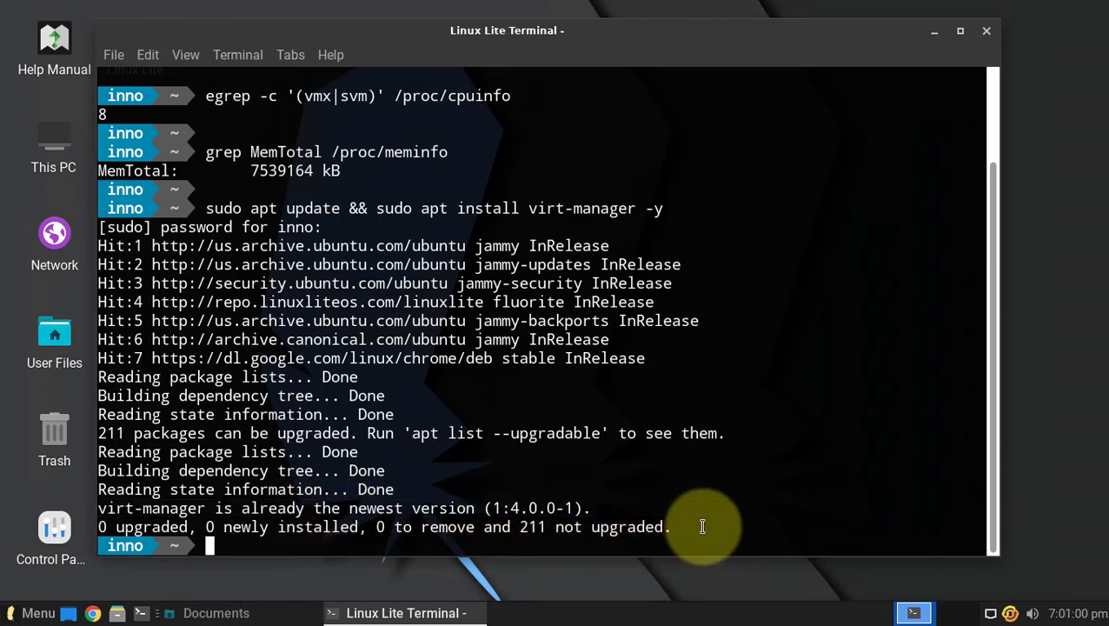
Run 'sudo virt-manager' to get a QEMU/KVM connection and enlarge its window.
text(s)
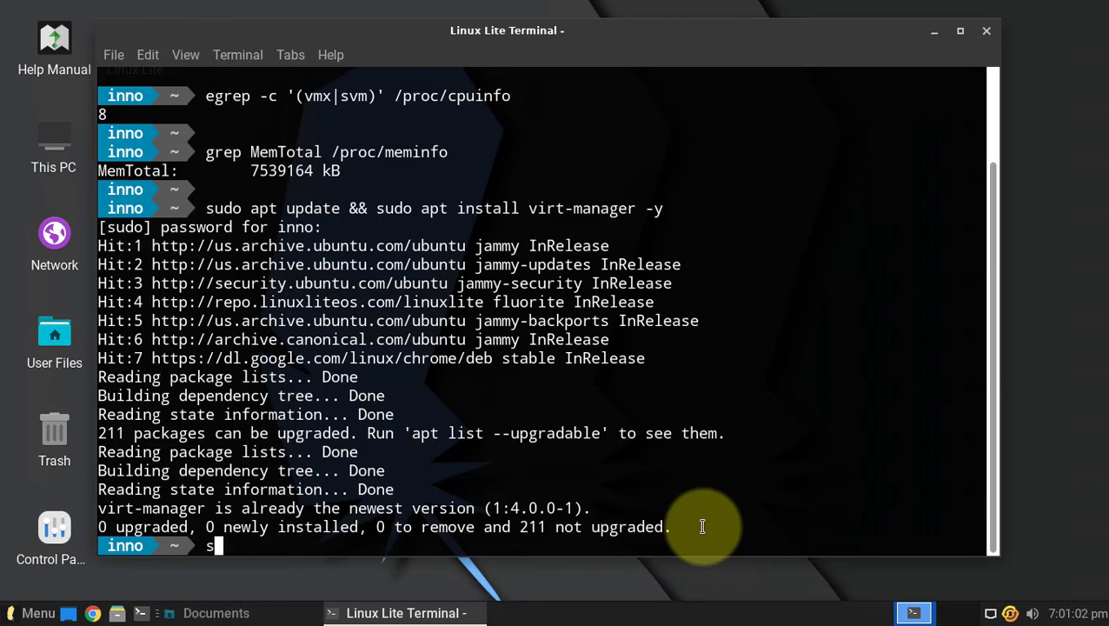
text(udo)
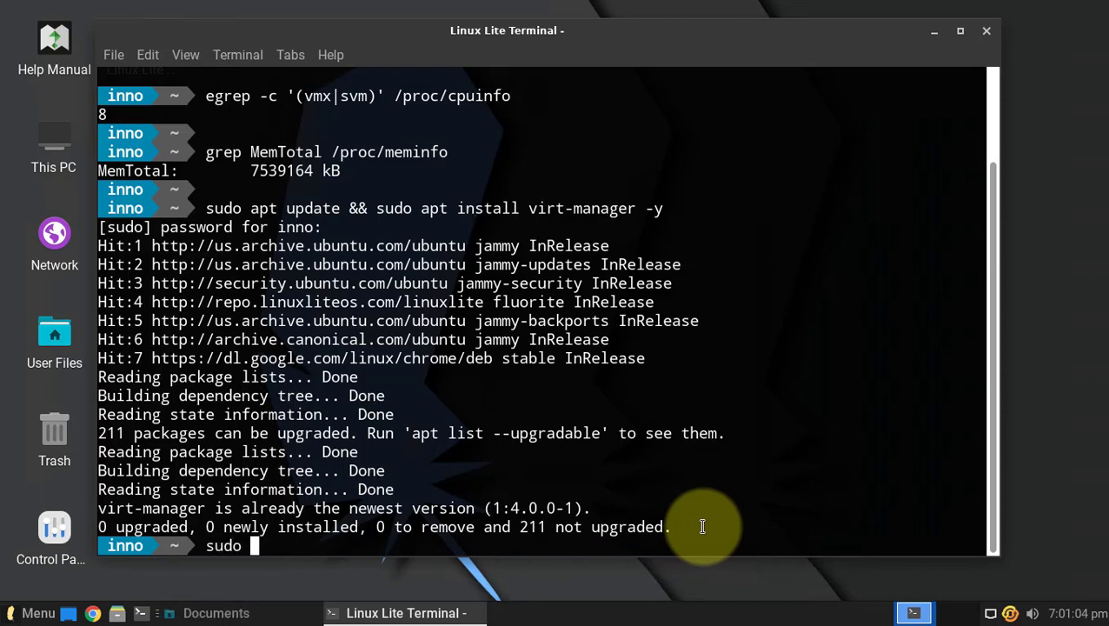
text(virt)
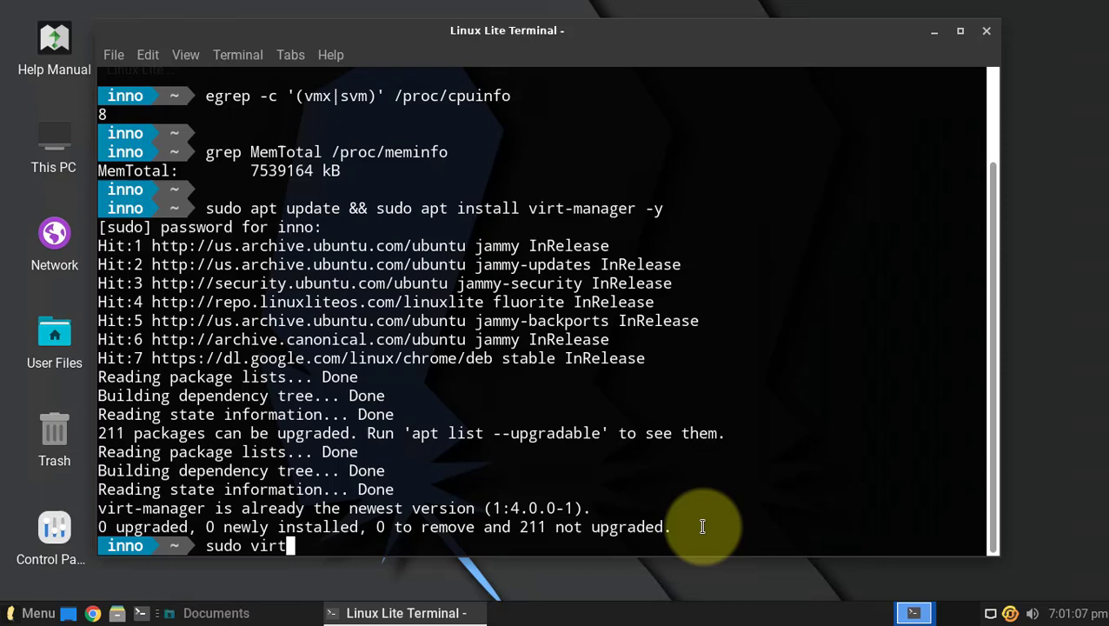
key(Return)
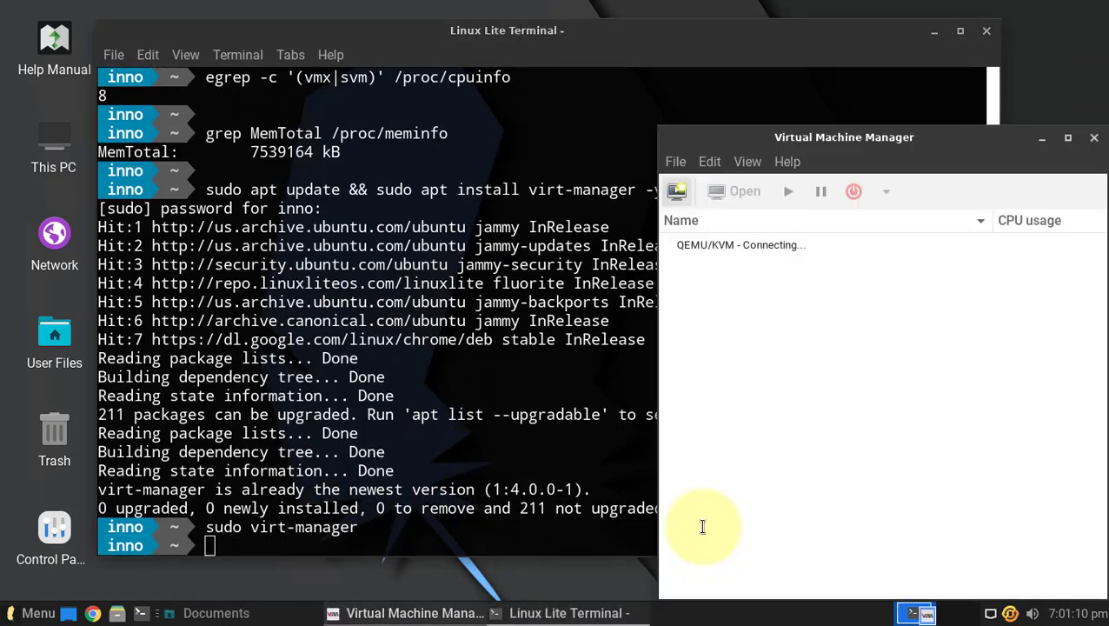
drag(845, 135, 616, 106)
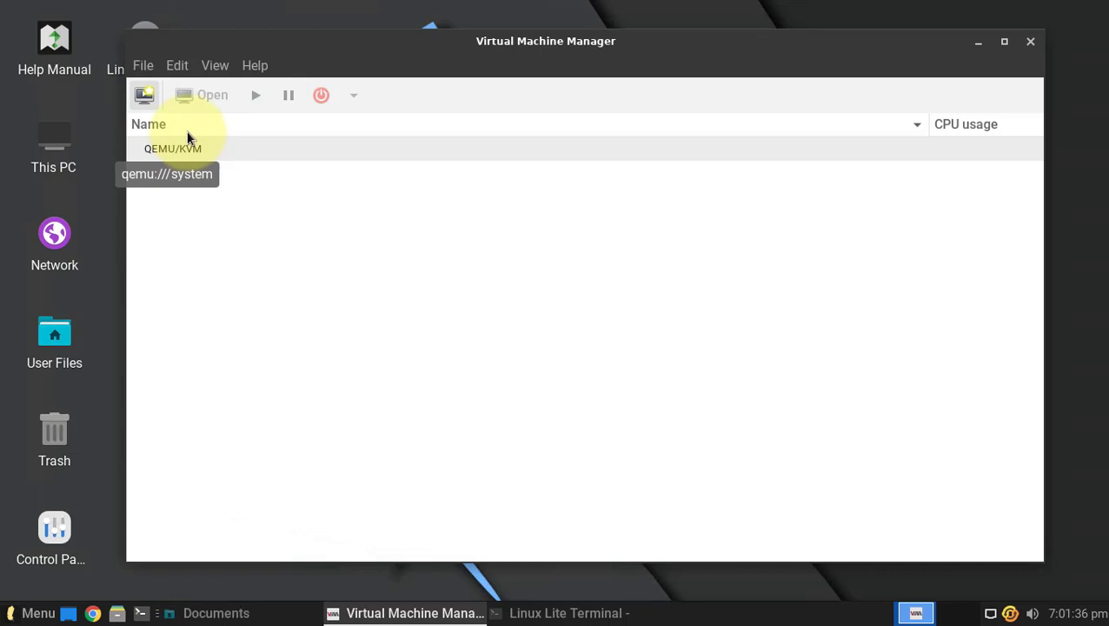
mouse_move(337, 241)
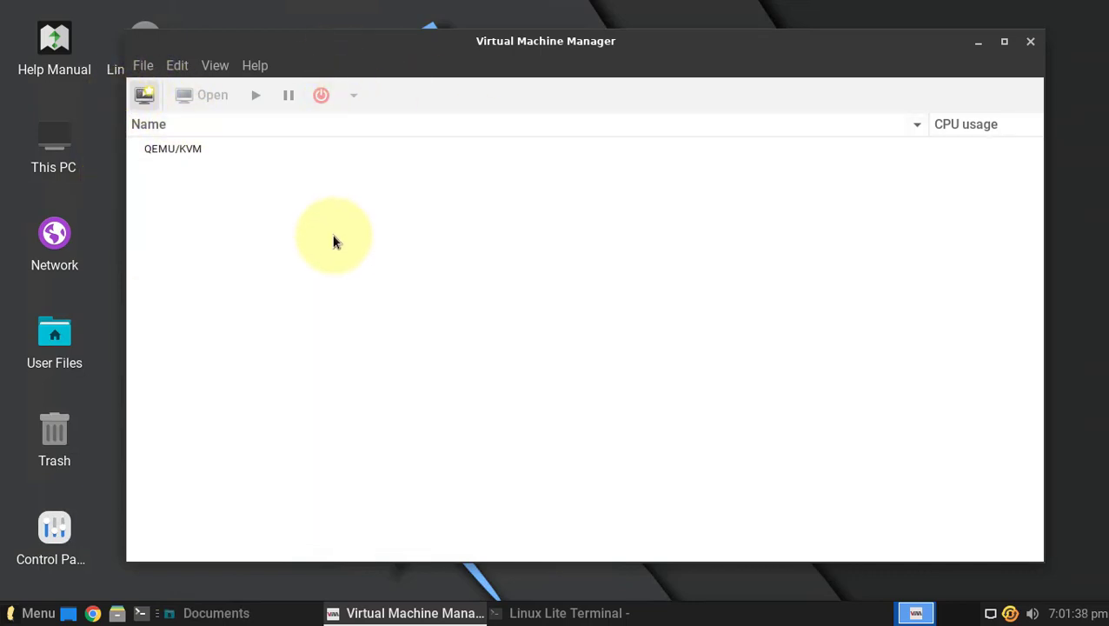
mouse_move(289, 167)
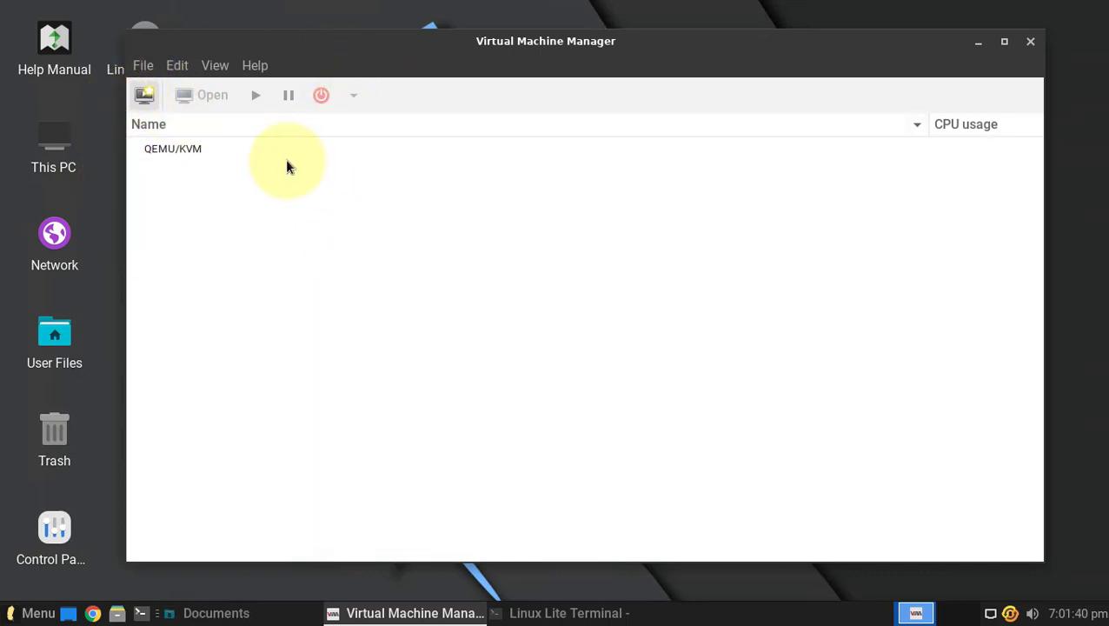
mouse_move(118, 53)
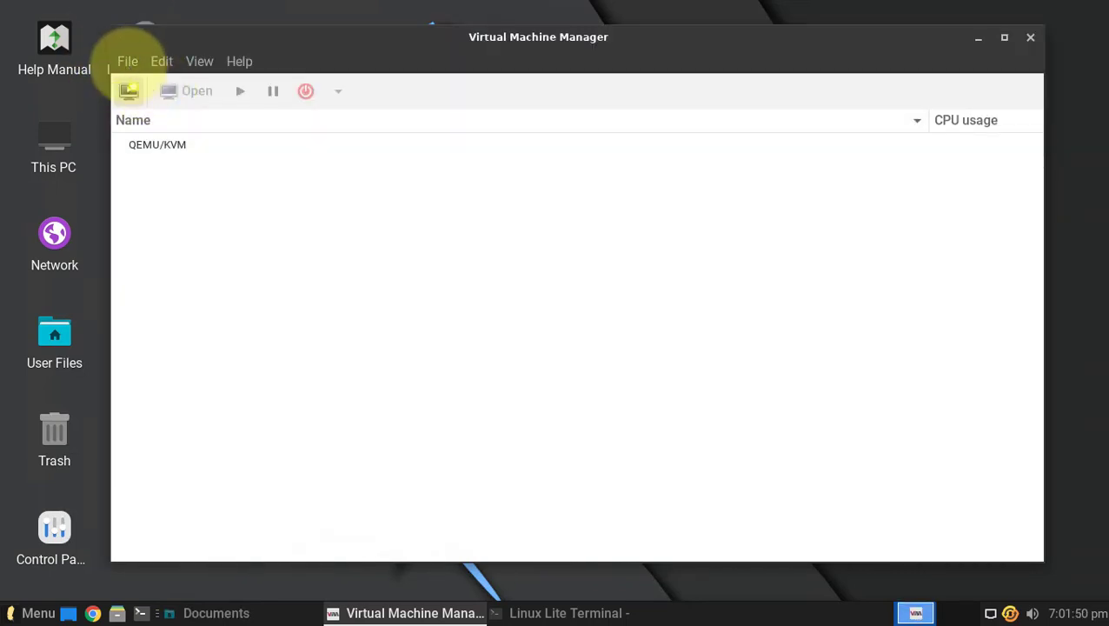
mouse_move(229, 234)
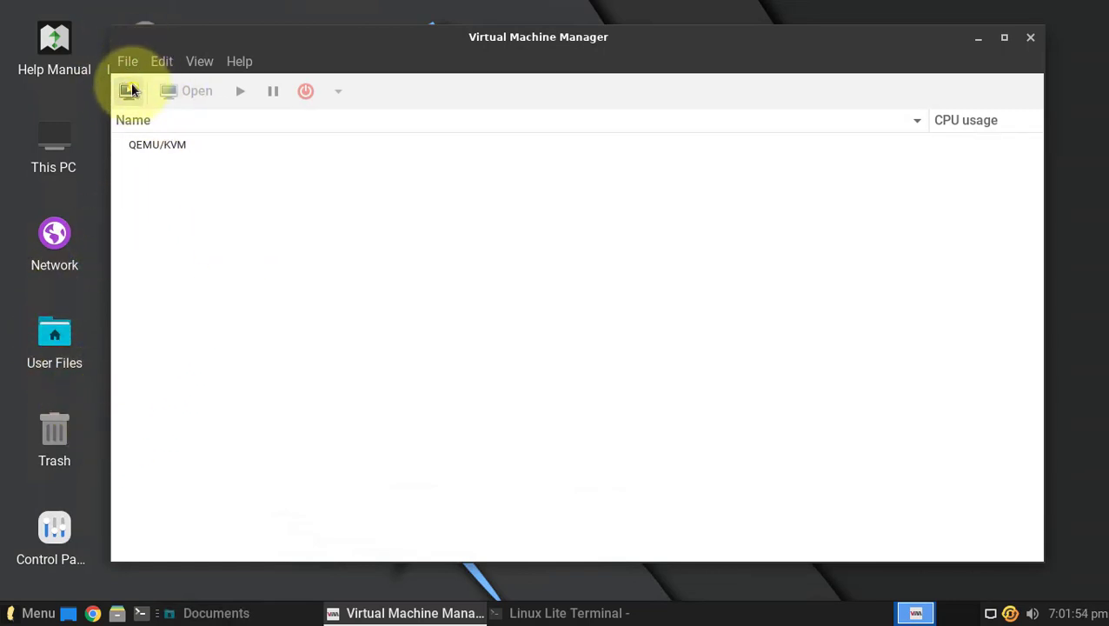
mouse_move(119, 612)
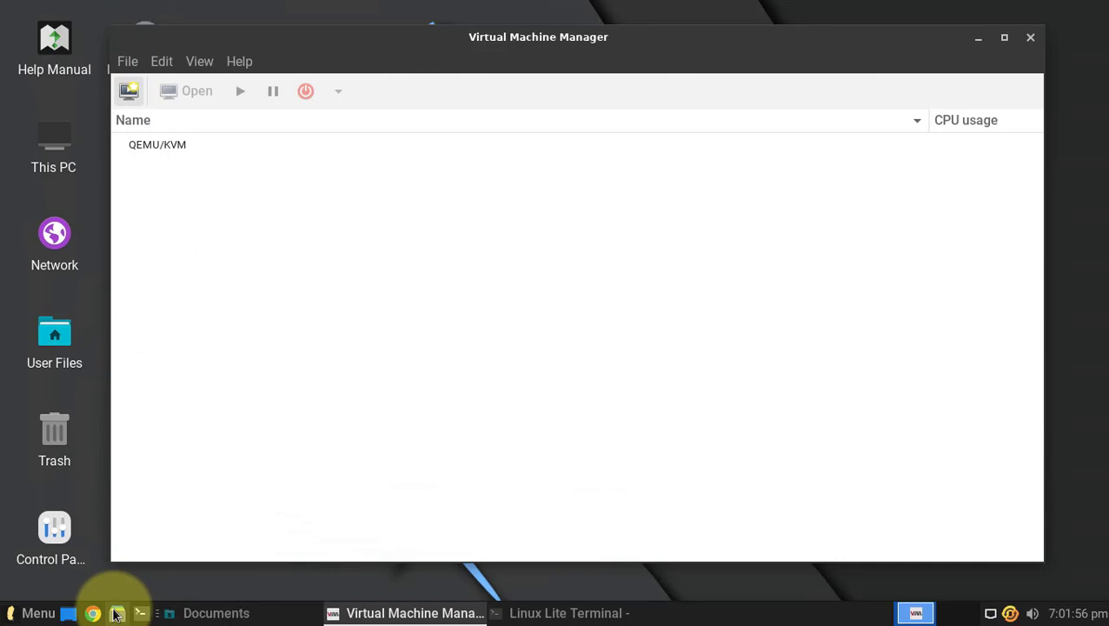
Browse from the home folder into the Documents folder in Thunar.
click(116, 612)
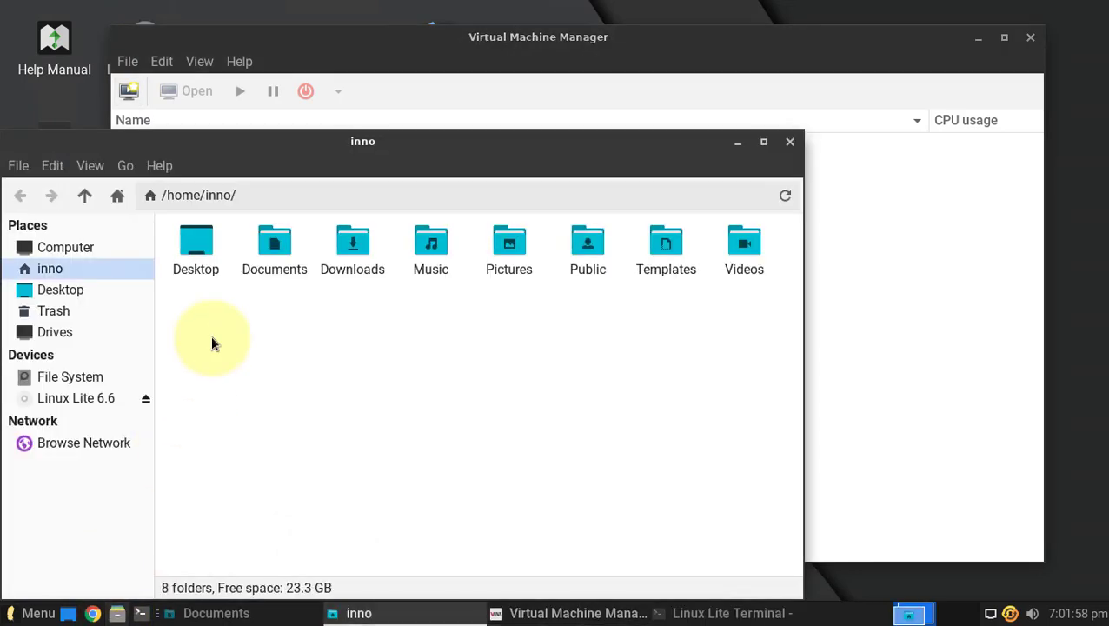
double_click(274, 247)
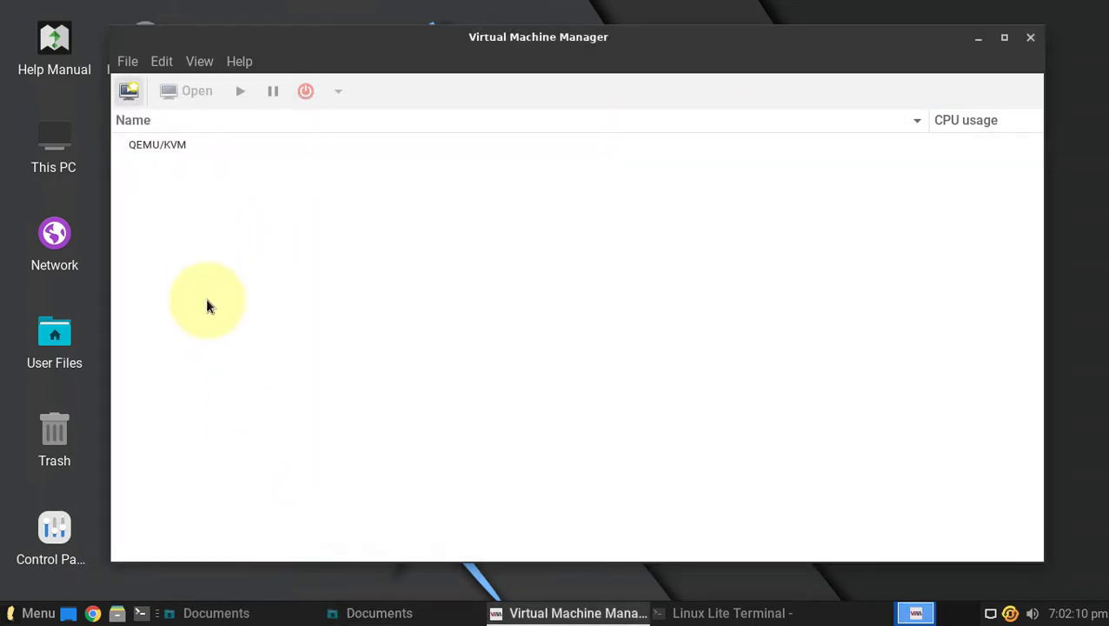
mouse_move(153, 222)
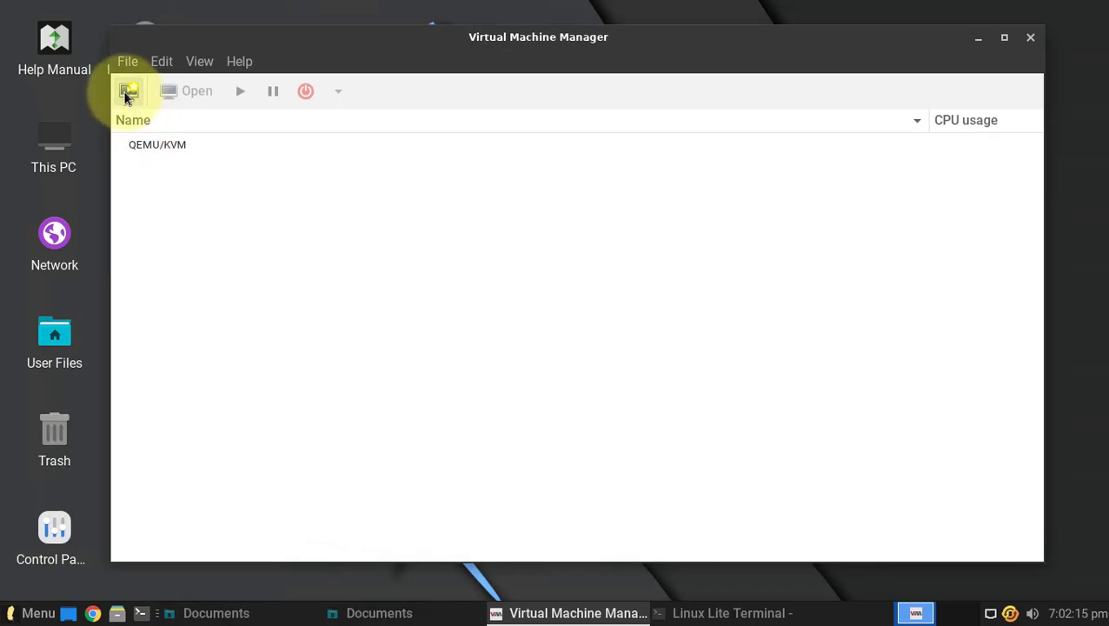
mouse_move(128, 90)
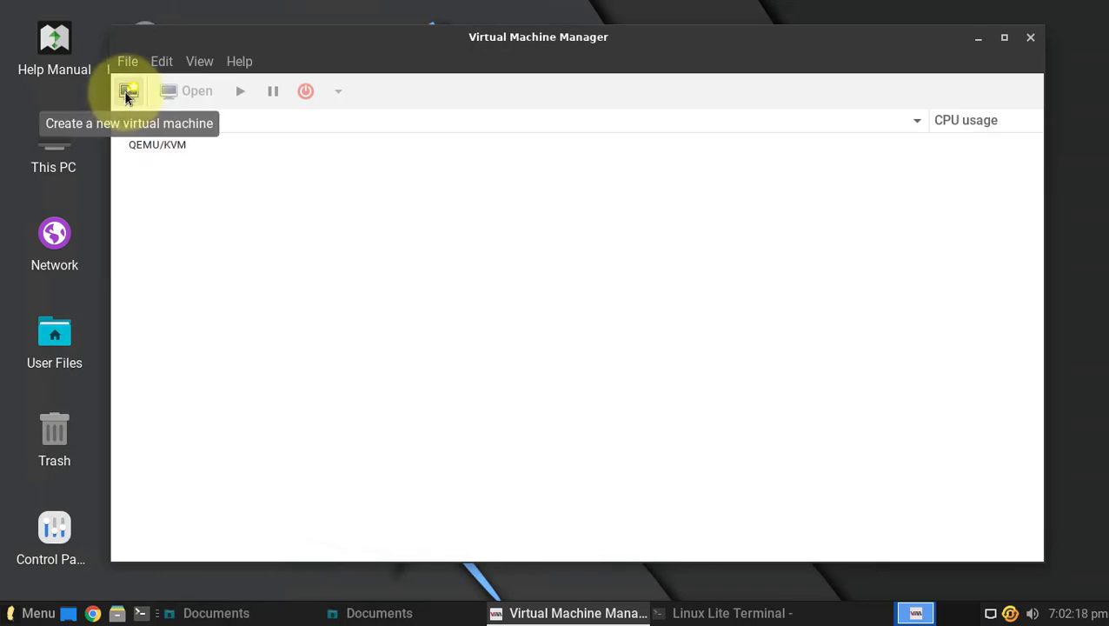
Begin a new VM from local install media and bring up the ISO media volume locator.
click(129, 90)
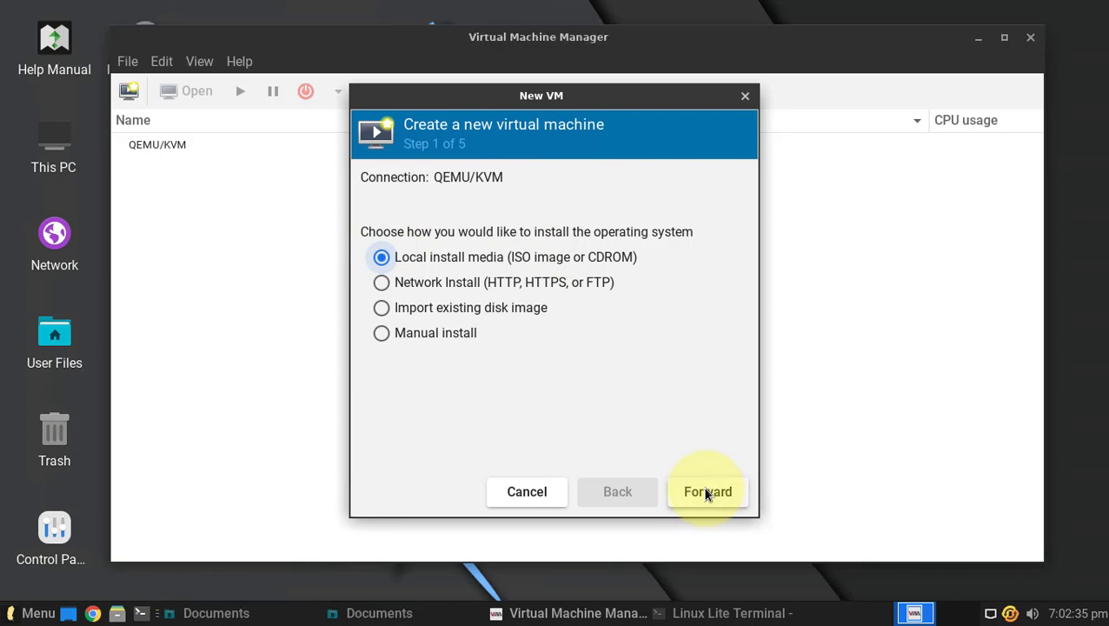
click(707, 490)
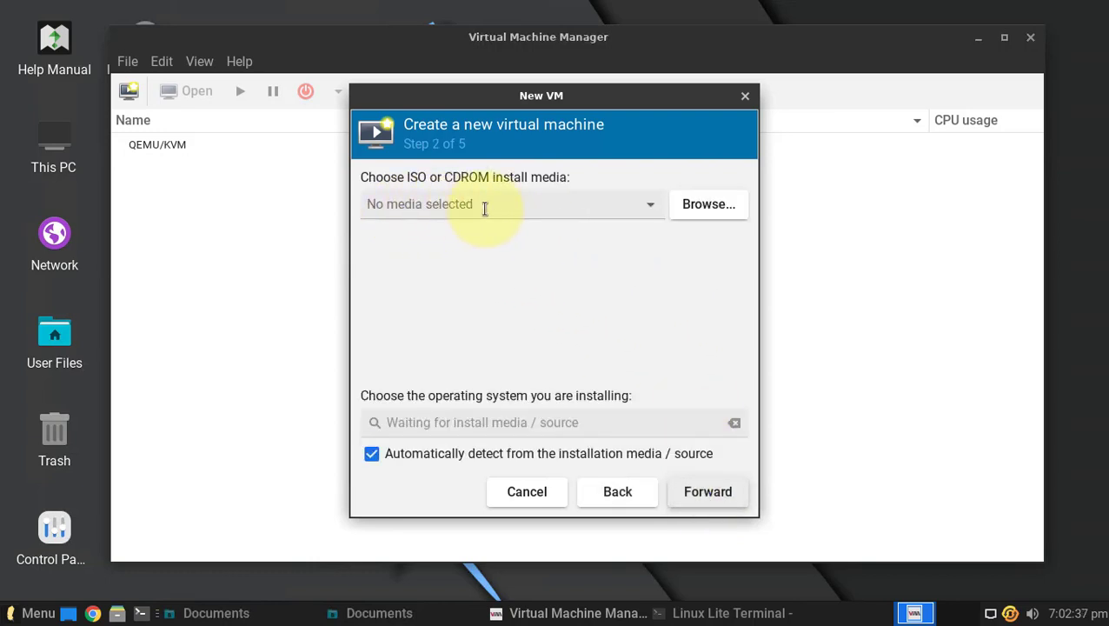
mouse_move(371, 177)
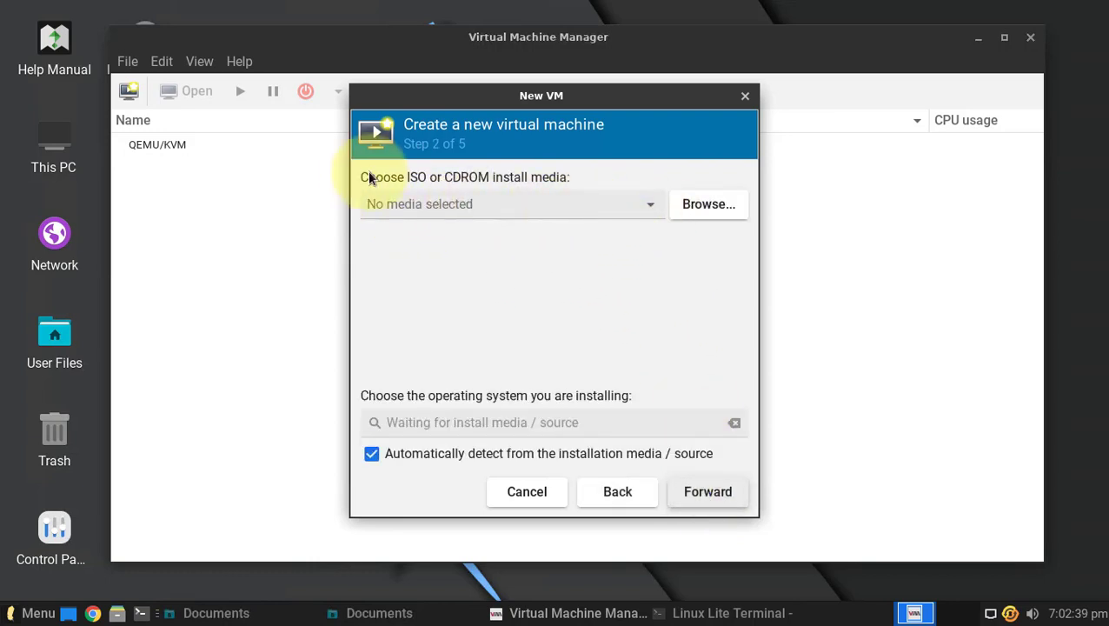
click(709, 203)
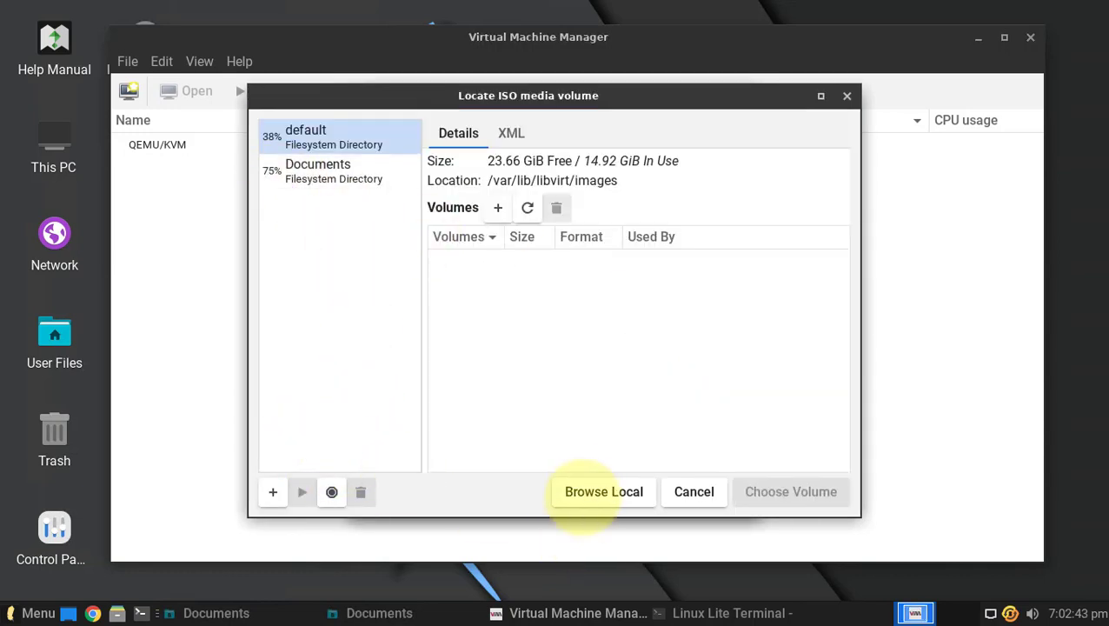
Pick the Kali ISO, disable OS auto-detection and choose Debian 11 manually.
click(603, 490)
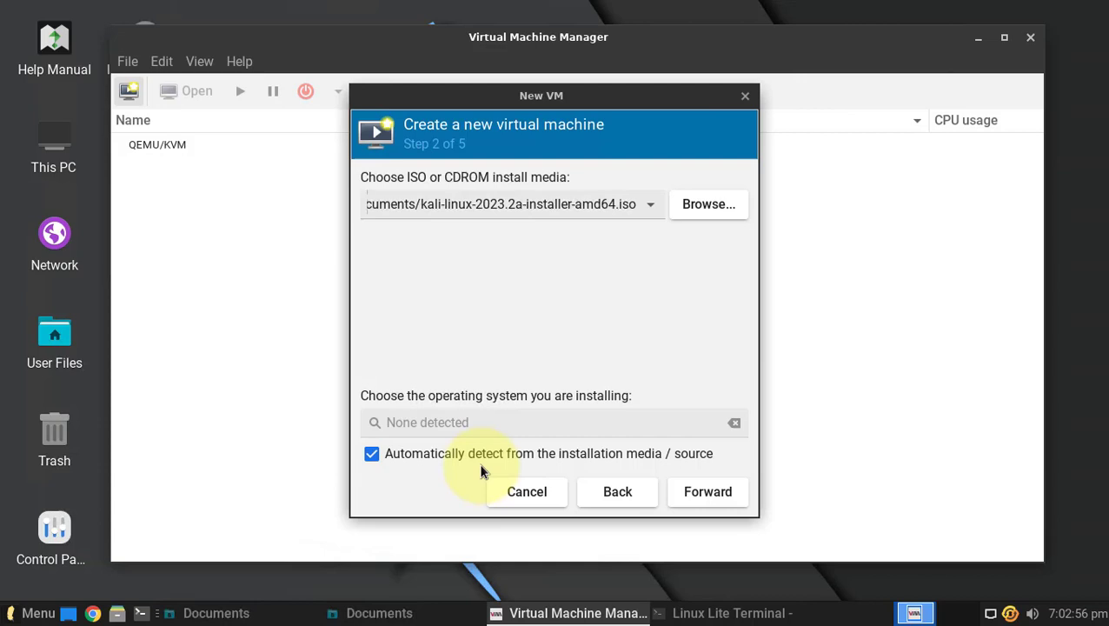
click(371, 452)
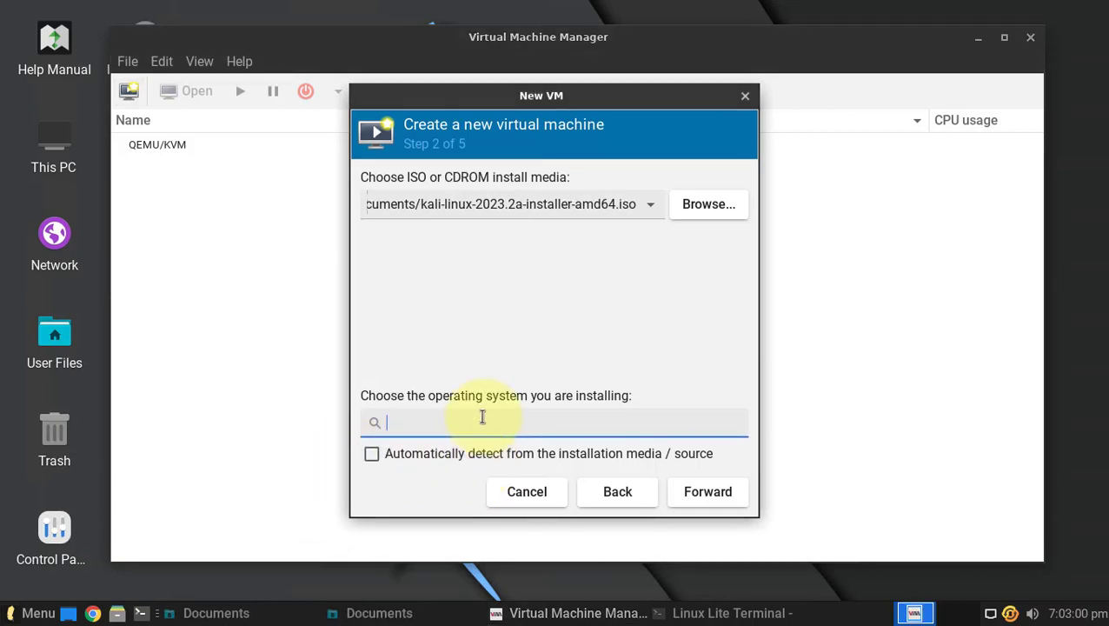
text(d)
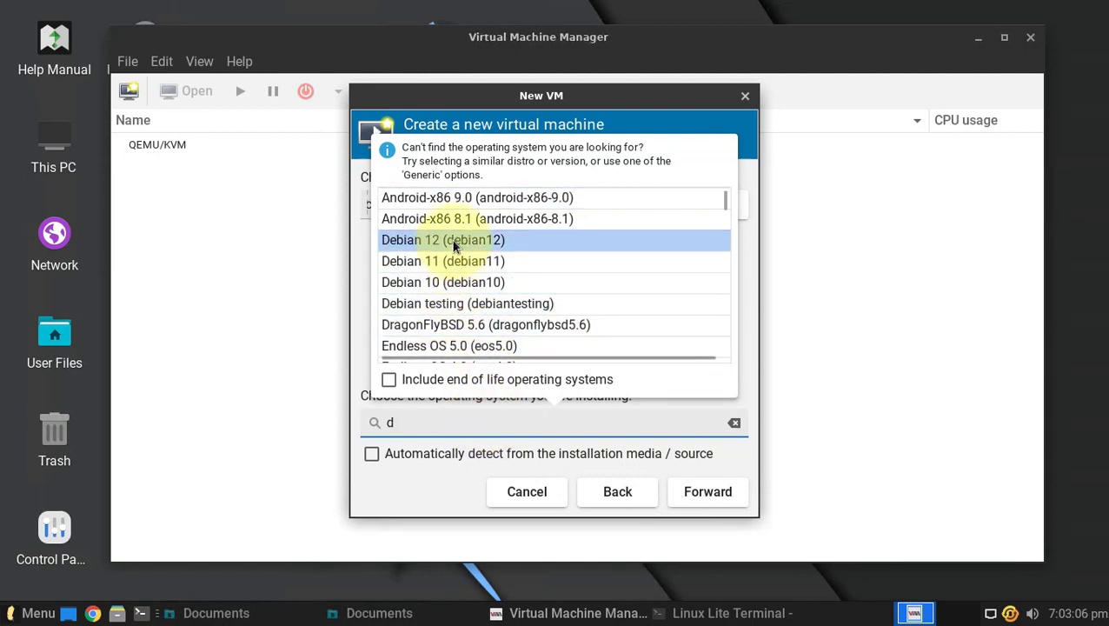
click(443, 260)
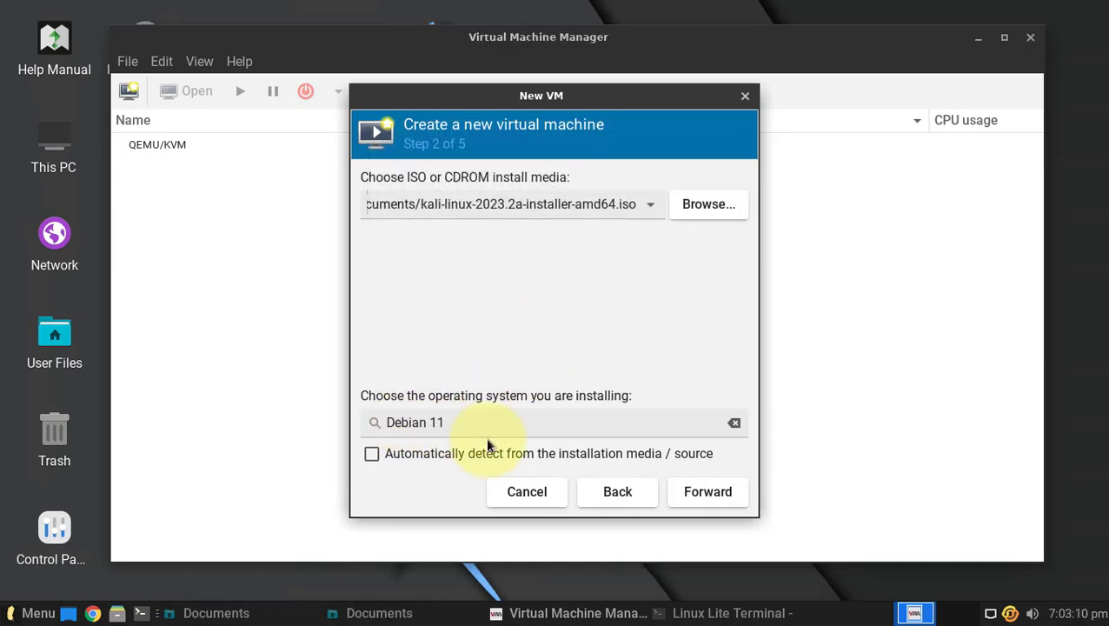
click(707, 490)
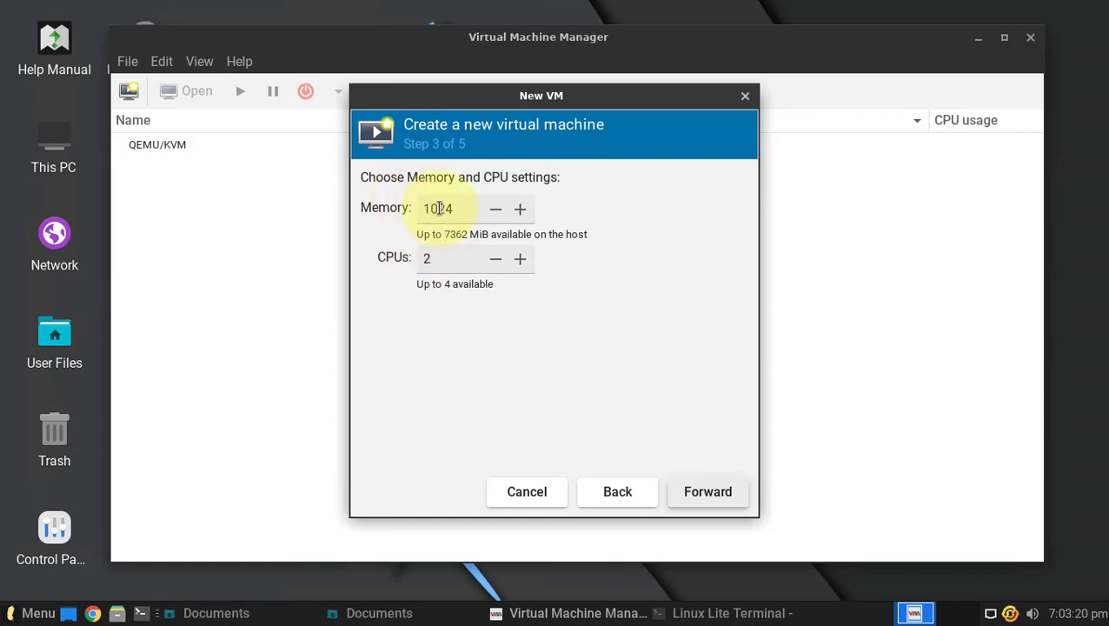
Allocate 2048 MiB memory with 2 CPUs and keep the 20 GiB disk image.
text(2048)
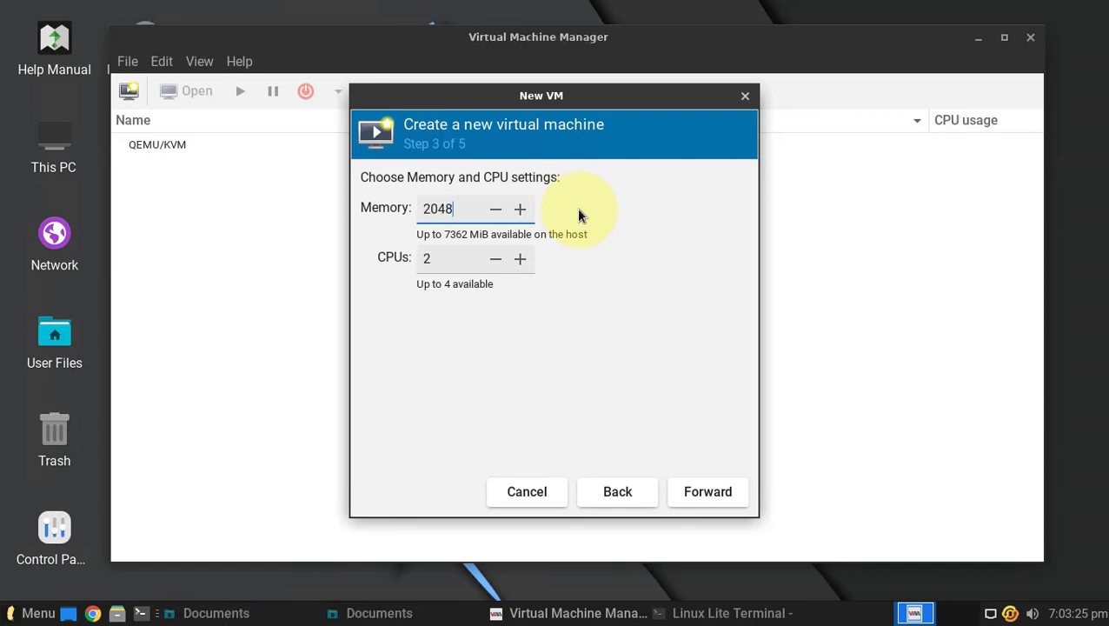
mouse_move(389, 269)
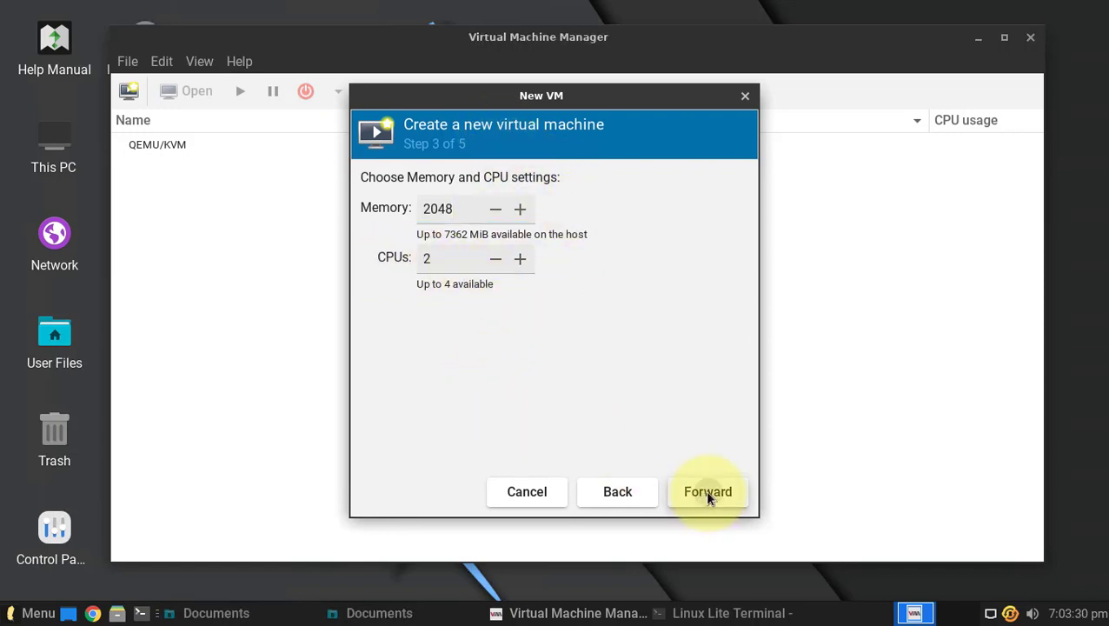
click(707, 490)
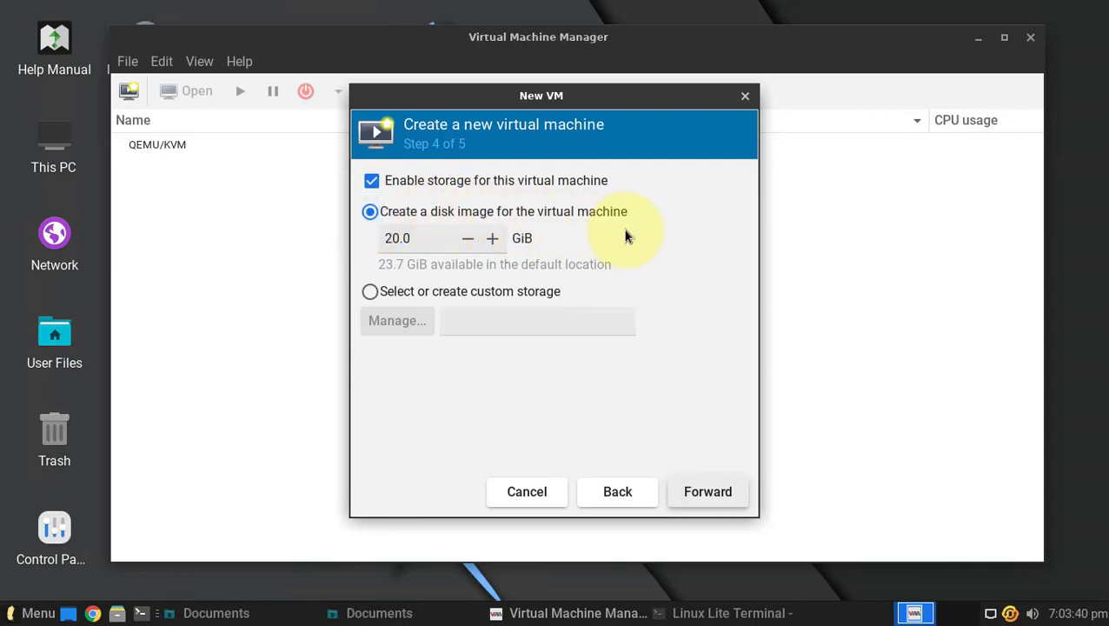
mouse_move(641, 404)
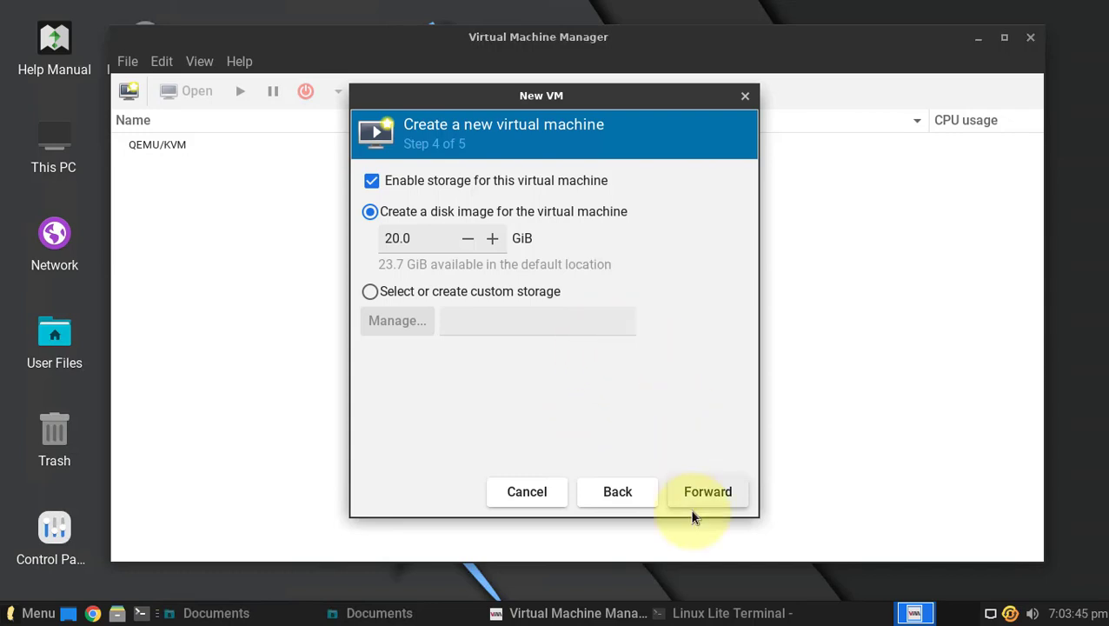
click(707, 490)
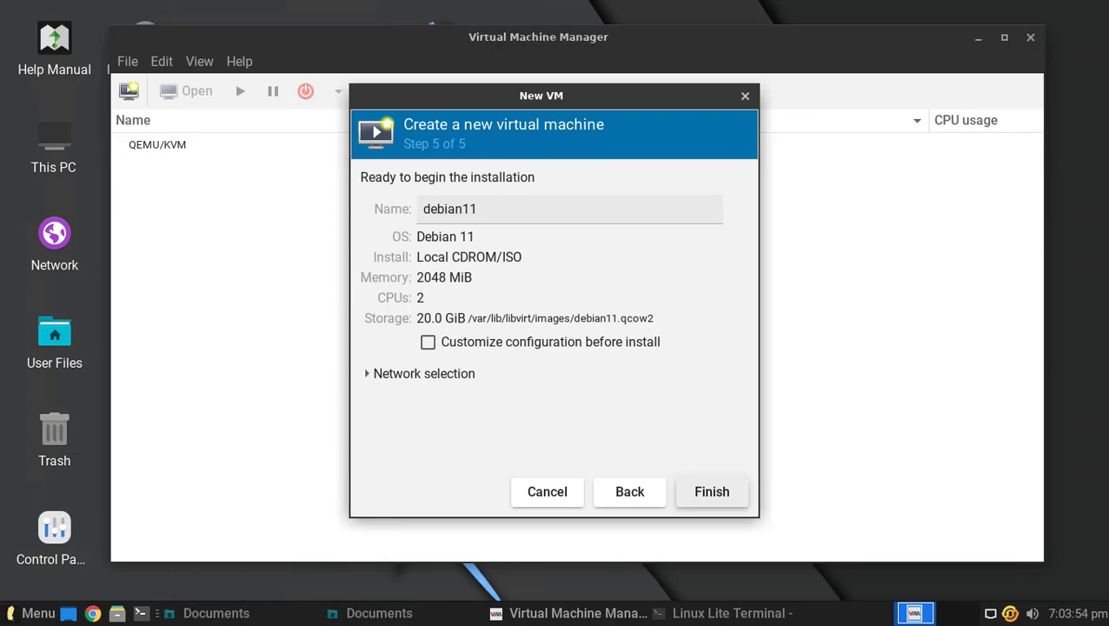
mouse_move(488, 156)
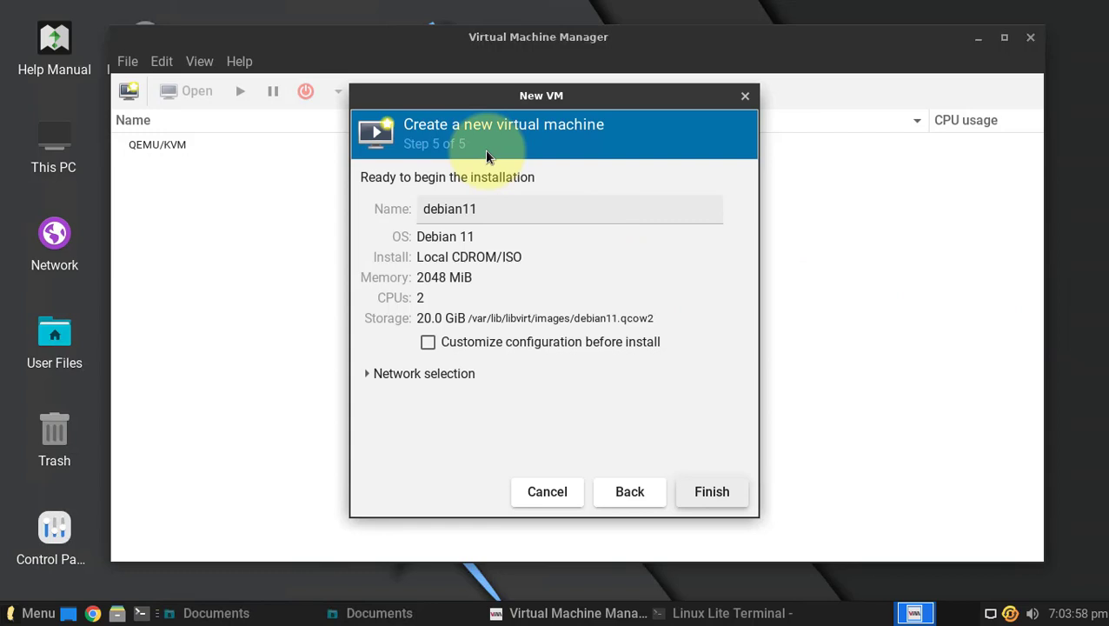
Name the VM Kali-Linux and finish creation so it boots the Kali installer menu.
text(Kali-)
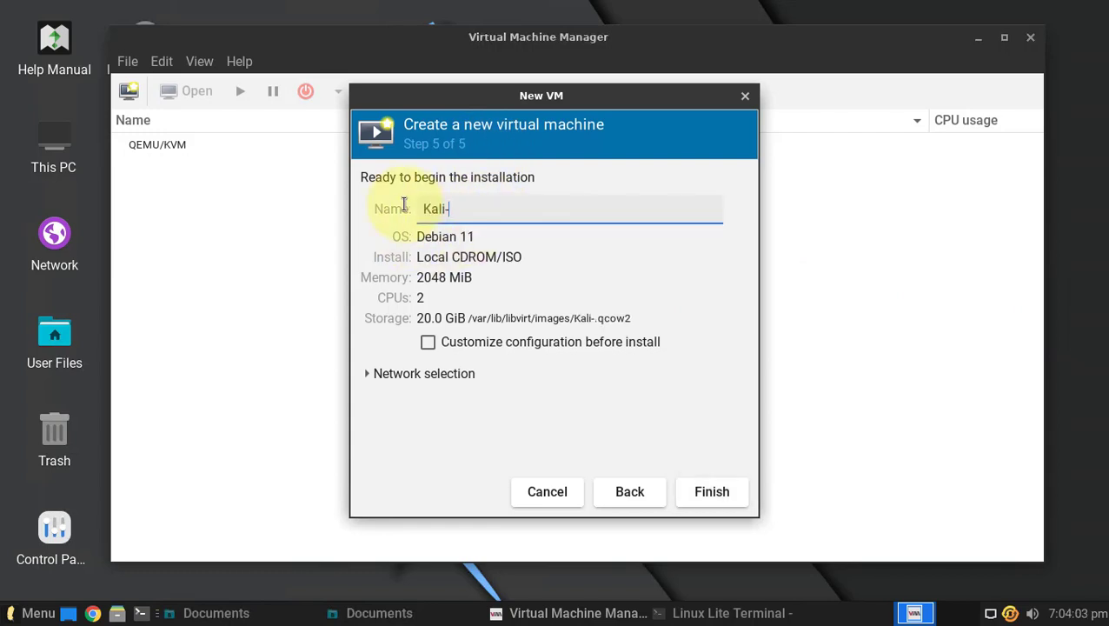
text(Linux)
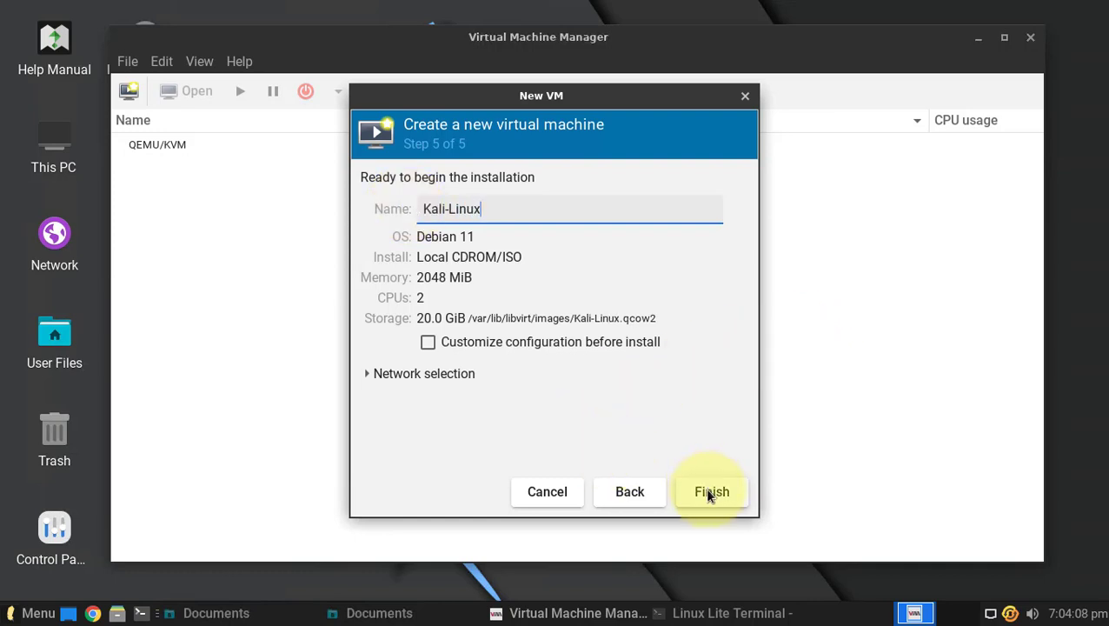
click(710, 490)
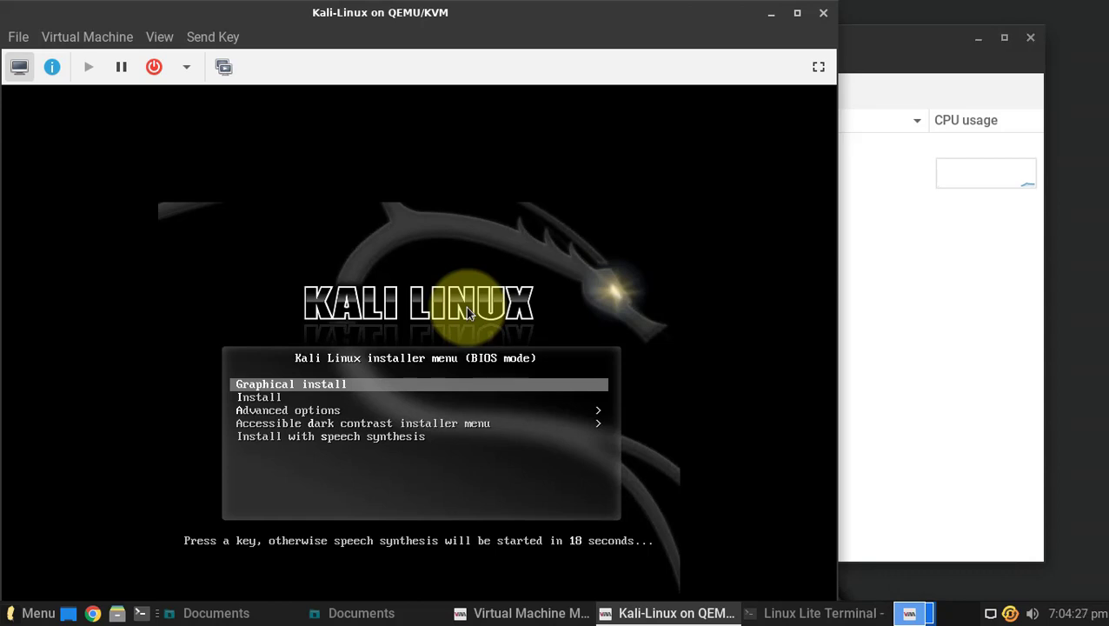
Start the Kali installer from the VM's boot menu.
key(Down)
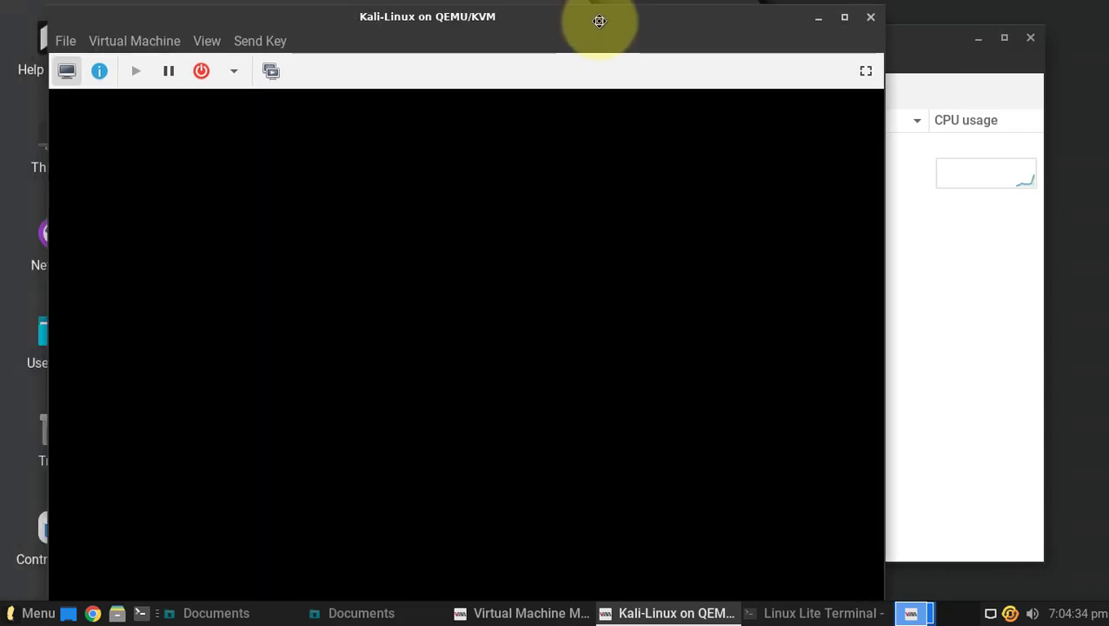
mouse_move(603, 28)
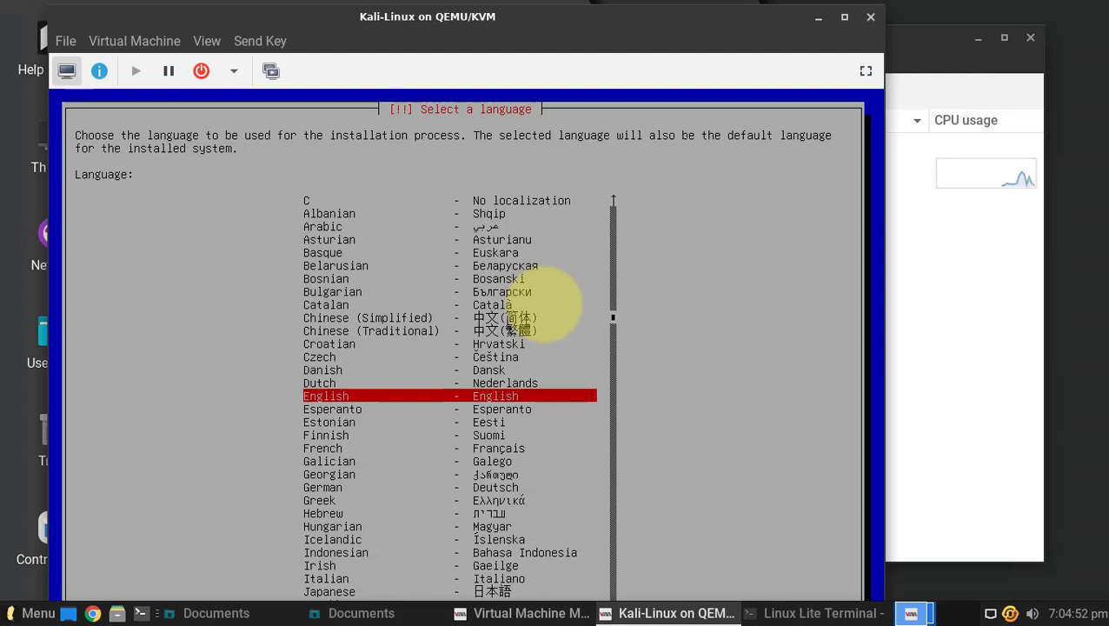
mouse_move(52, 17)
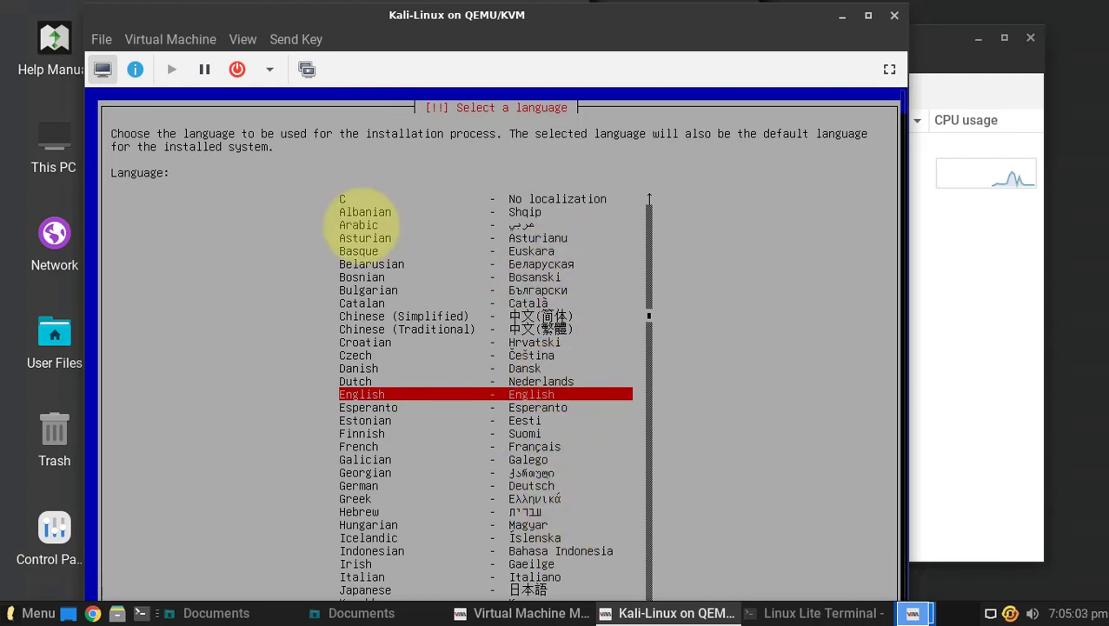
mouse_move(87, 21)
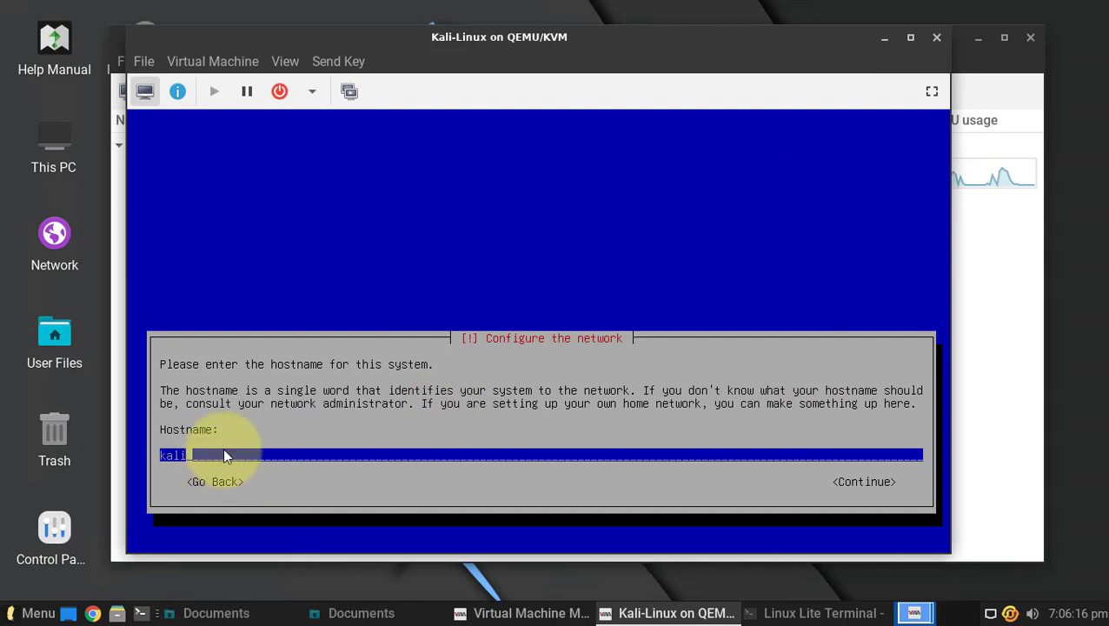
mouse_move(216, 459)
text( Linux)
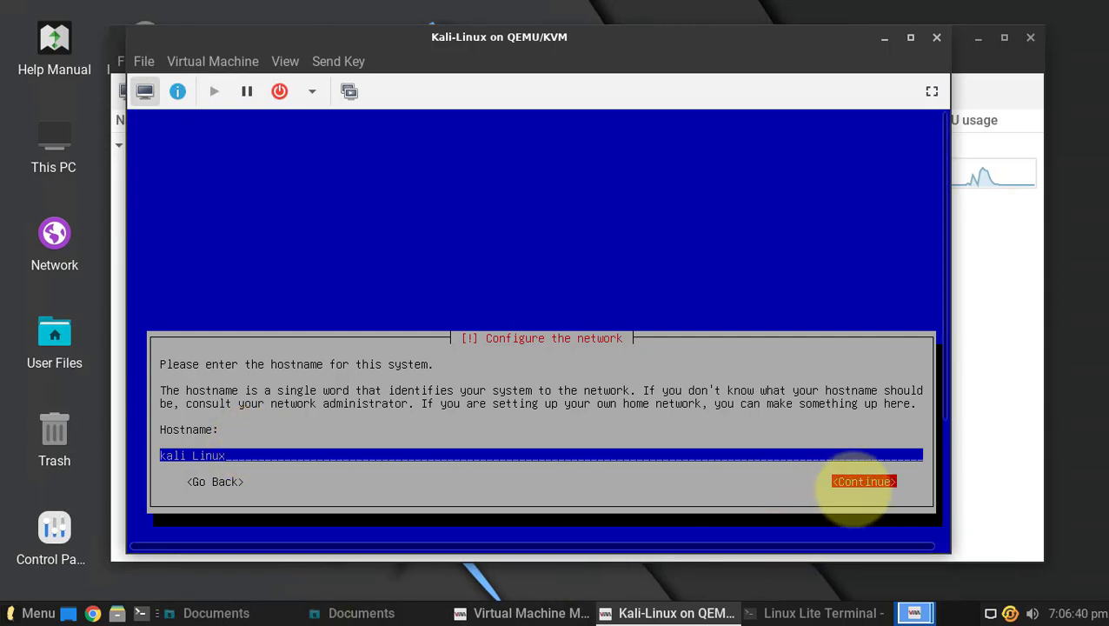
After the spaced hostname is rejected, enter a hyphenated 'Inno-' hostname and continue.
click(862, 480)
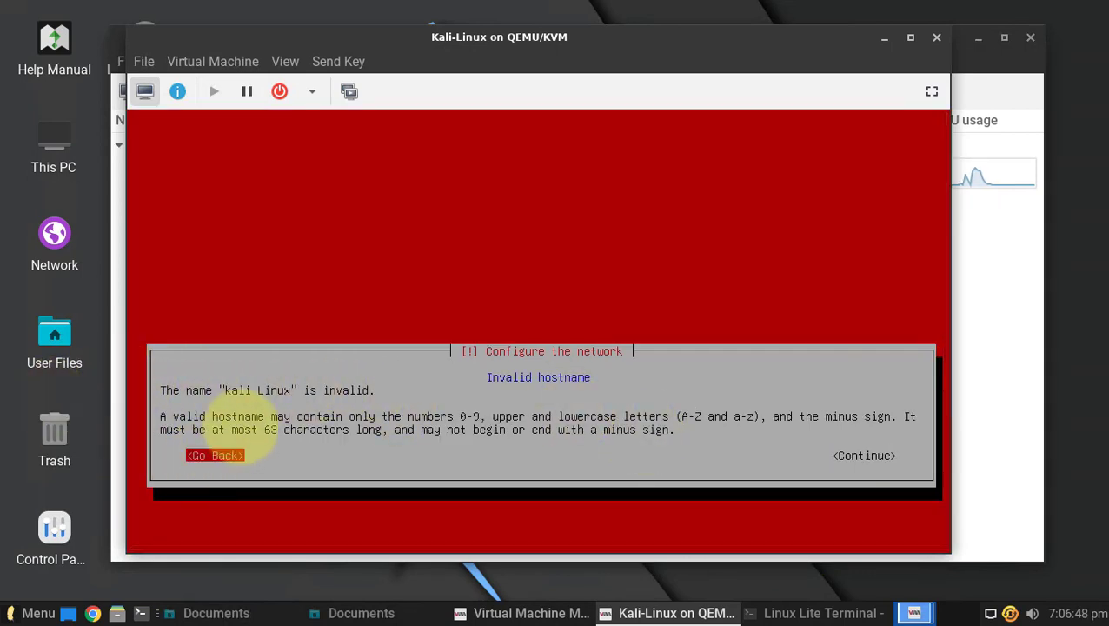
click(215, 455)
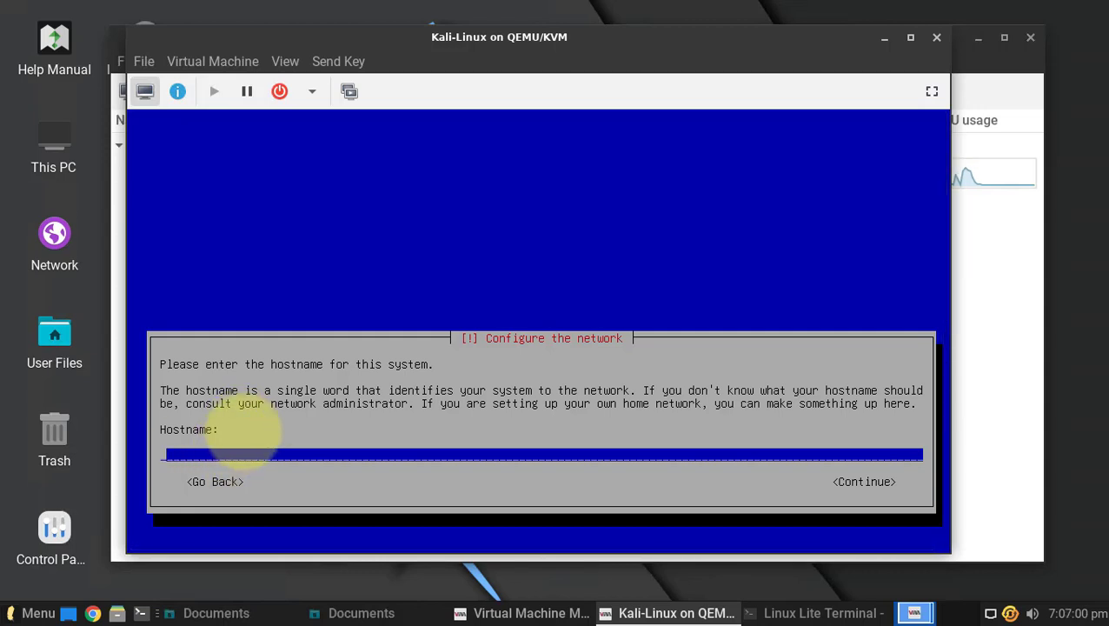
text(Inno-Kali)
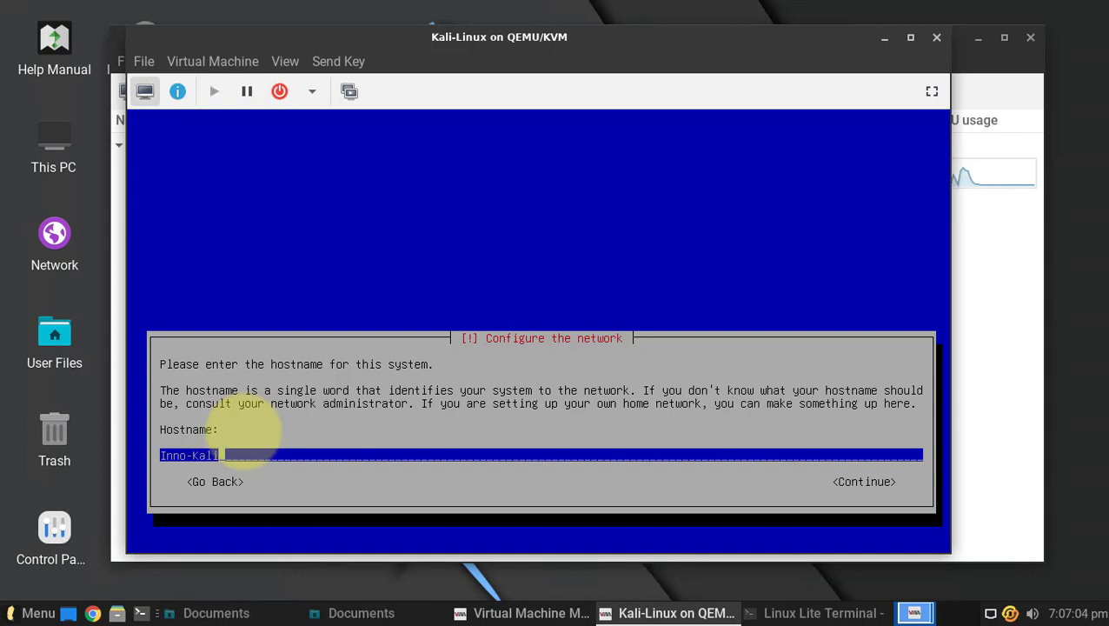
click(862, 481)
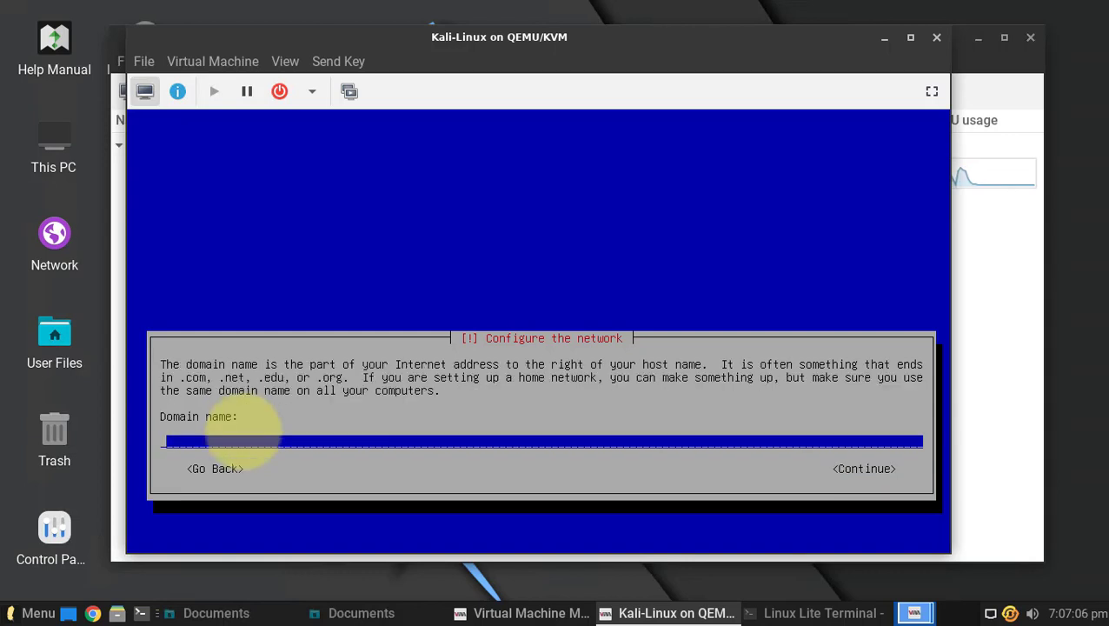
Set the domain name to innotechtips.com and continue to the user full name step.
text(mo)
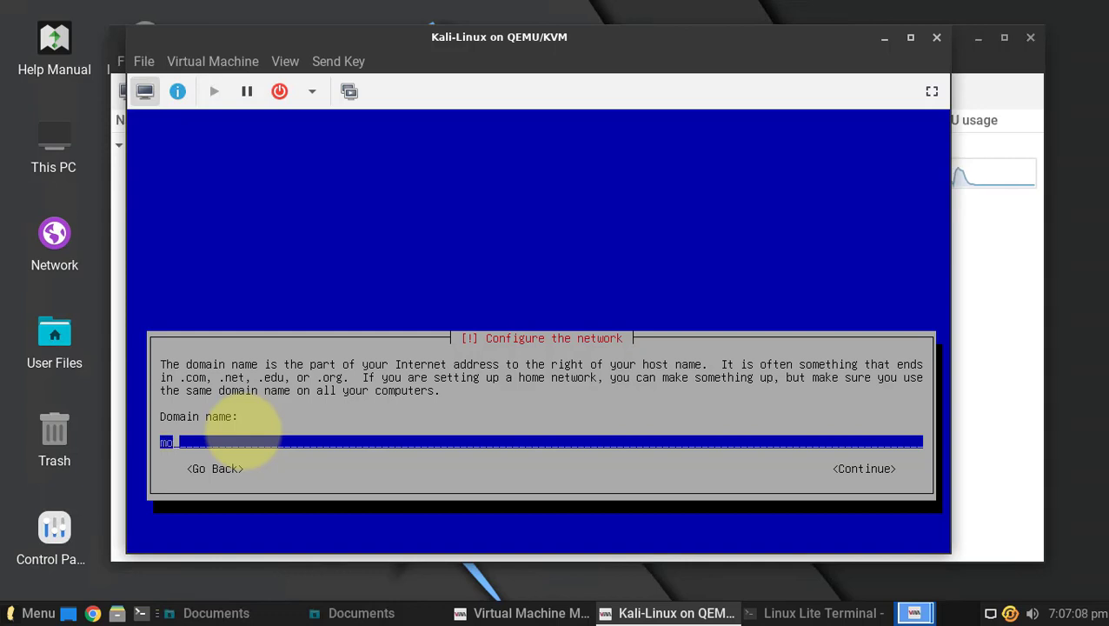
key(BackSpace)
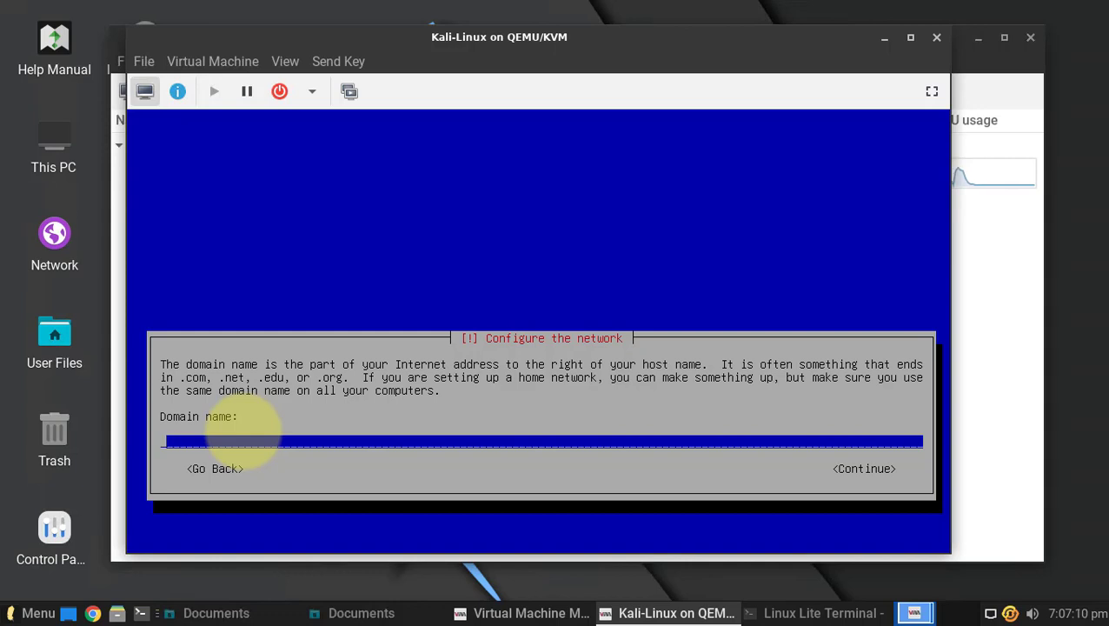
text(innotech)
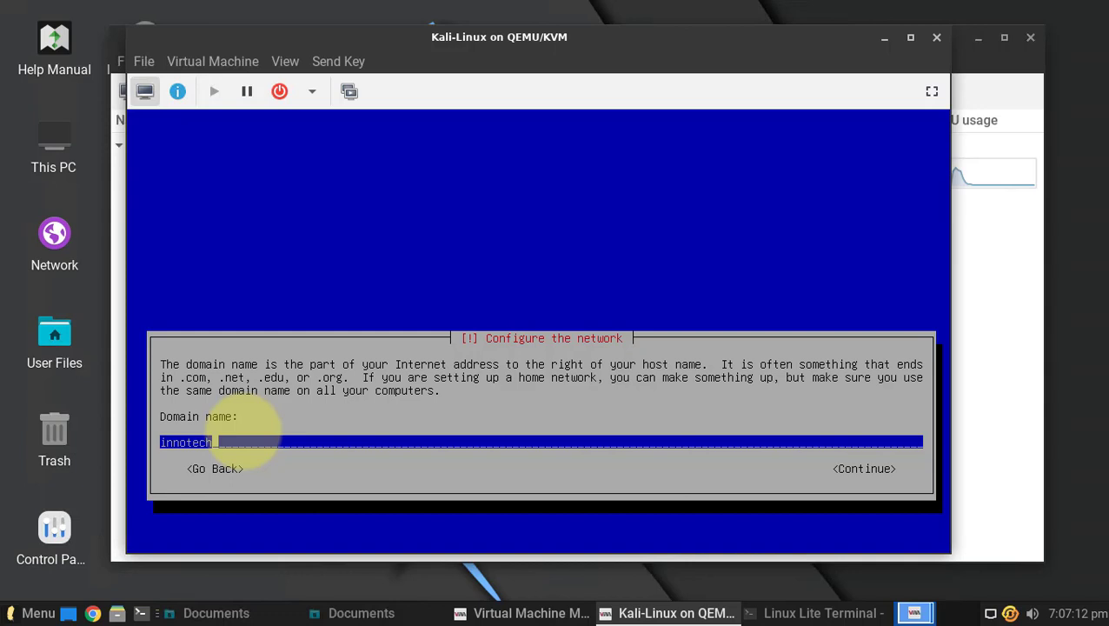
text(tips)
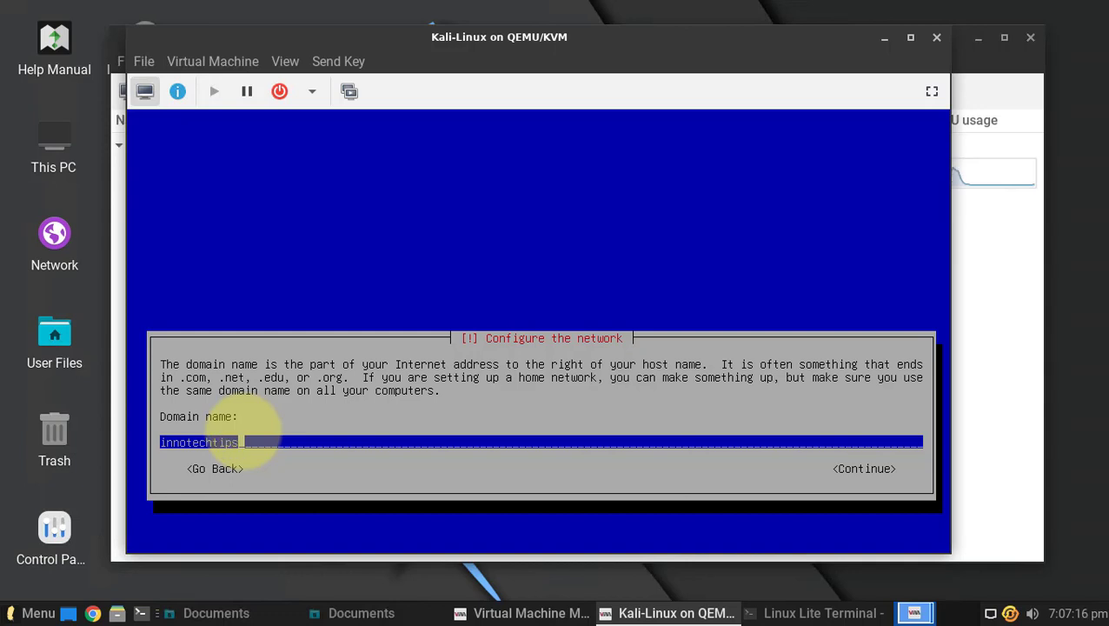
text(.com)
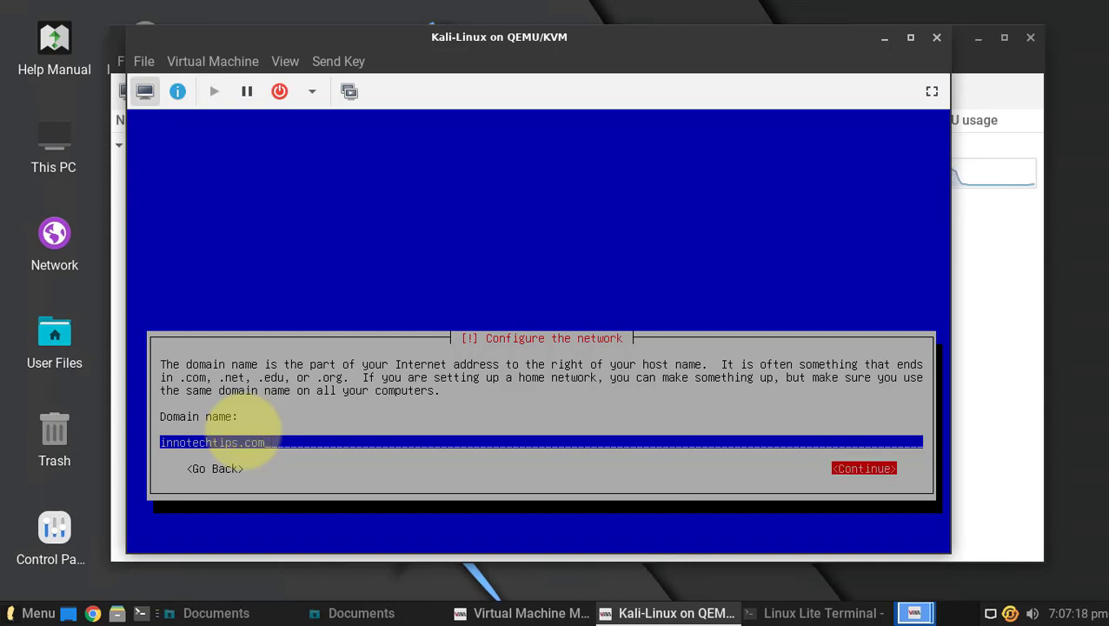
click(862, 468)
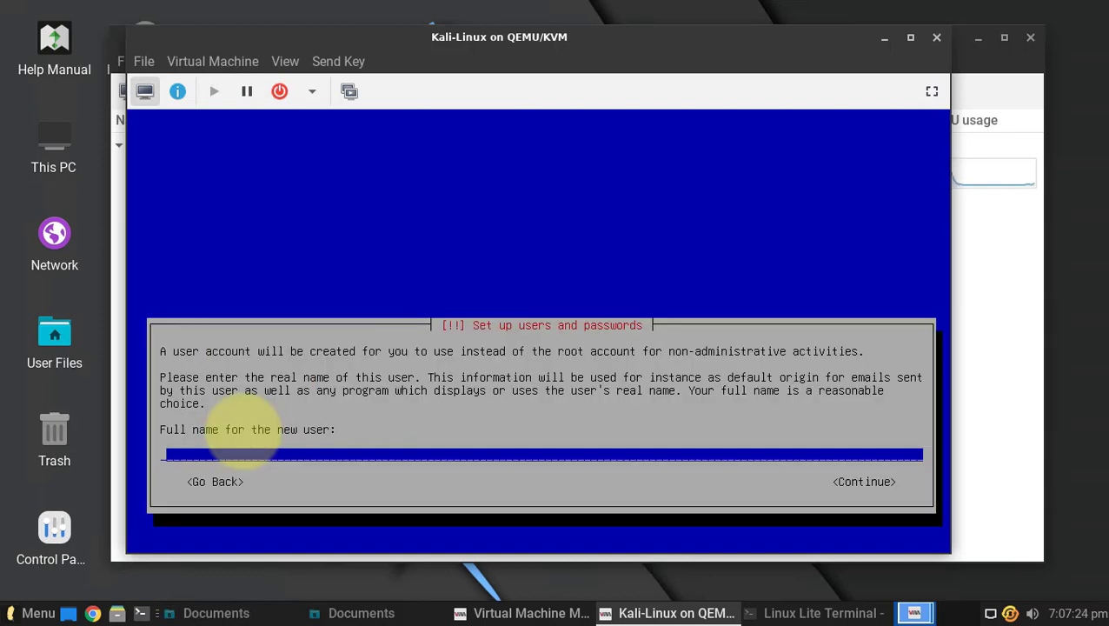
Enter the full name Inno and accept the suggested username.
text(Inno)
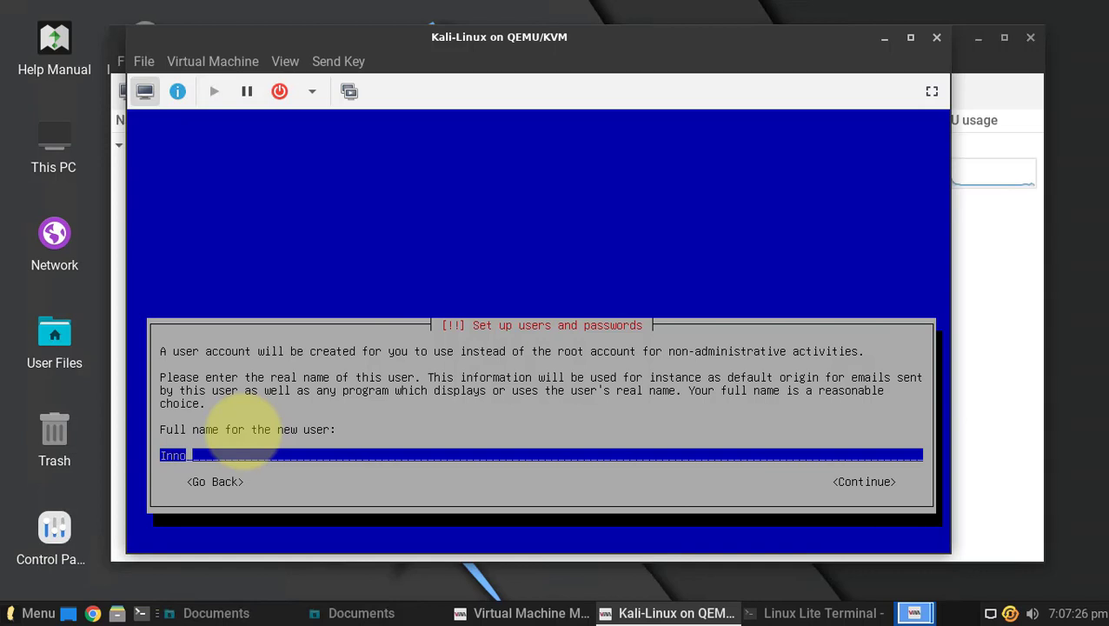
click(863, 482)
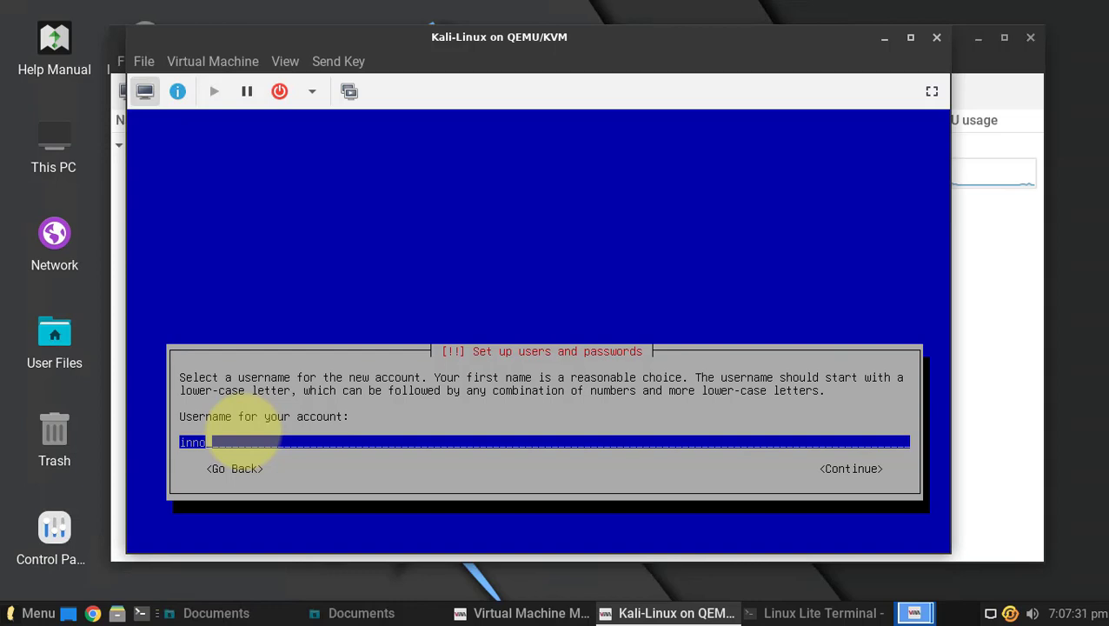
click(850, 469)
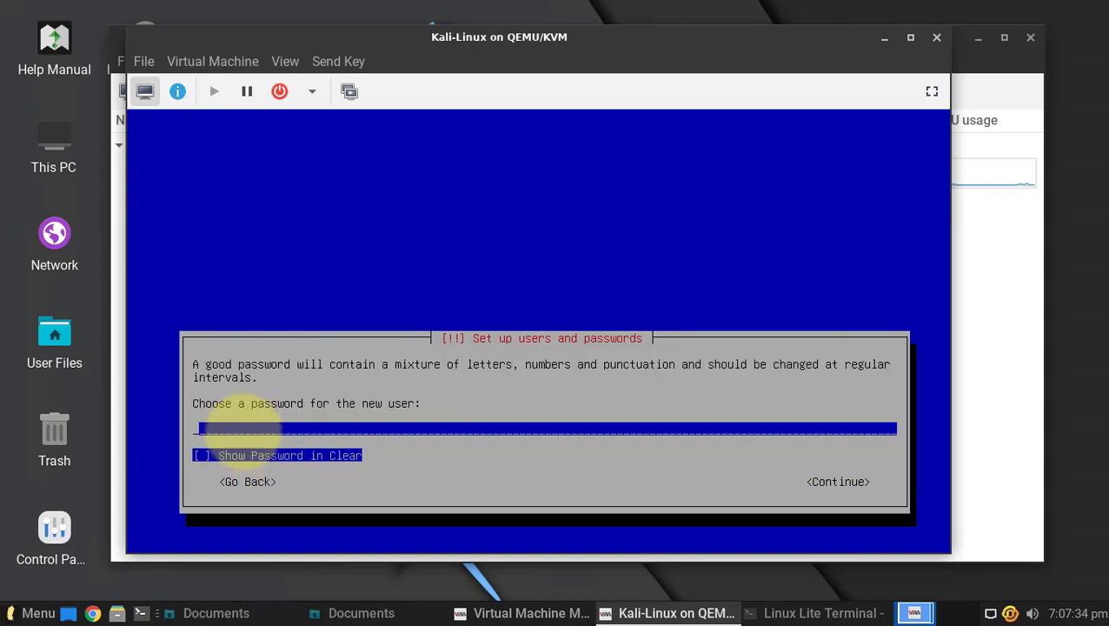
Enter the password, show it in clear to check, and confirm the re-entered password.
text(***)
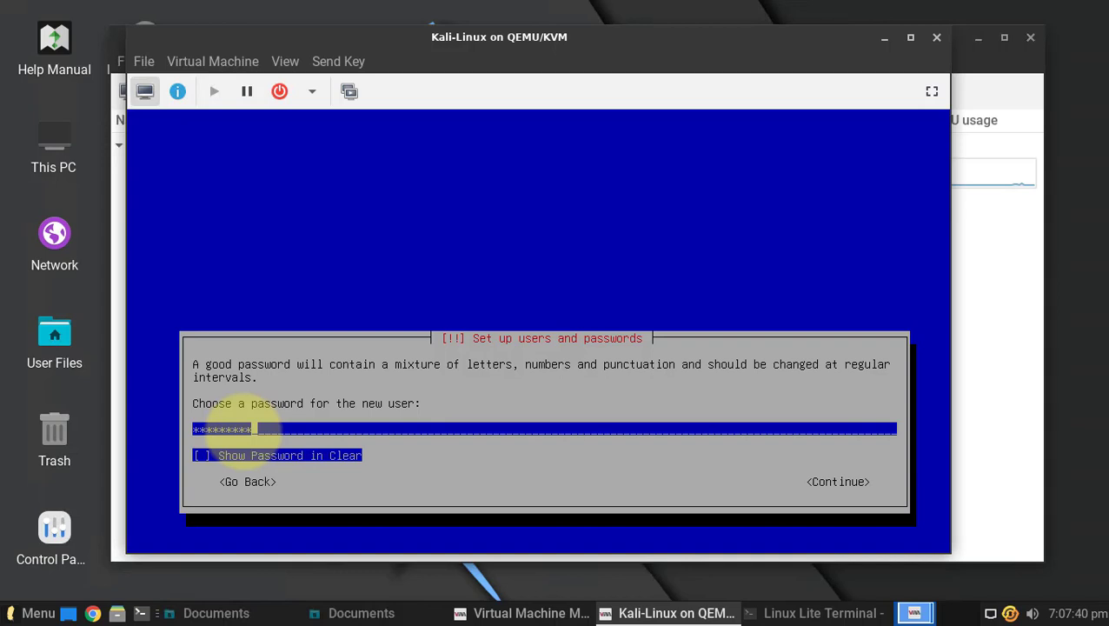
click(201, 455)
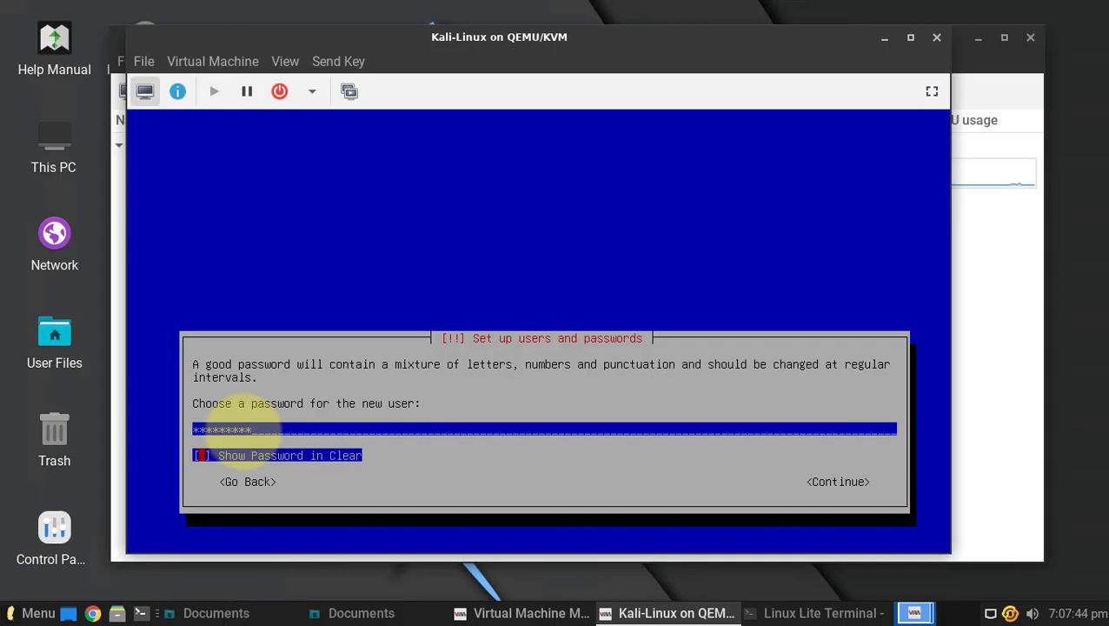
click(837, 482)
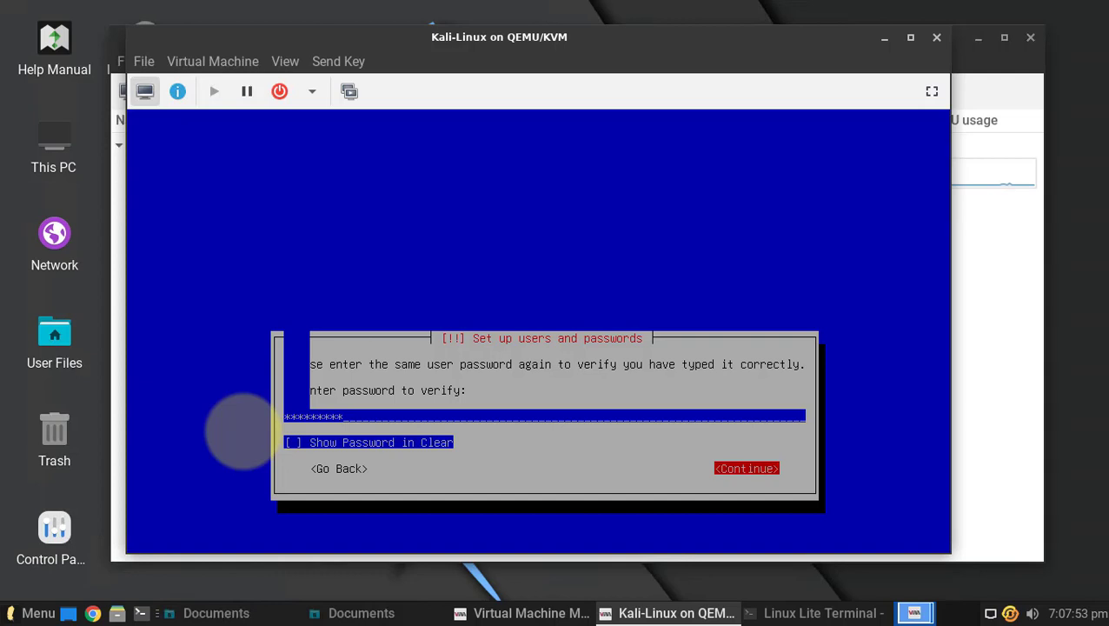
click(746, 467)
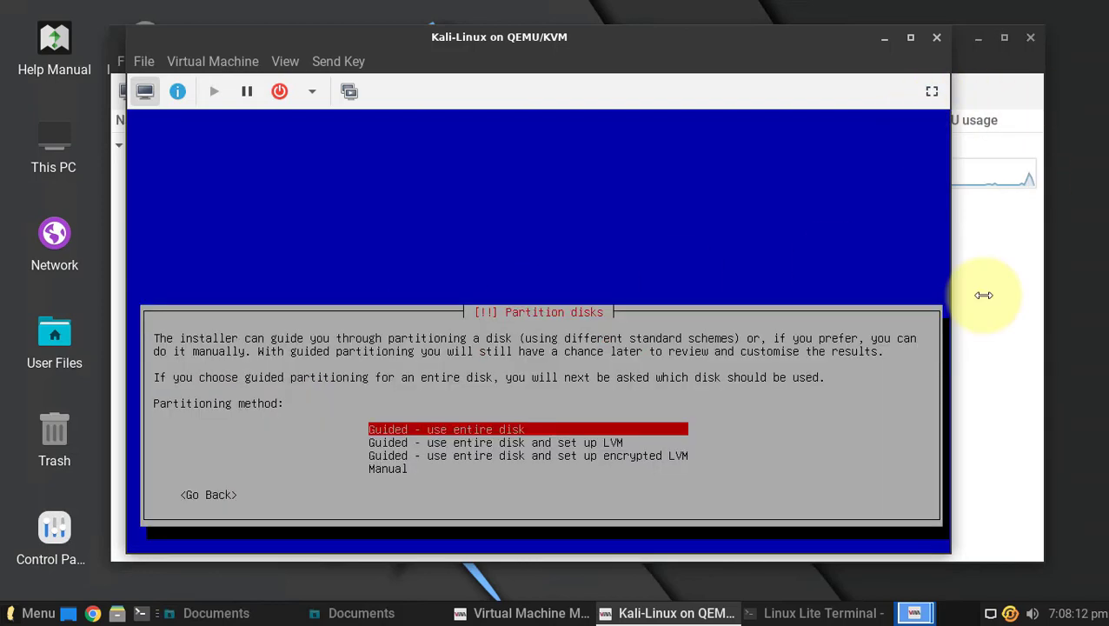
mouse_move(537, 363)
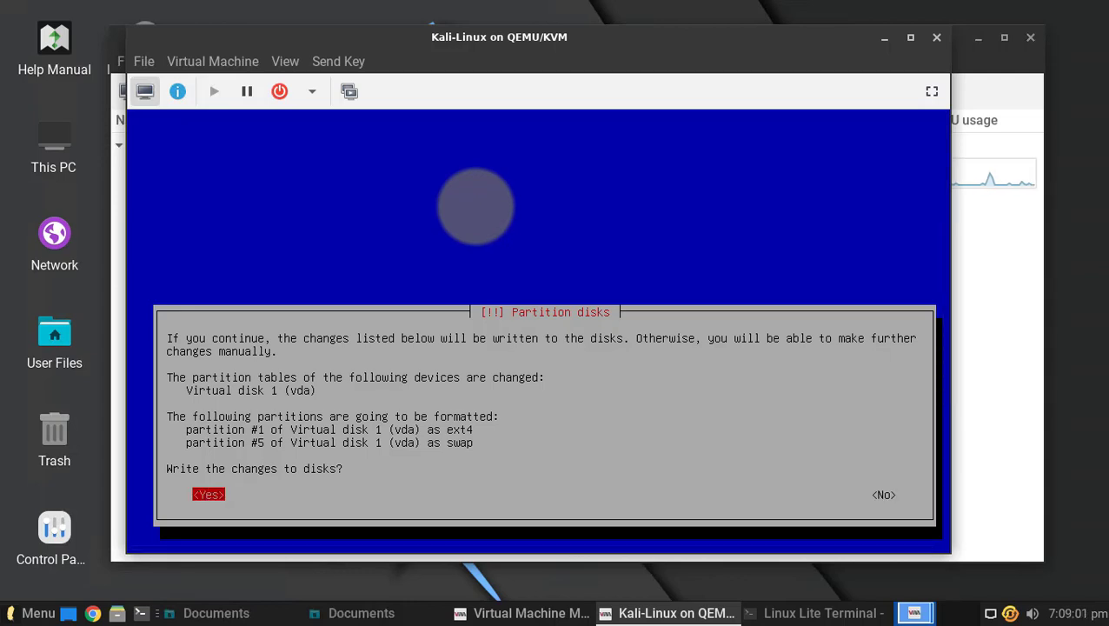
Write the guided ext4 and swap partition layout to the virtual disk.
click(208, 493)
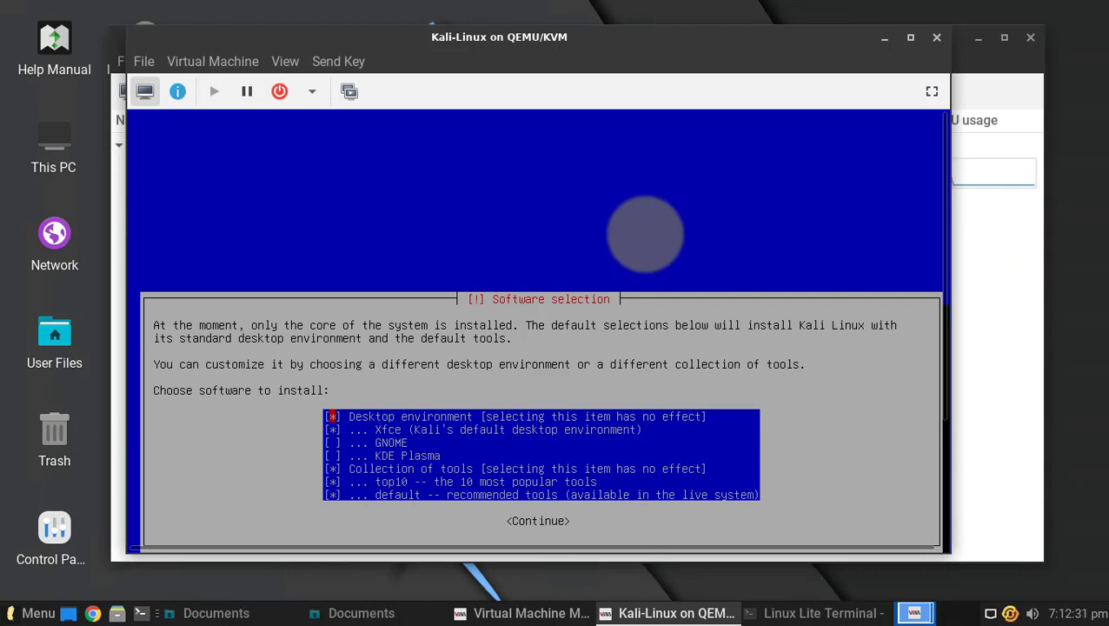
Continue with Xfce and the default tools to begin installing.
click(538, 522)
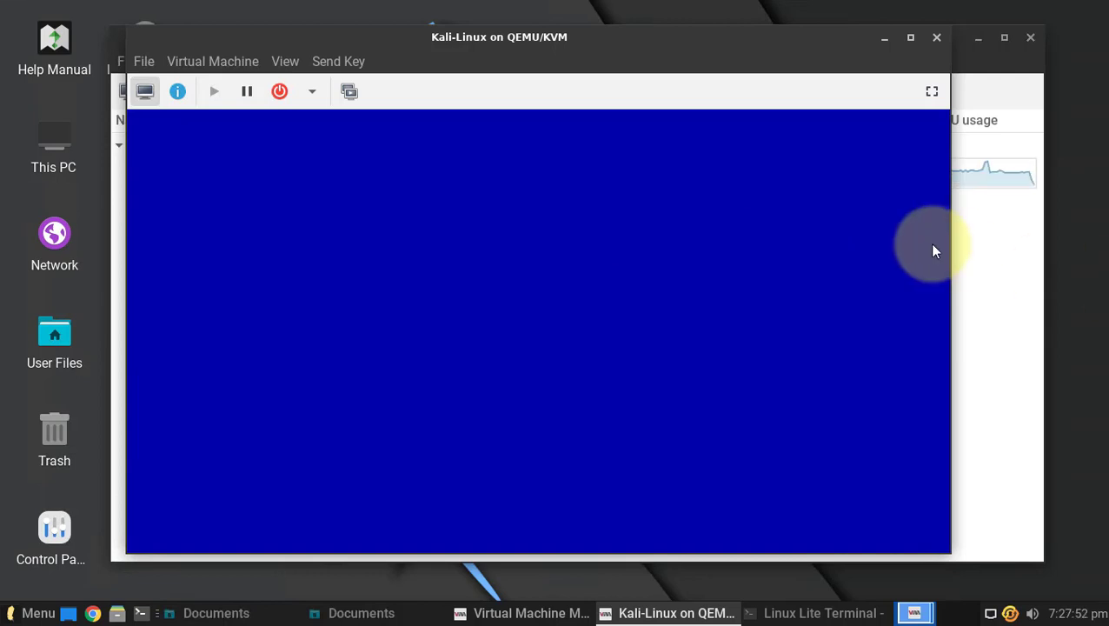
mouse_move(865, 427)
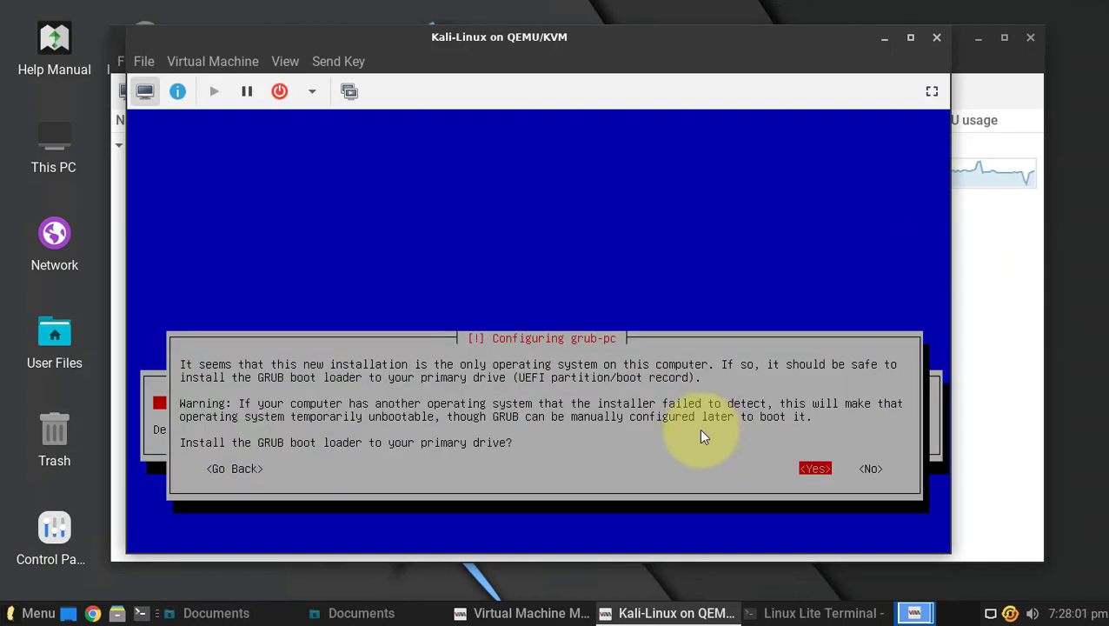
mouse_move(831, 433)
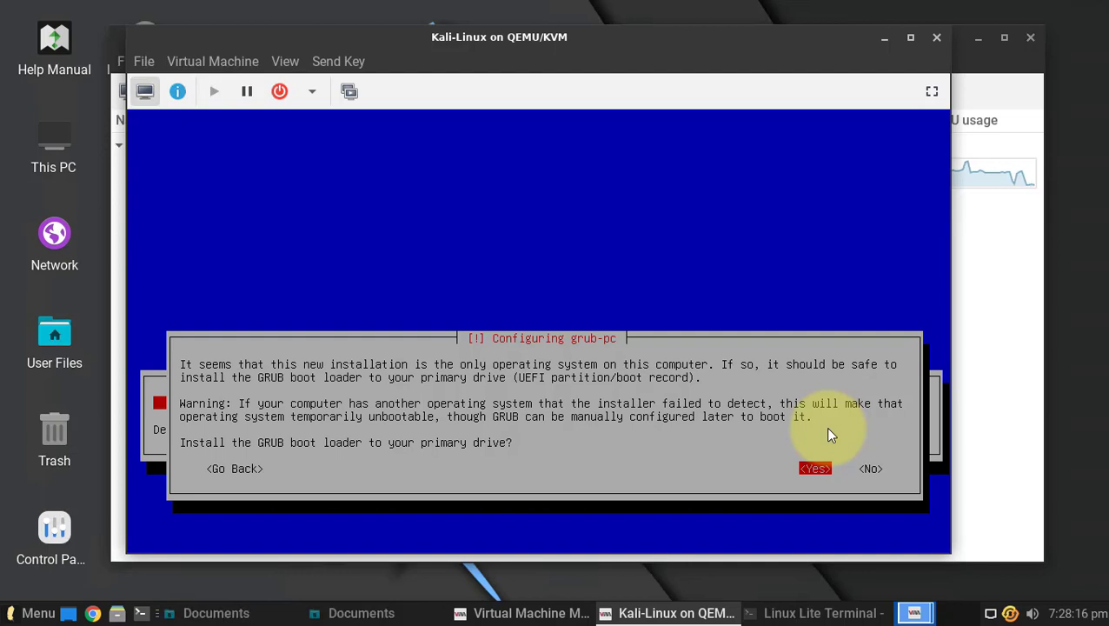
Agree to install GRUB and choose /dev/vda as the boot loader device.
click(813, 470)
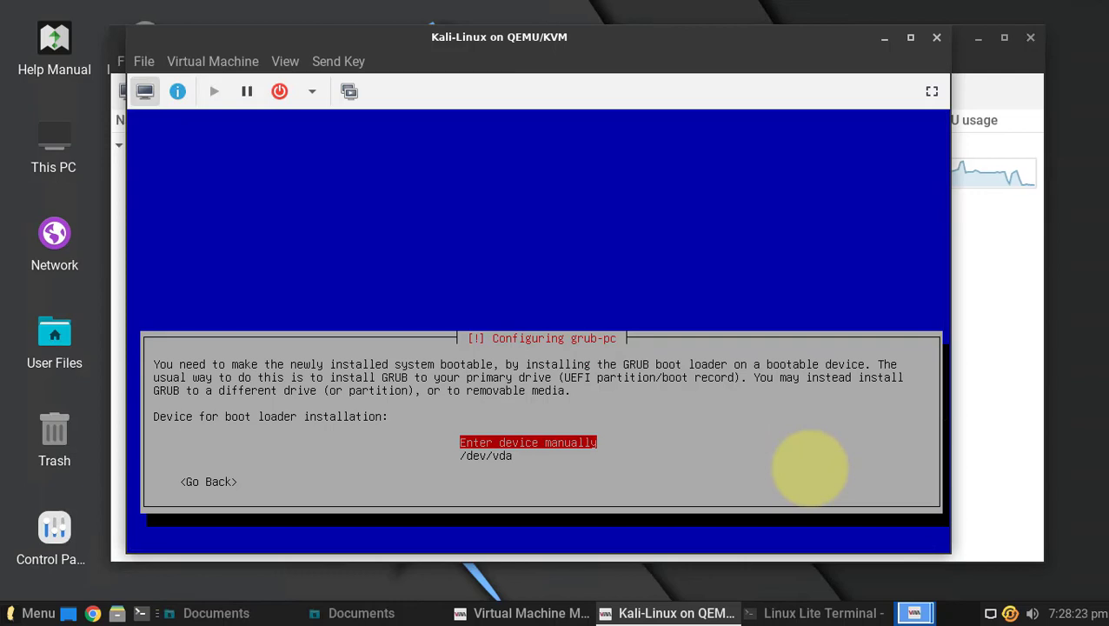
key(Down)
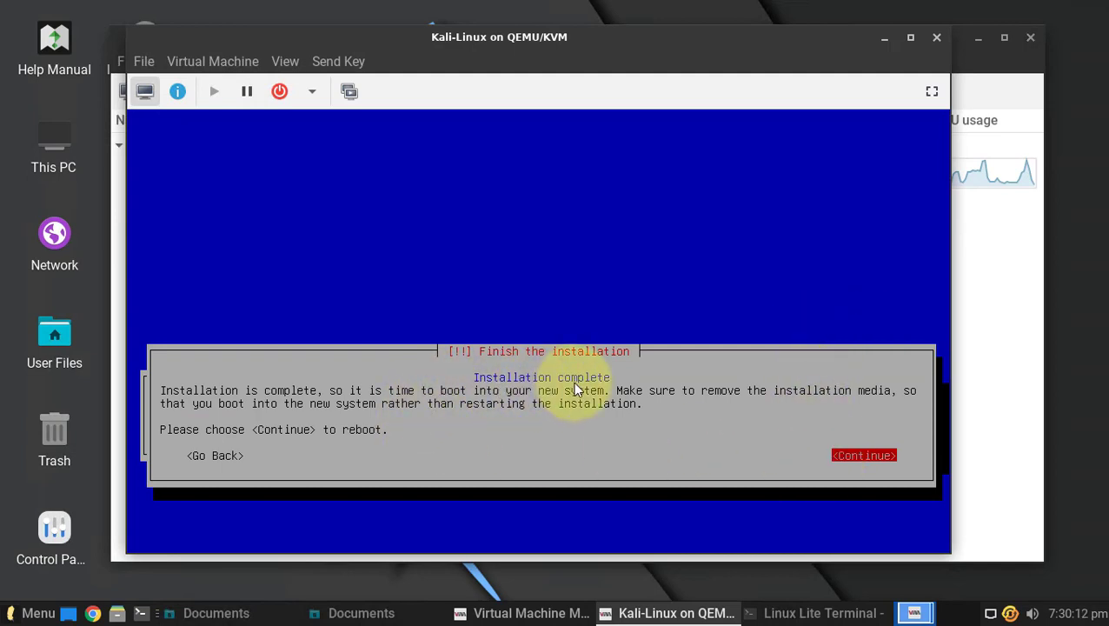
mouse_move(813, 445)
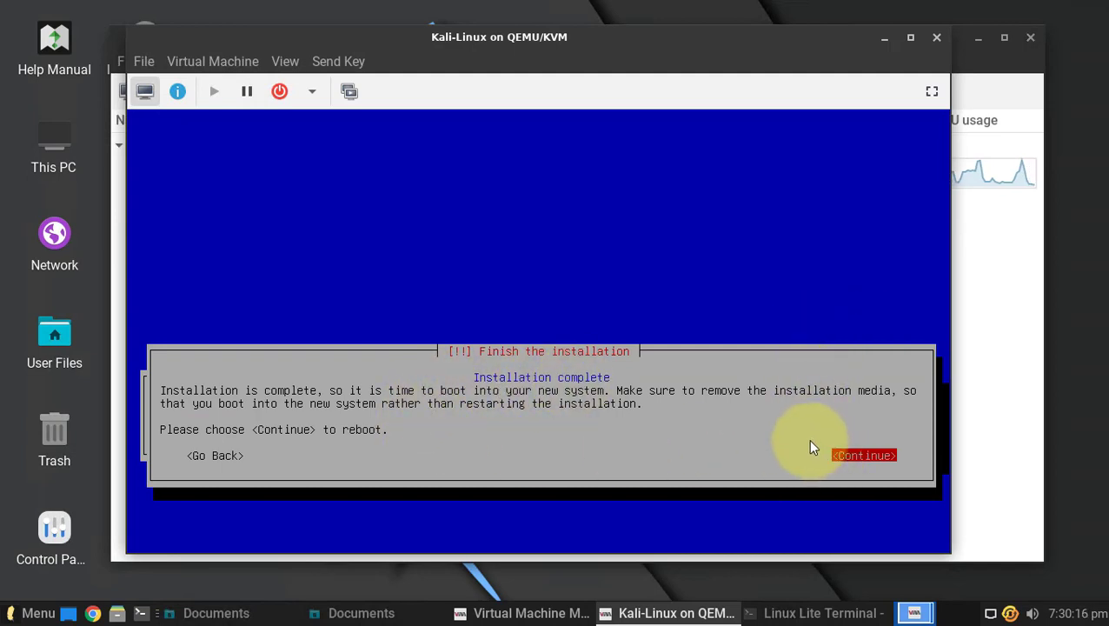
mouse_move(817, 423)
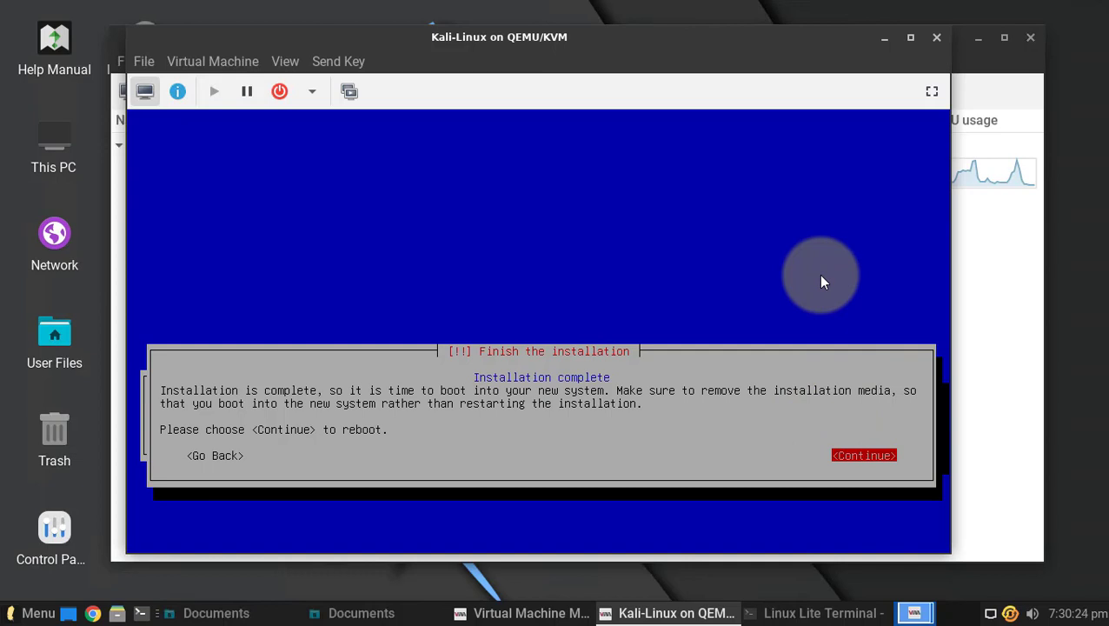
Continue from Installation complete to reboot into the new Kali system.
click(862, 456)
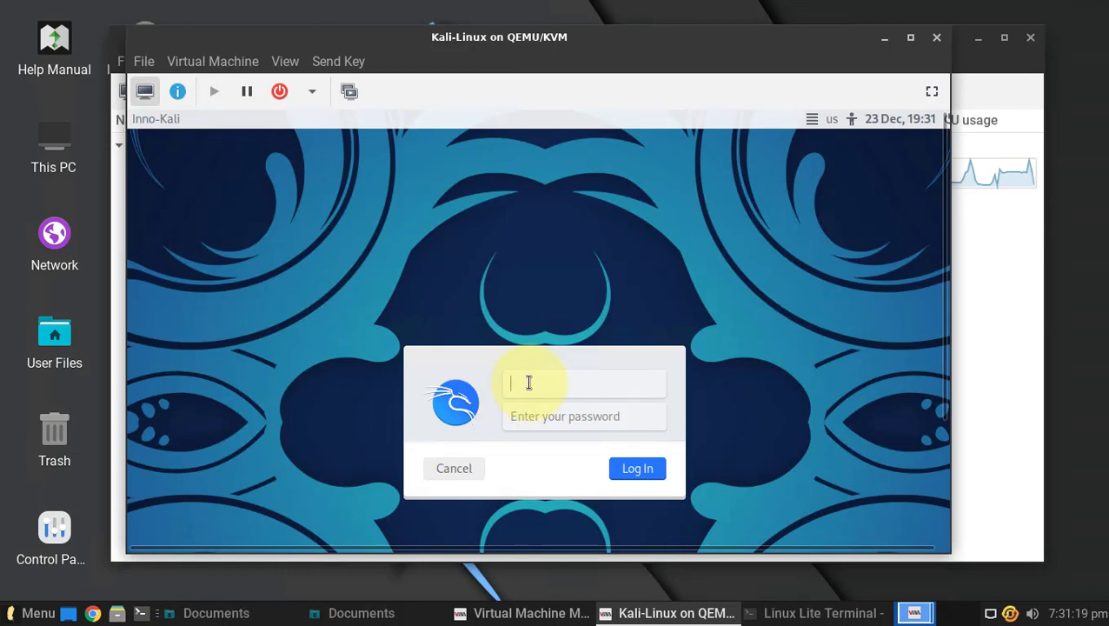
Log in as inno with the password and reach the Xfce desktop.
text(inno)
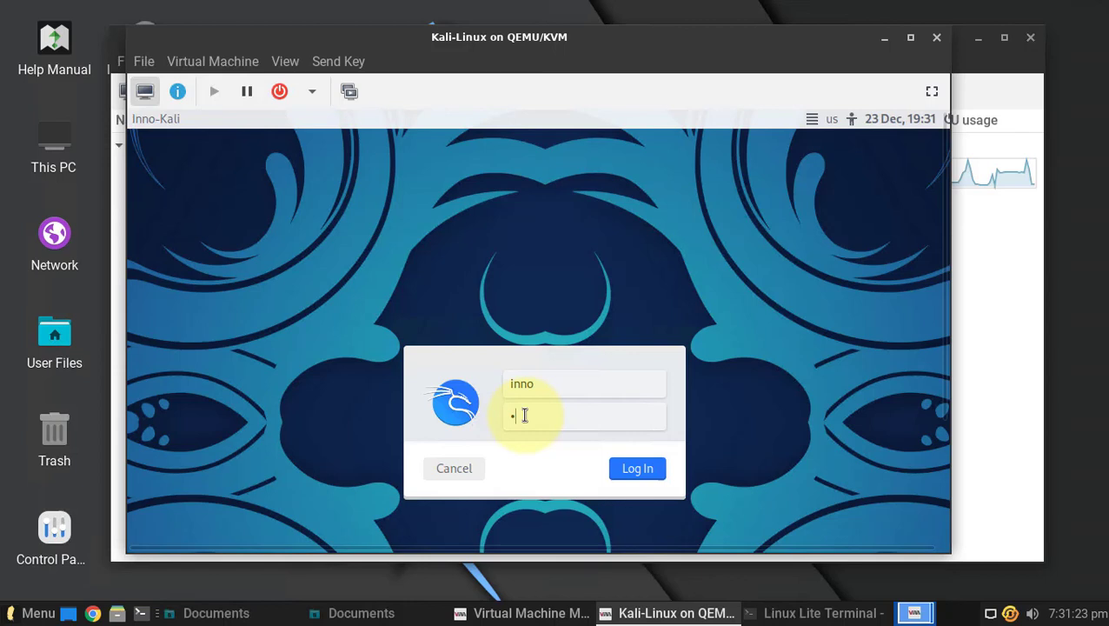
click(636, 468)
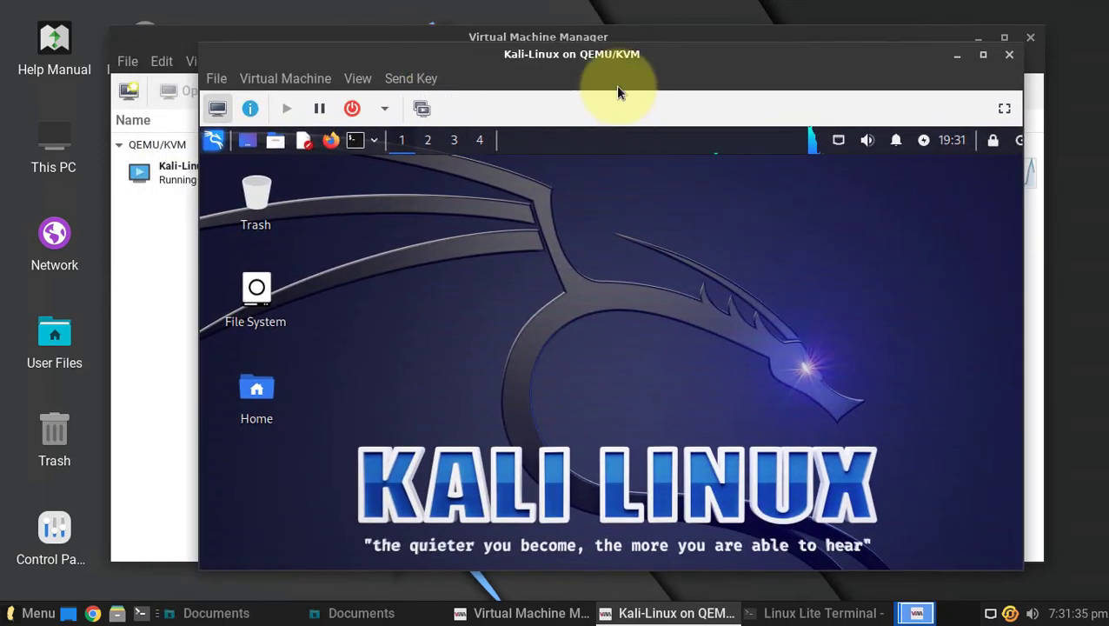
mouse_move(674, 66)
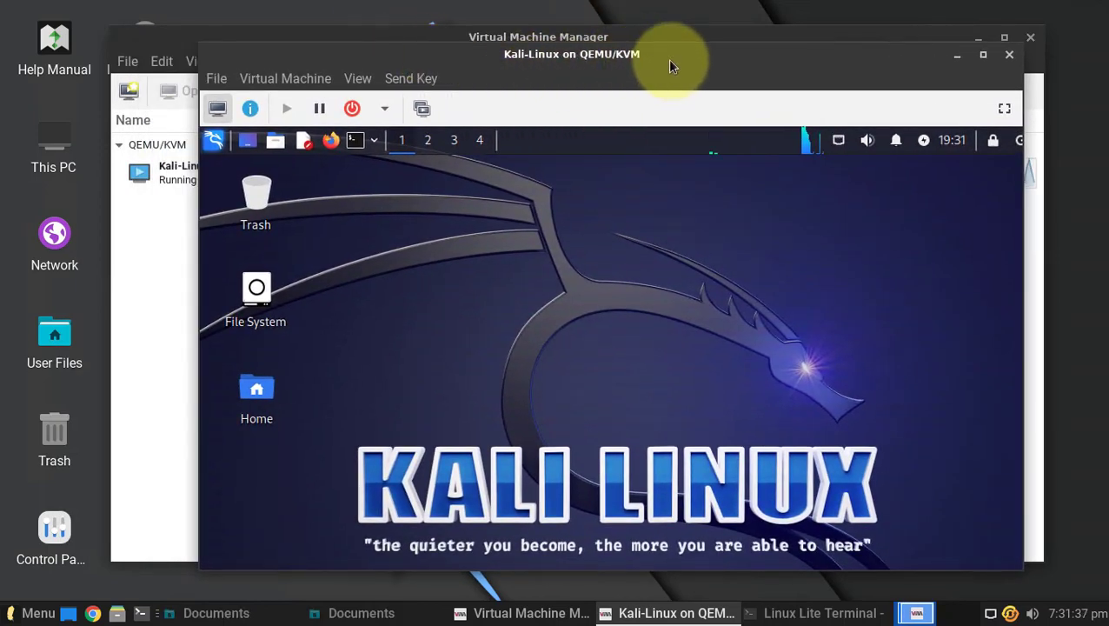
mouse_move(594, 66)
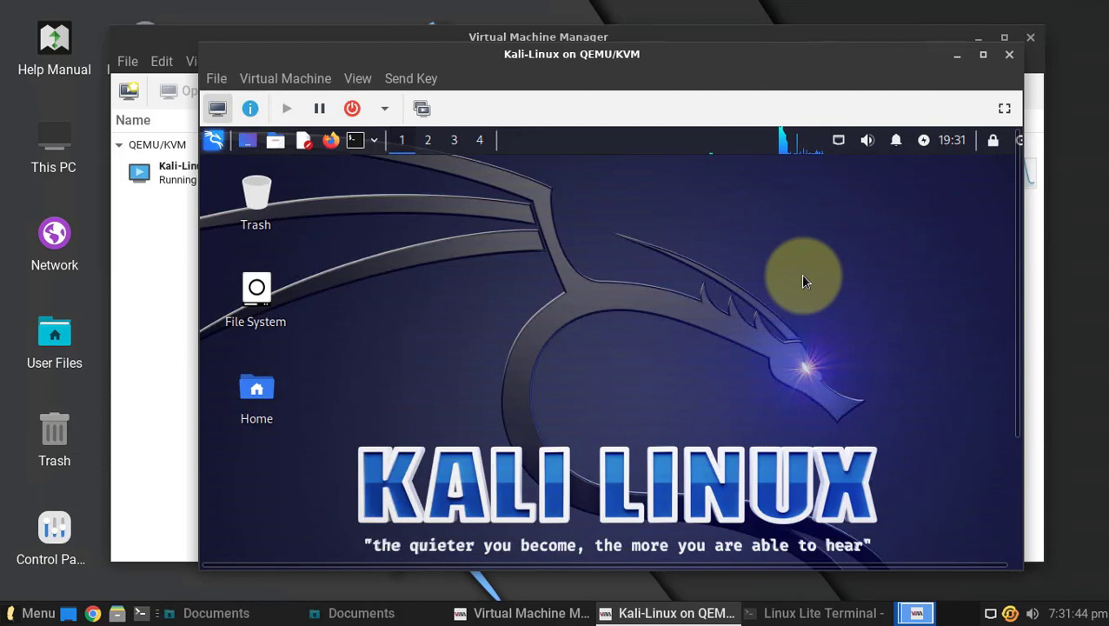
mouse_move(625, 230)
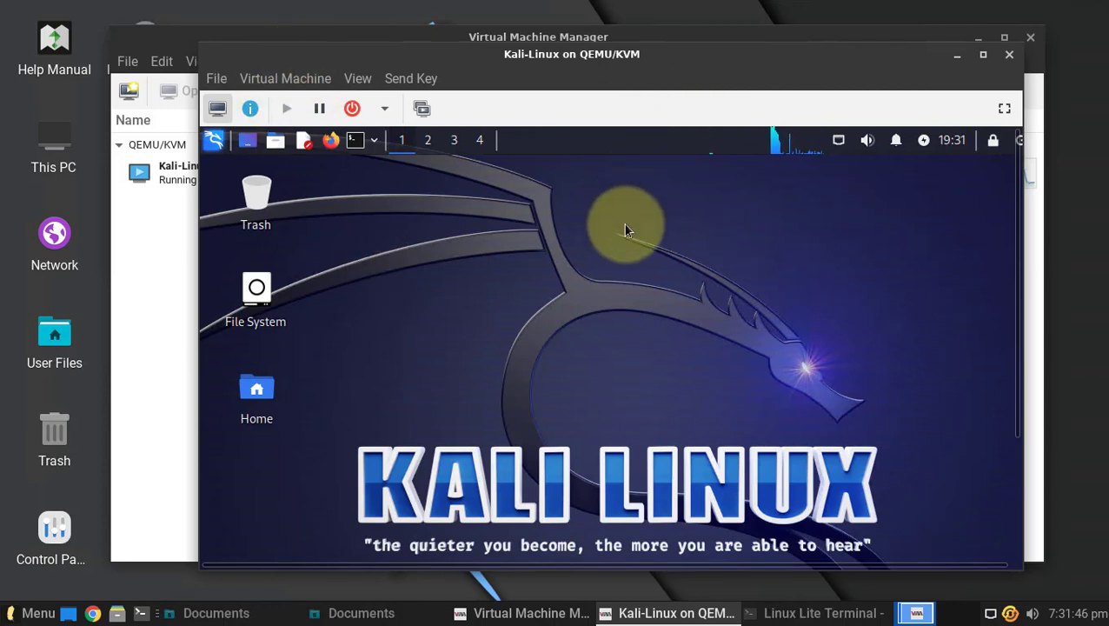
mouse_move(584, 270)
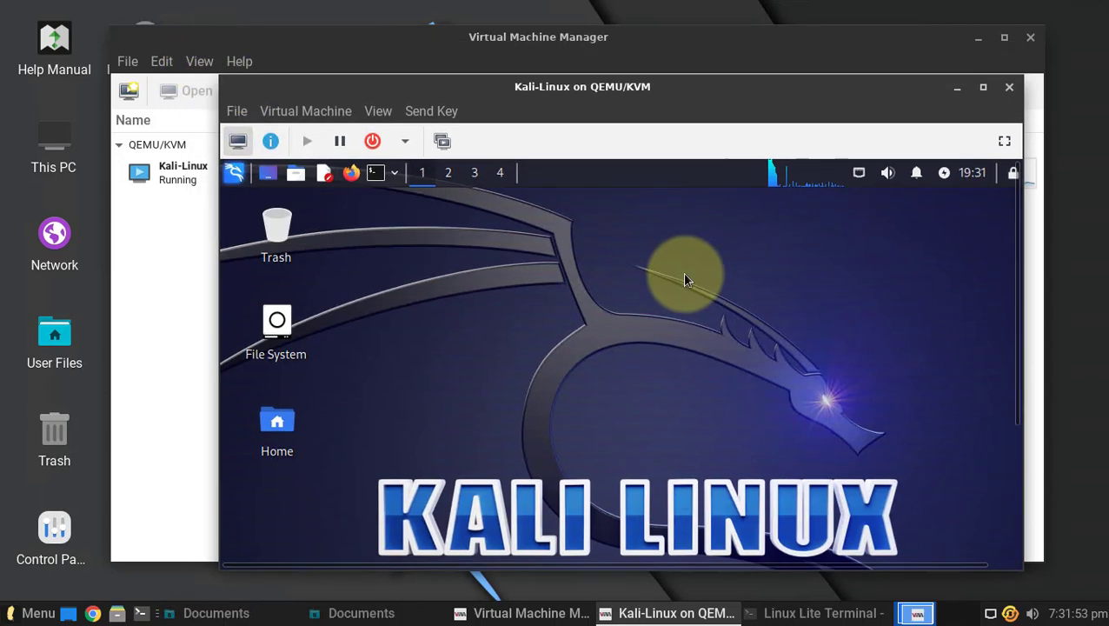
mouse_move(684, 268)
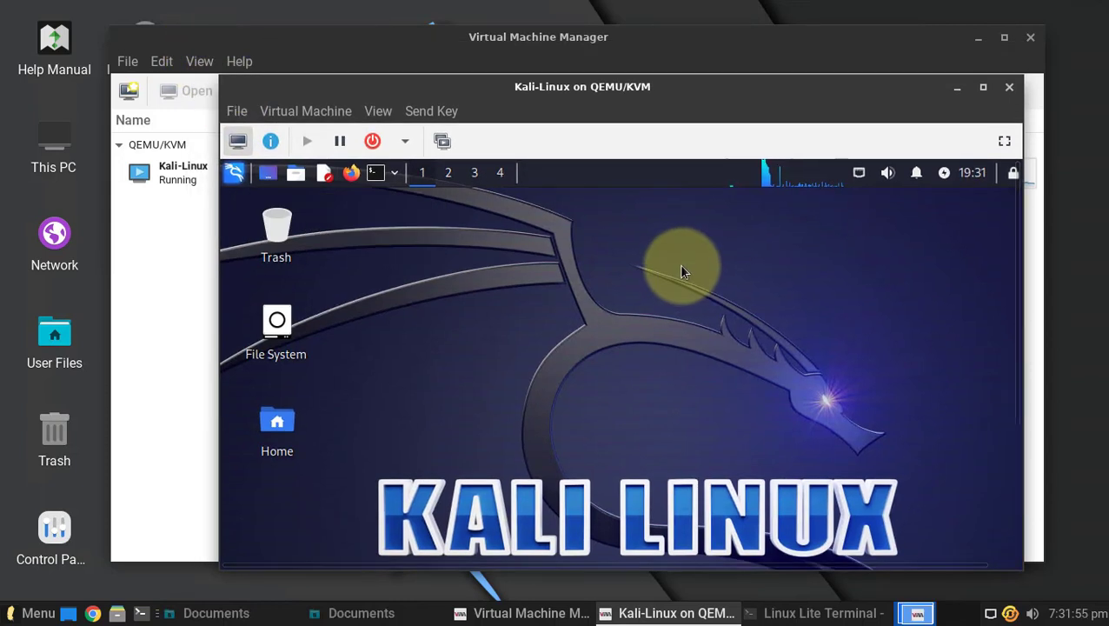